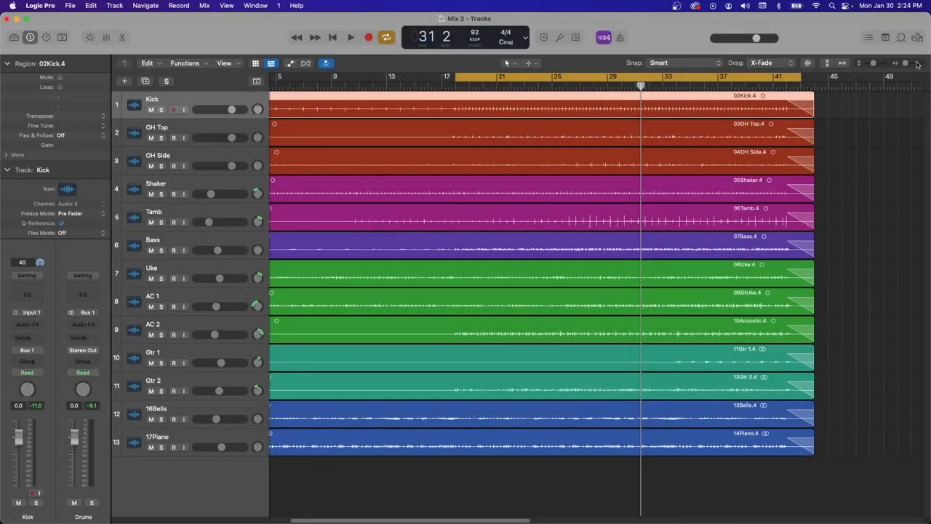
pyautogui.moveTo(754, 6)
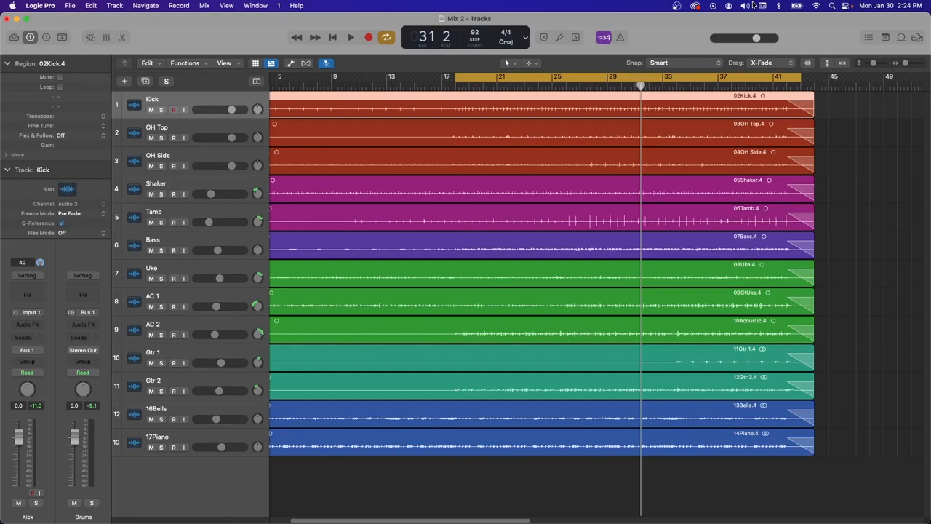
pyautogui.moveTo(346, 219)
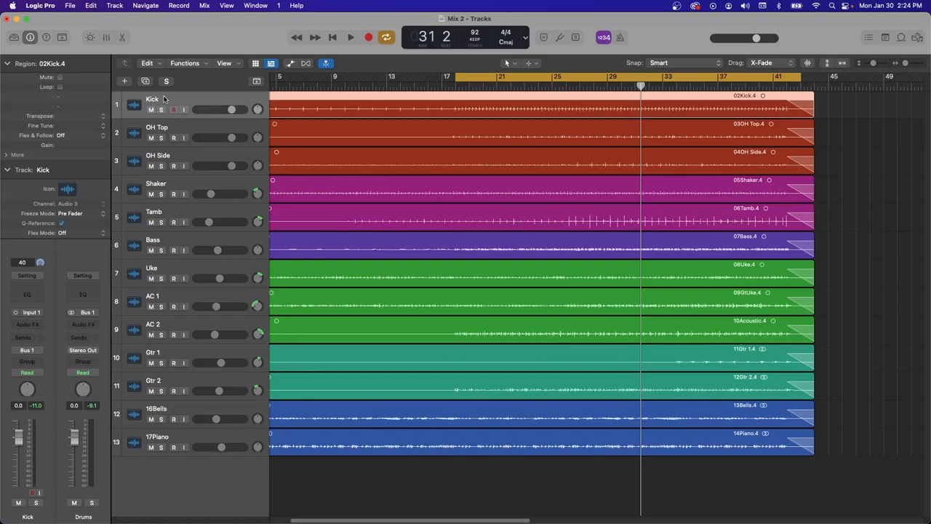
pyautogui.moveTo(208, 174)
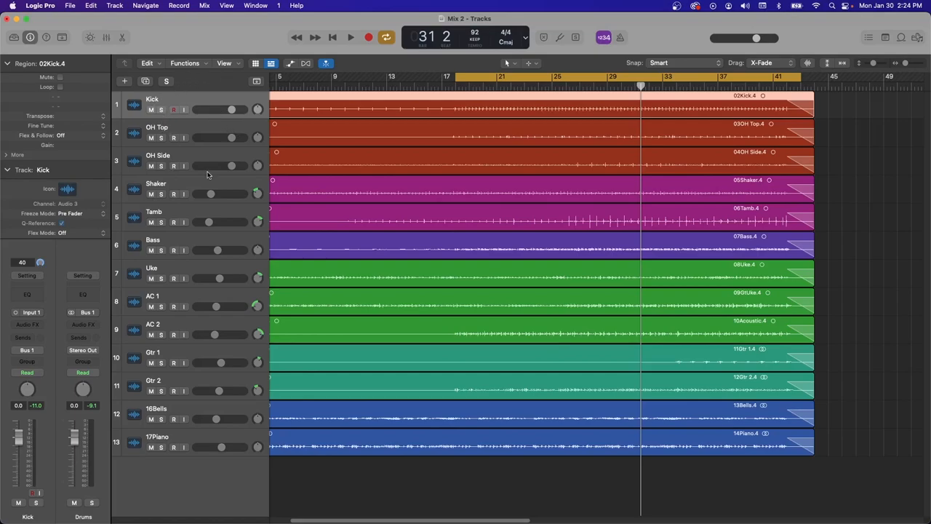
pyautogui.moveTo(294, 144)
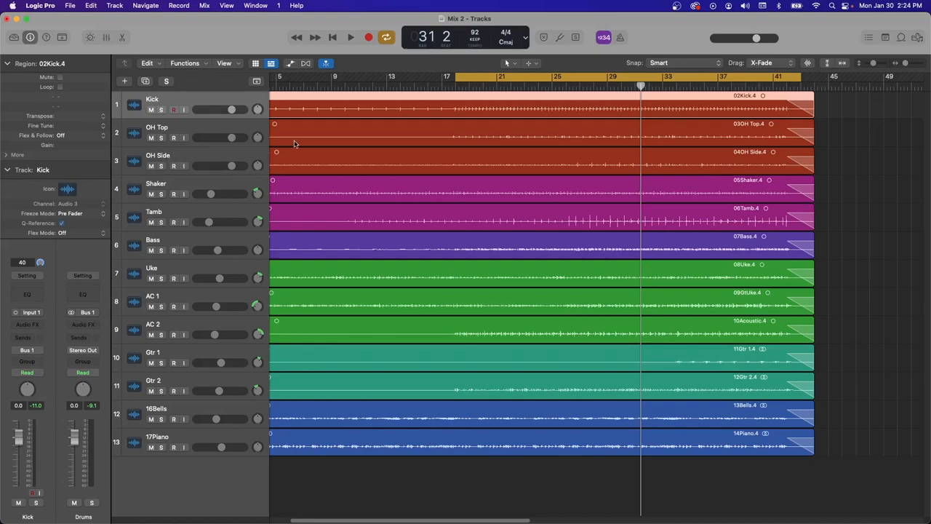
pyautogui.moveTo(677, 169)
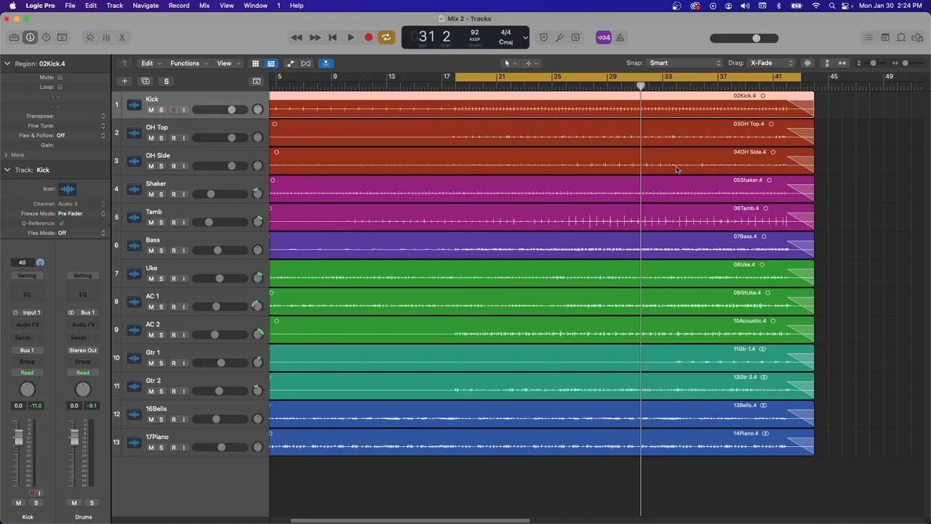
pyautogui.moveTo(696, 282)
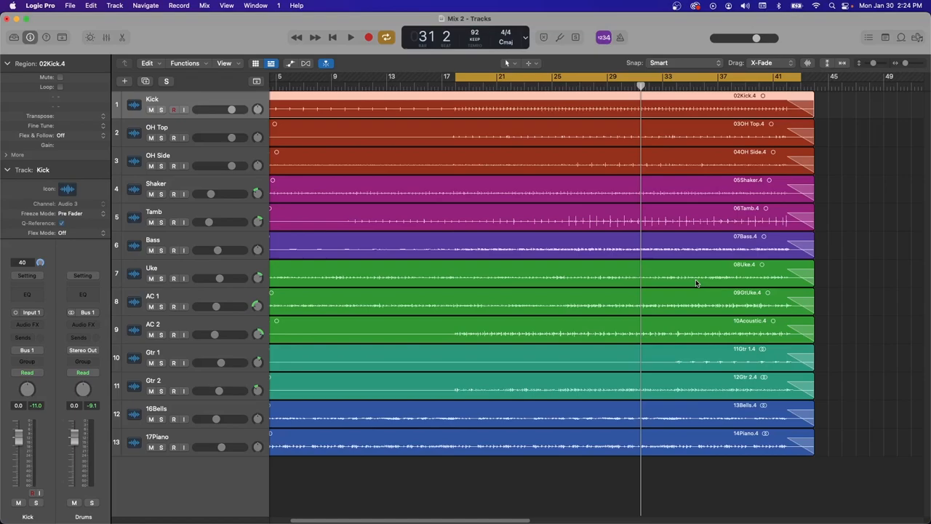
# Solo the Kick, OH Top and OH Side tracks, then release Kick leaving the overheads soloed.
pyautogui.click(350, 38)
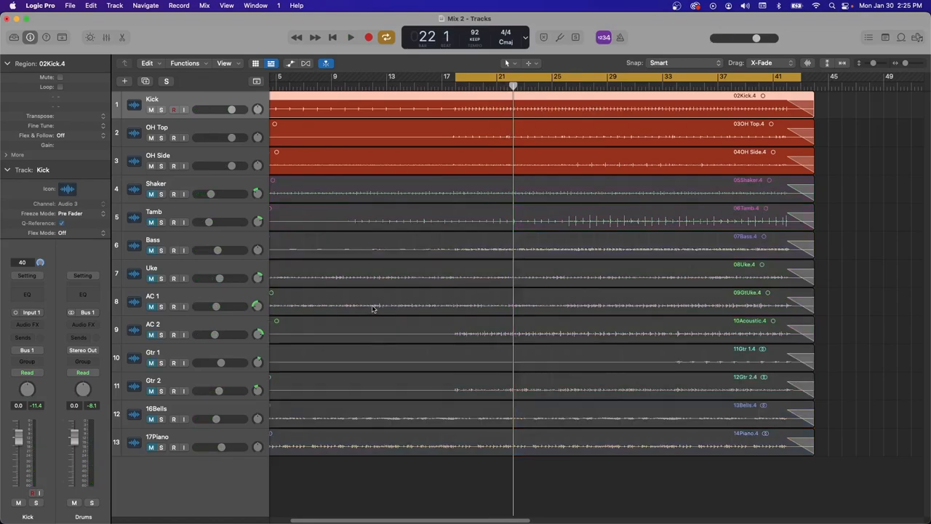
pyautogui.moveTo(609, 97)
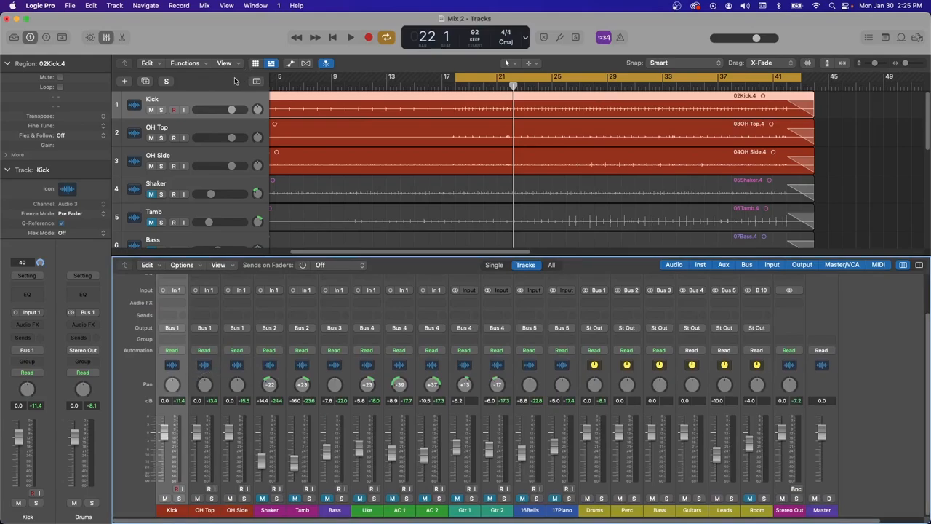
pyautogui.click(351, 37)
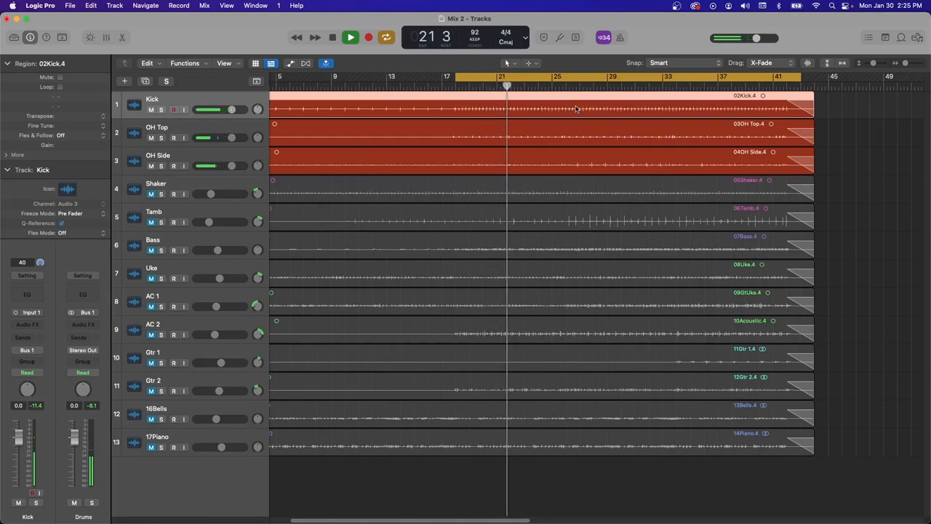
pyautogui.click(350, 38)
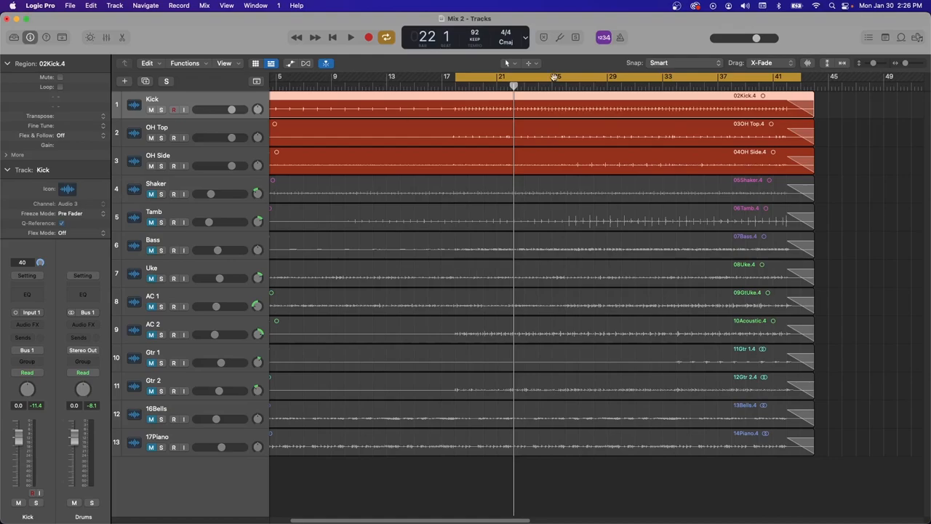
pyautogui.moveTo(153, 111)
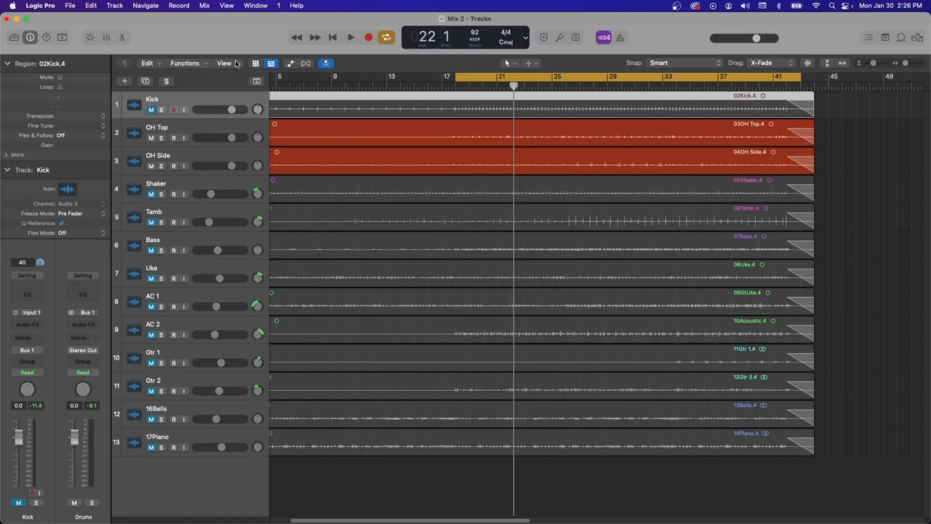
# Release OH Top's solo and play back OH Side on its own.
pyautogui.click(351, 37)
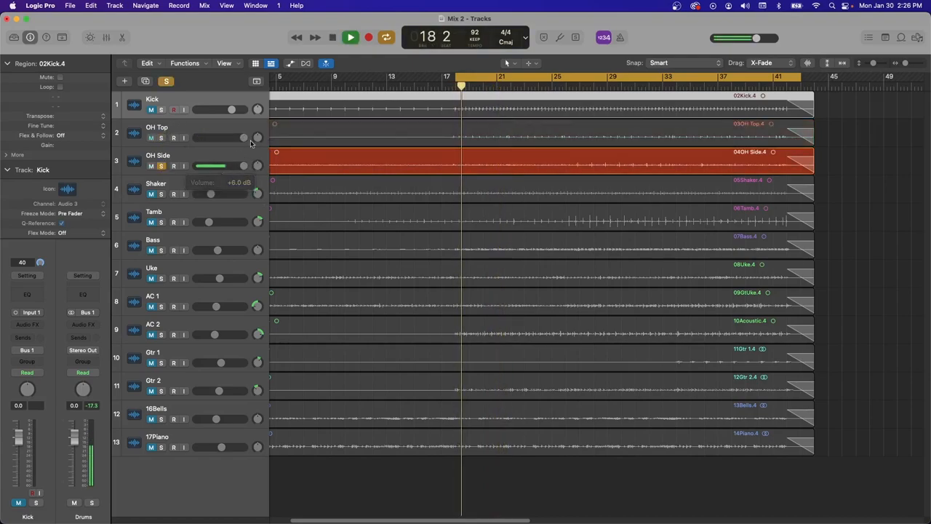
pyautogui.click(368, 38)
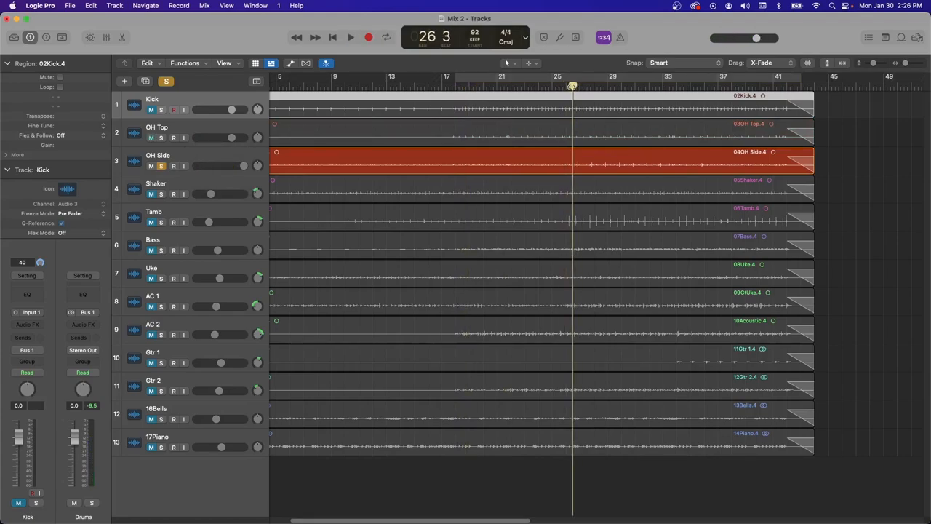
pyautogui.click(350, 37)
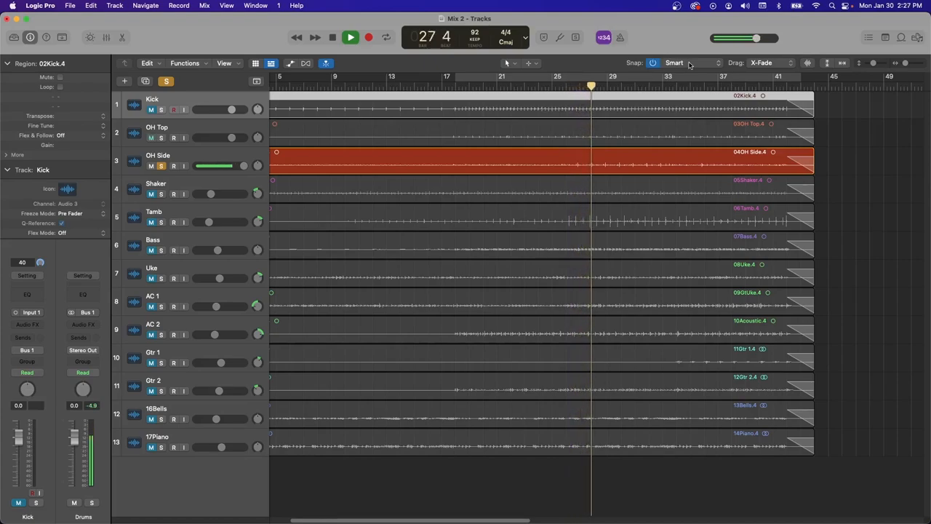
# Re-solo OH Top and pan OH Top to -56 and OH Side to +35.
pyautogui.click(351, 38)
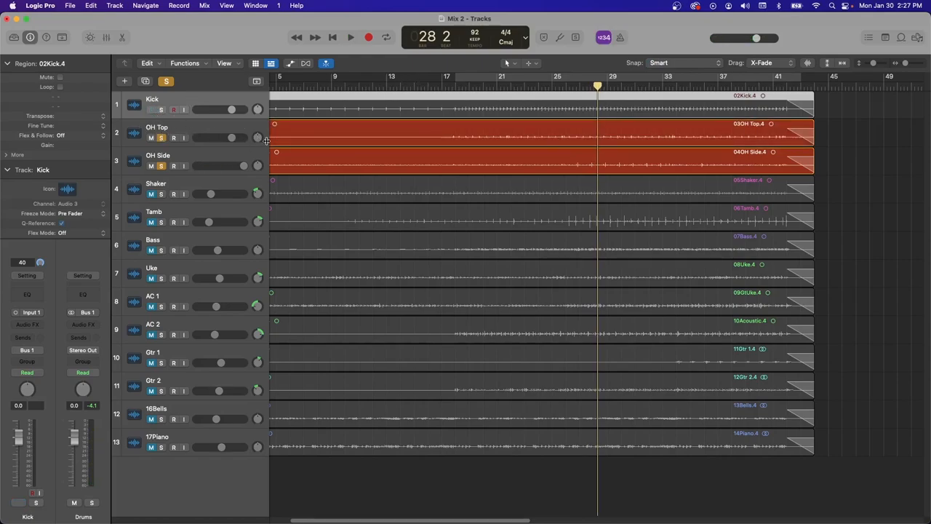
pyautogui.click(351, 38)
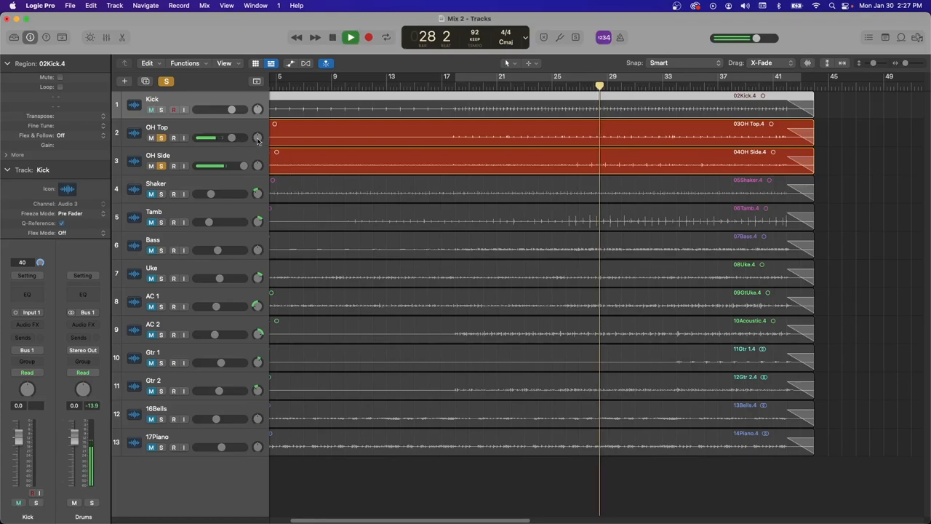
pyautogui.moveTo(257, 137); pyautogui.dragTo(256, 145)
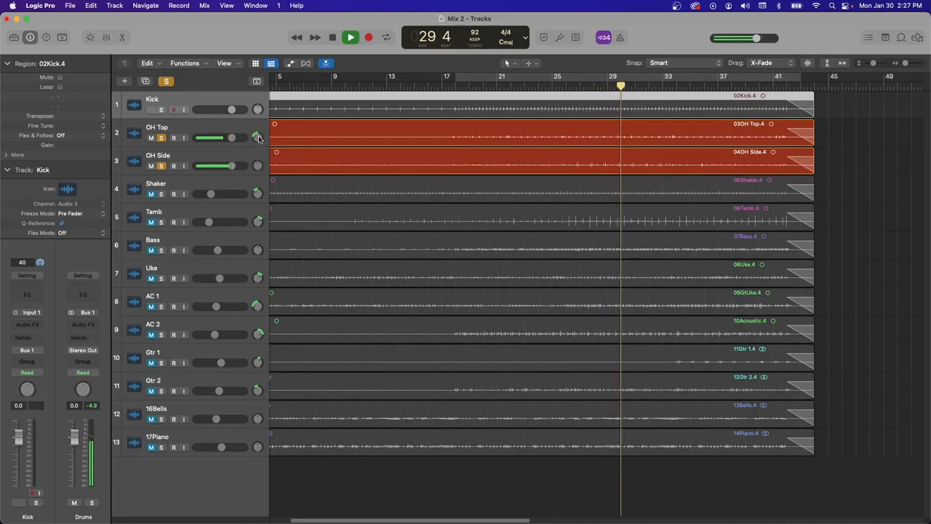
pyautogui.moveTo(256, 137); pyautogui.dragTo(262, 132)
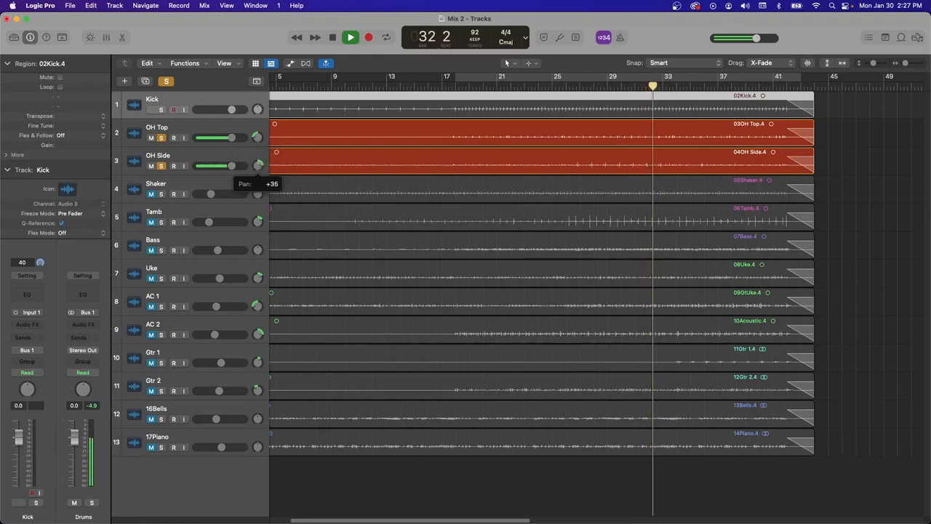
pyautogui.click(331, 38)
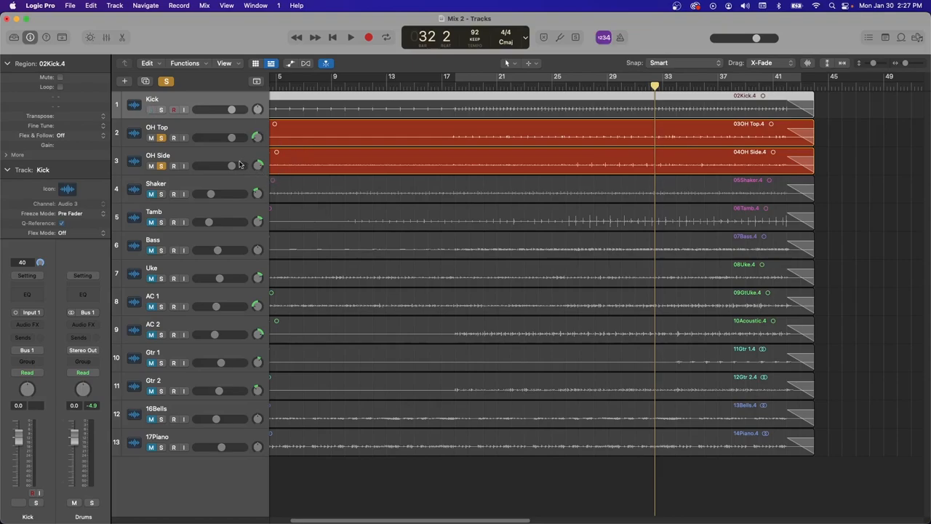
pyautogui.click(350, 38)
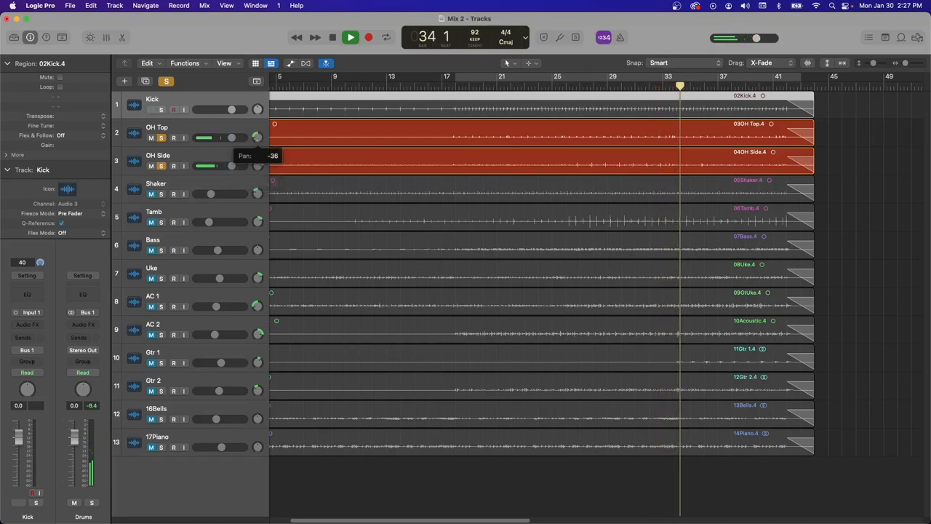
# Solo the Kick with the overheads and bring up its Virtual Mix Rack Trimmer.
pyautogui.click(174, 111)
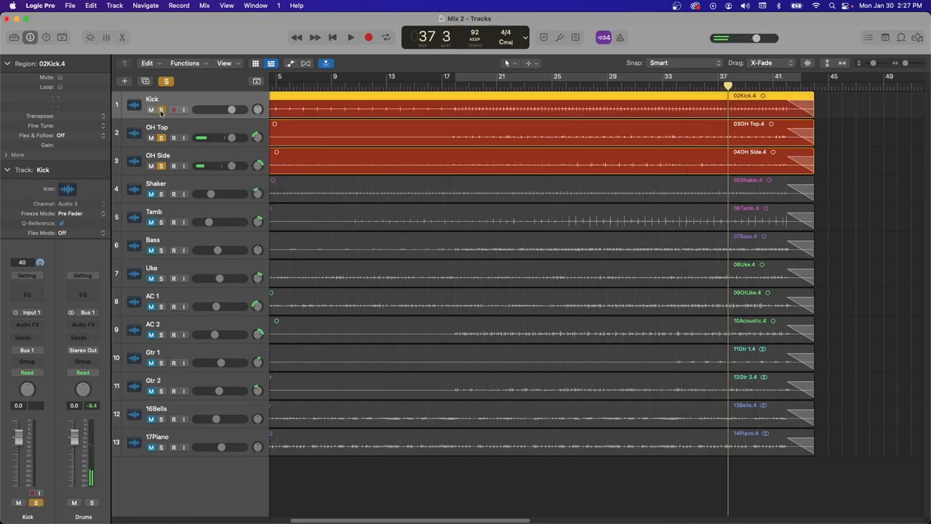
pyautogui.click(351, 37)
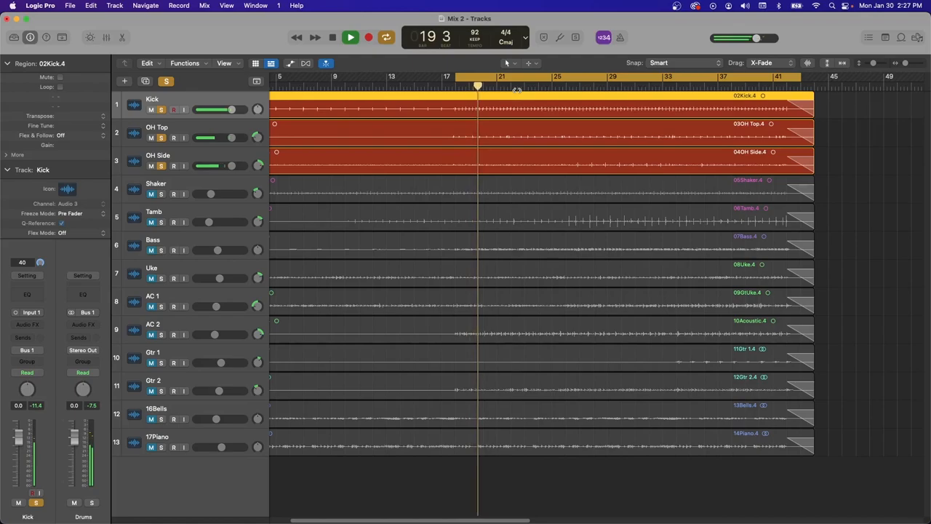
pyautogui.click(351, 38)
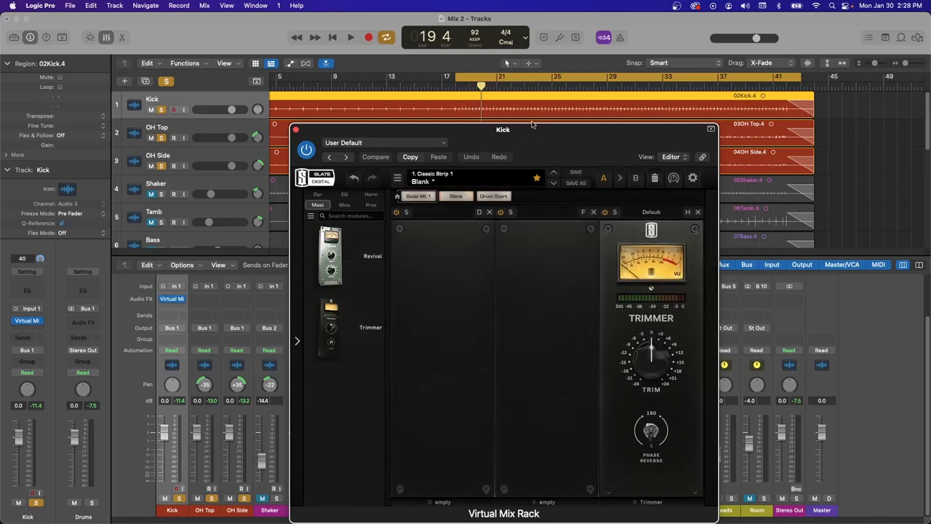
# Toggle Phase Reverse on the Kick's Trimmer to audition flipped polarity, then restore it.
pyautogui.moveTo(503, 129); pyautogui.dragTo(545, 112)
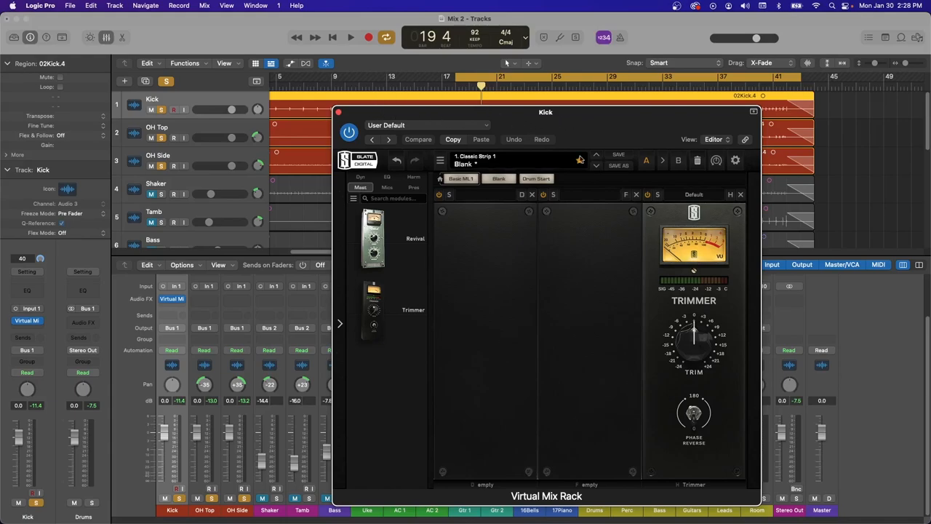
pyautogui.click(350, 37)
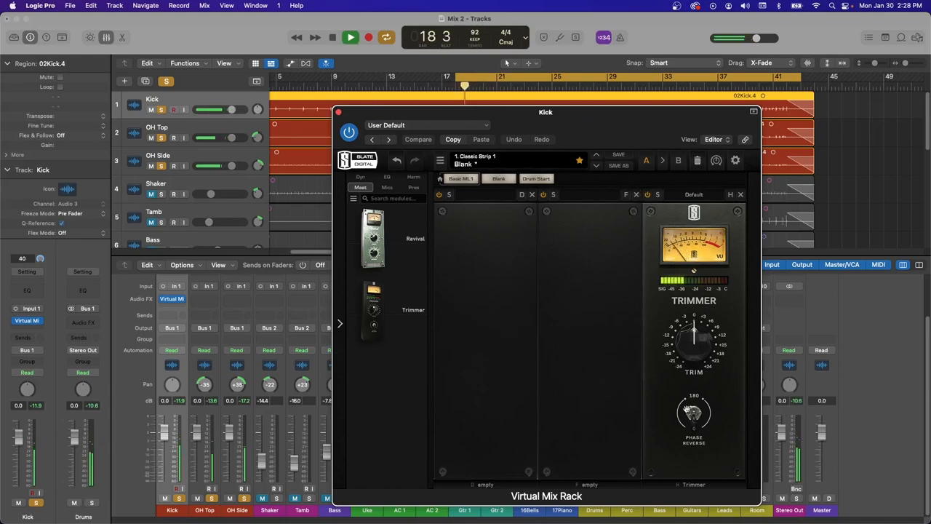
pyautogui.click(693, 414)
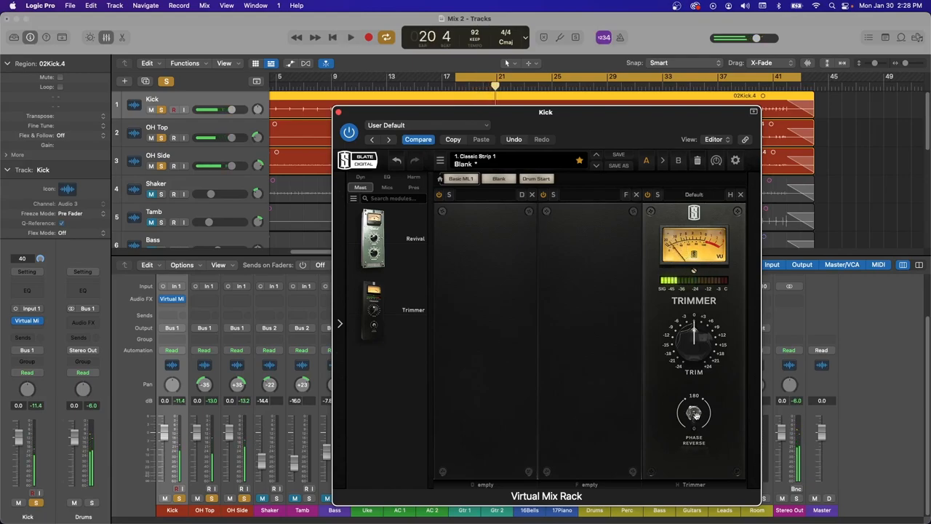
pyautogui.moveTo(743, 422)
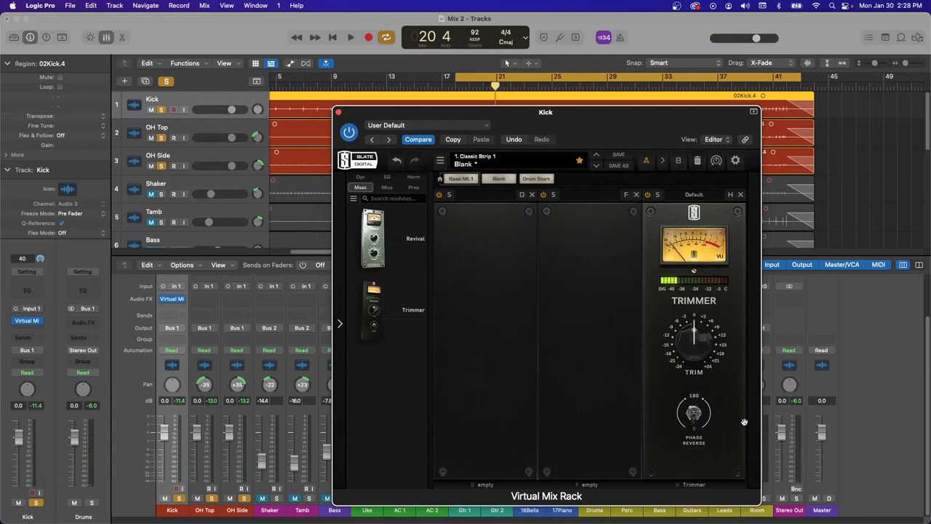
pyautogui.moveTo(703, 418)
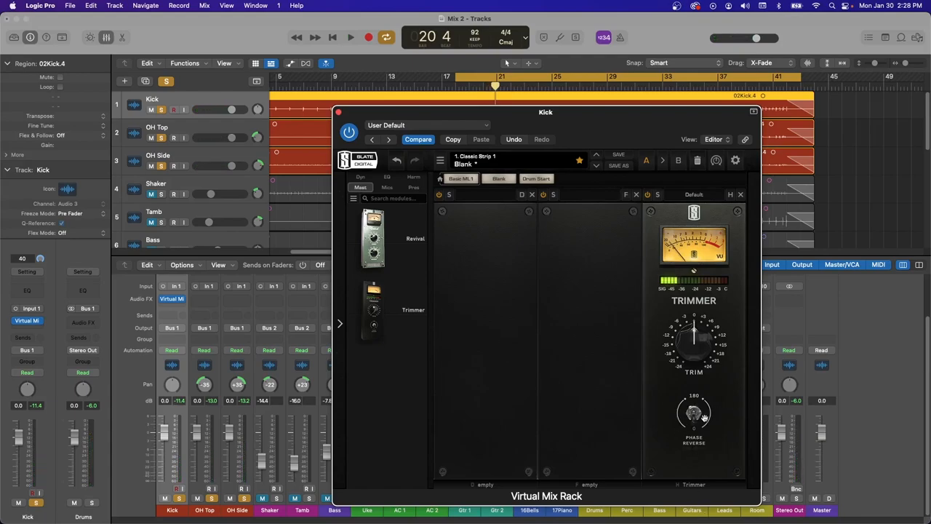
pyautogui.click(693, 413)
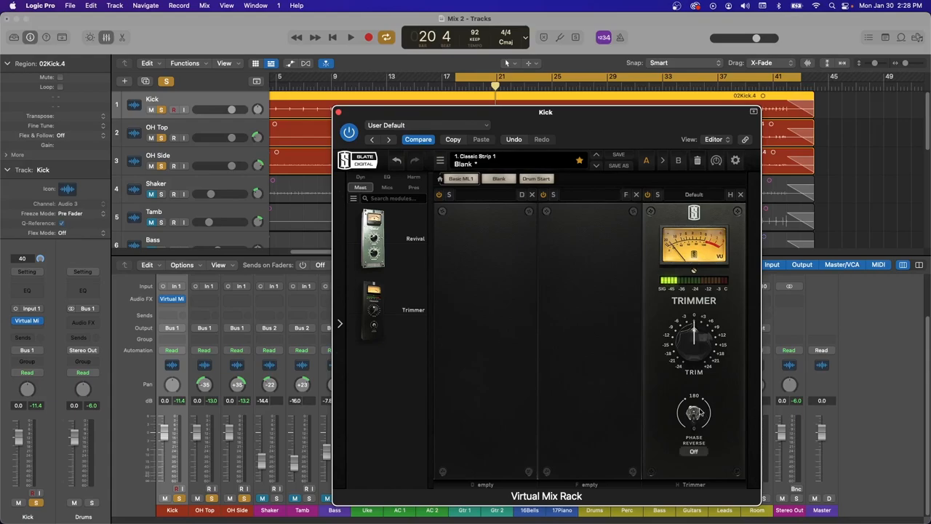
pyautogui.click(351, 38)
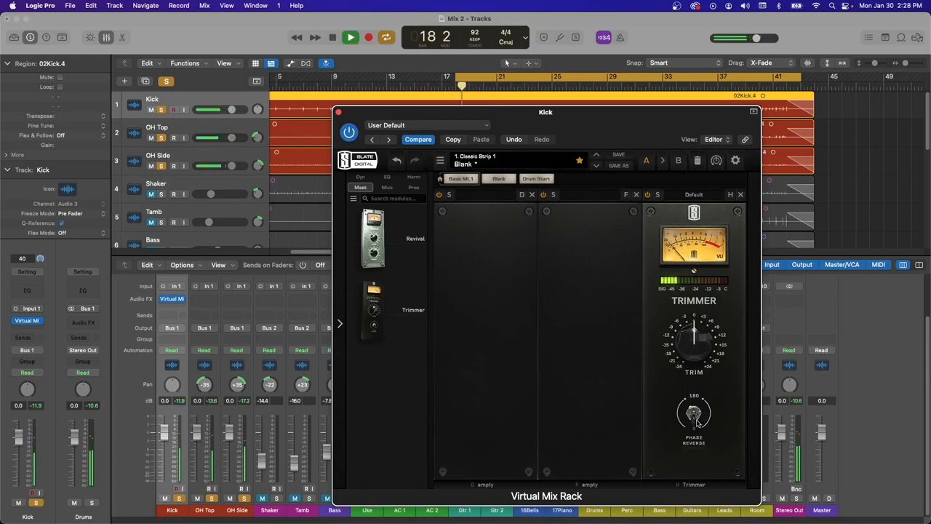
pyautogui.click(693, 415)
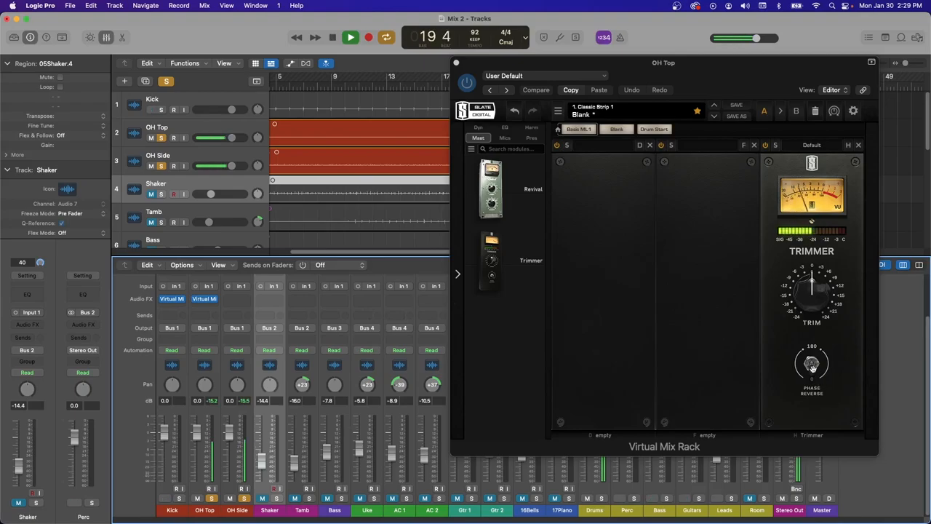
# Toggle Phase Reverse on OH Top's Trimmer to compare, then settle on its polarity.
pyautogui.click(812, 364)
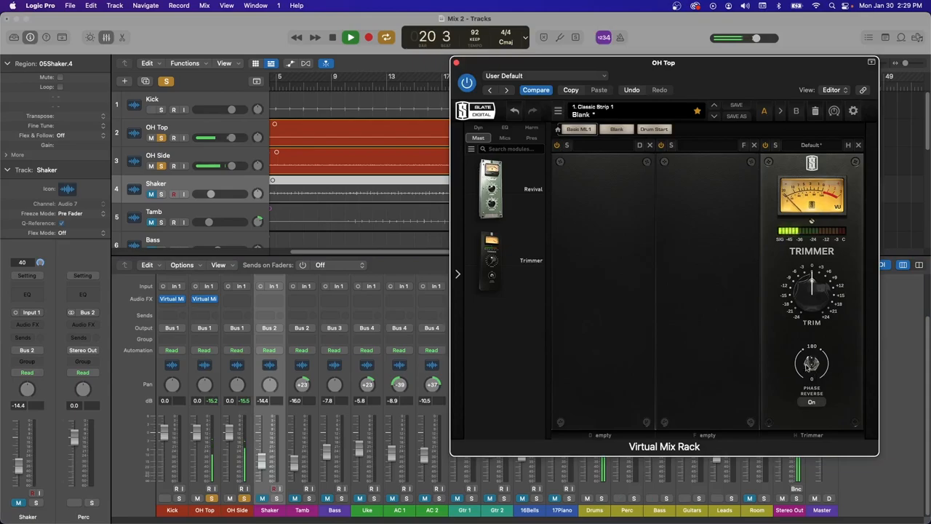
pyautogui.click(368, 38)
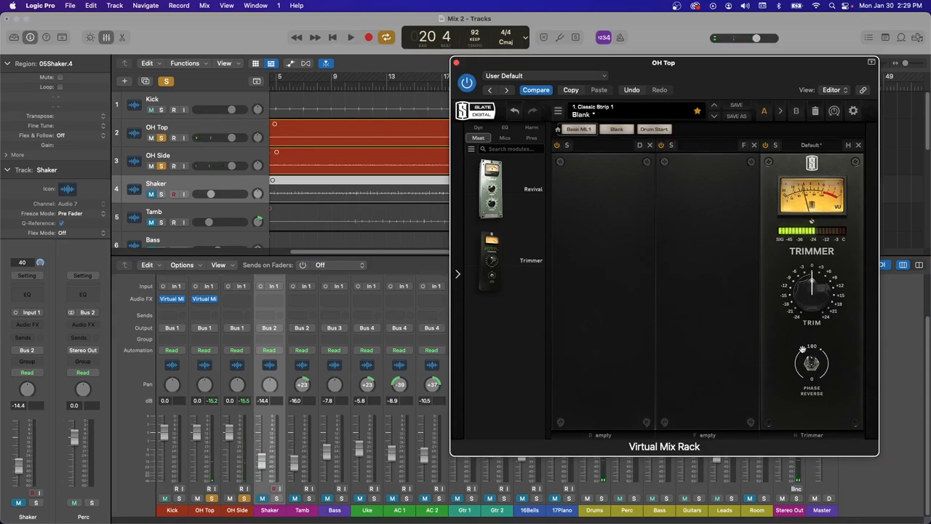
pyautogui.click(351, 38)
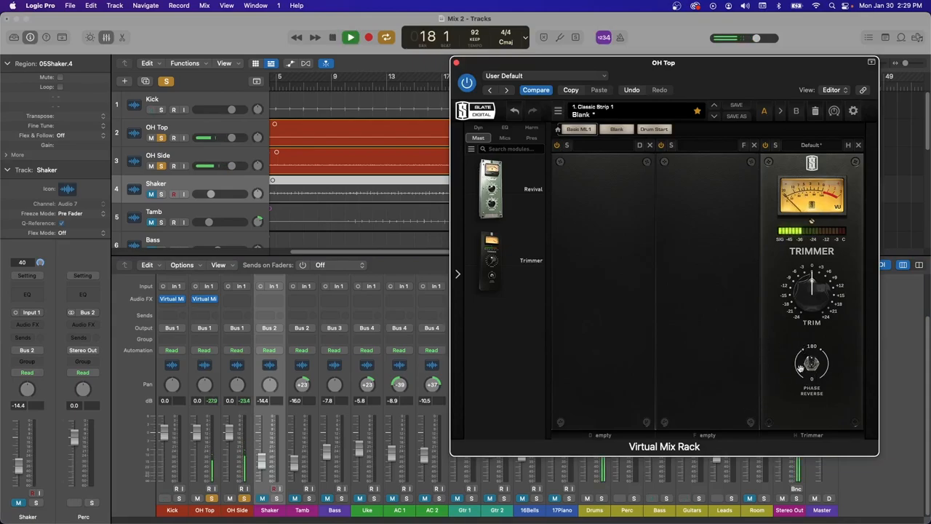
pyautogui.click(810, 364)
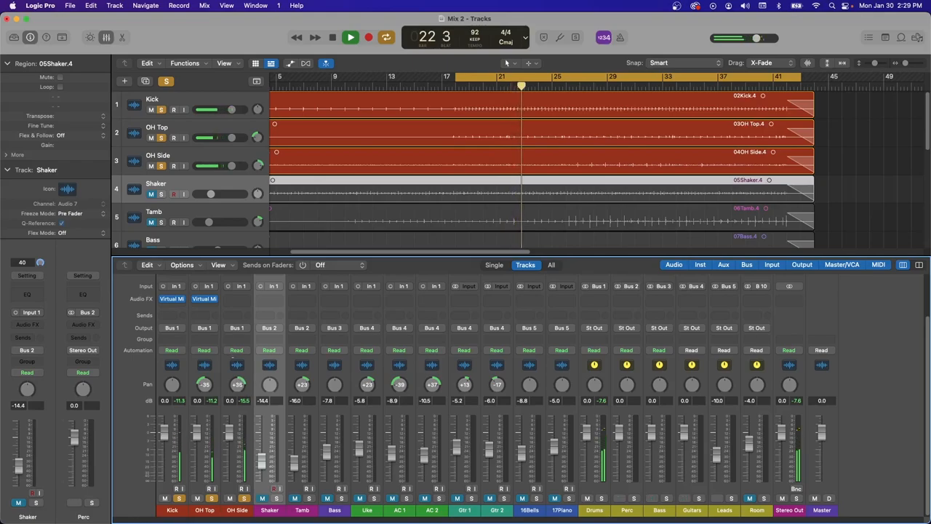
# Select OH Top and expand its Virtual Mix Rack module browser.
pyautogui.click(351, 38)
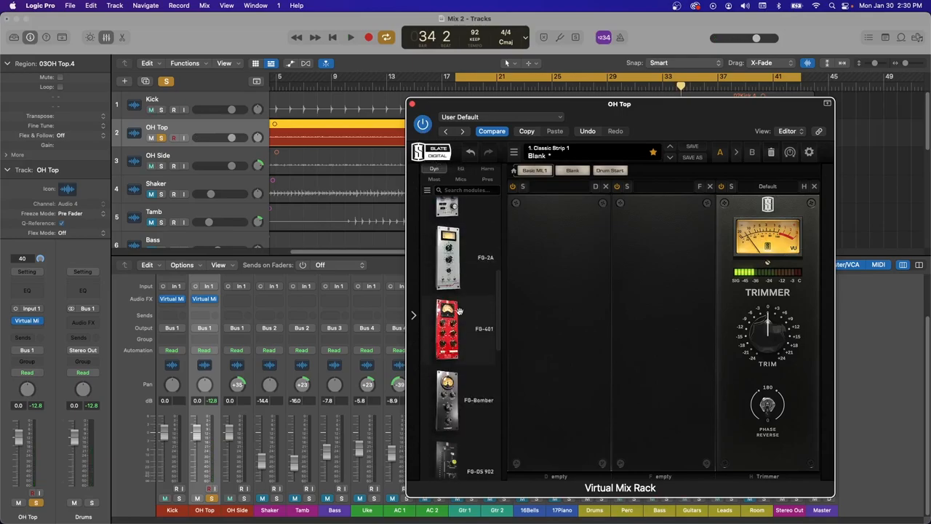
# Load FG-Dynamics and FG-S modules into OH Top's rack ahead of the Trimmer.
pyautogui.click(448, 322)
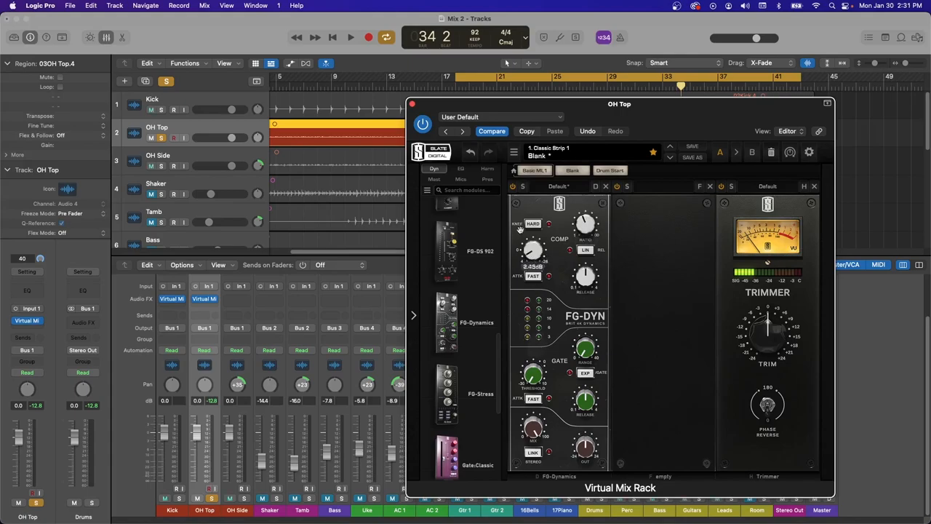
pyautogui.click(351, 38)
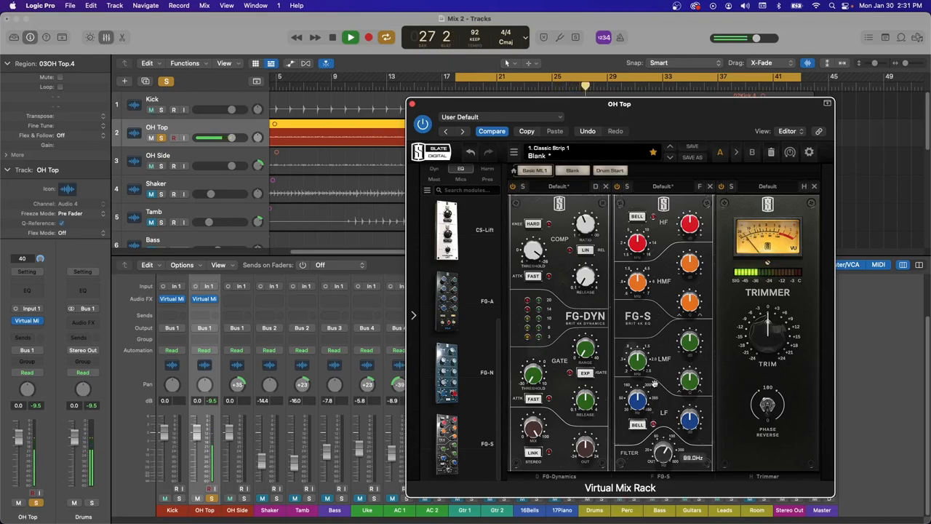
# Raise the FG-S high-pass filter on OH Top and bypass the EQ to compare in and out.
pyautogui.click(331, 38)
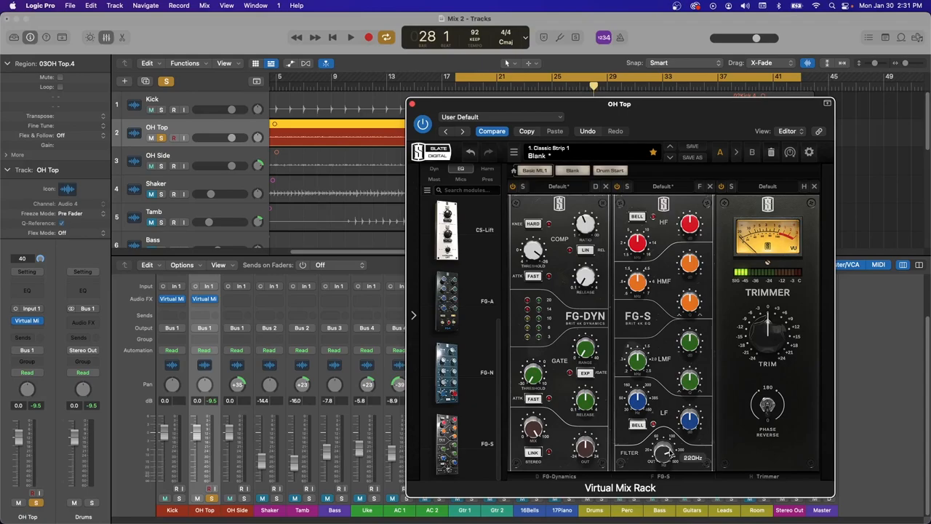
pyautogui.click(350, 38)
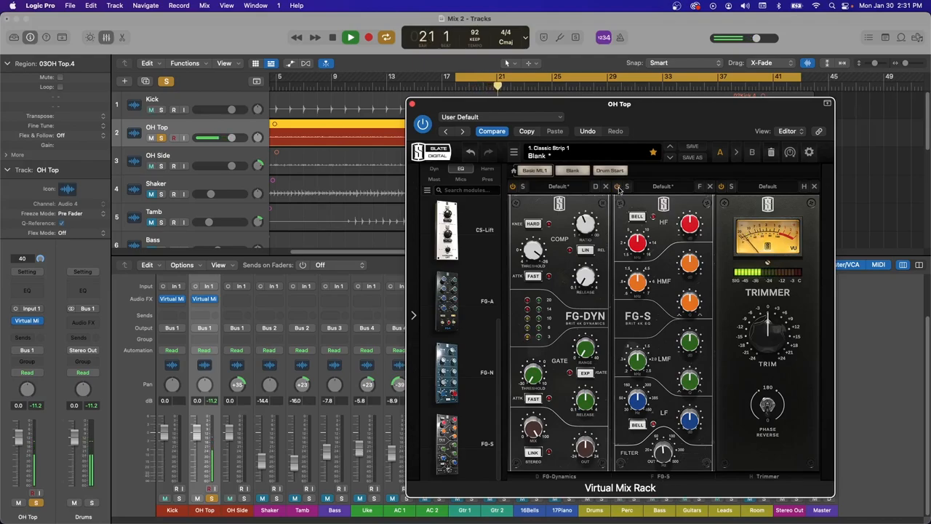
pyautogui.click(351, 37)
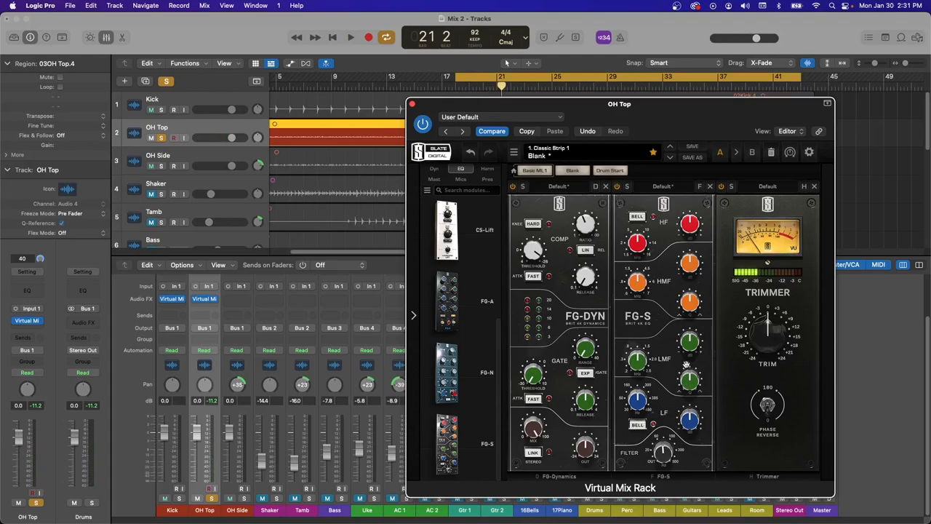
pyautogui.click(351, 37)
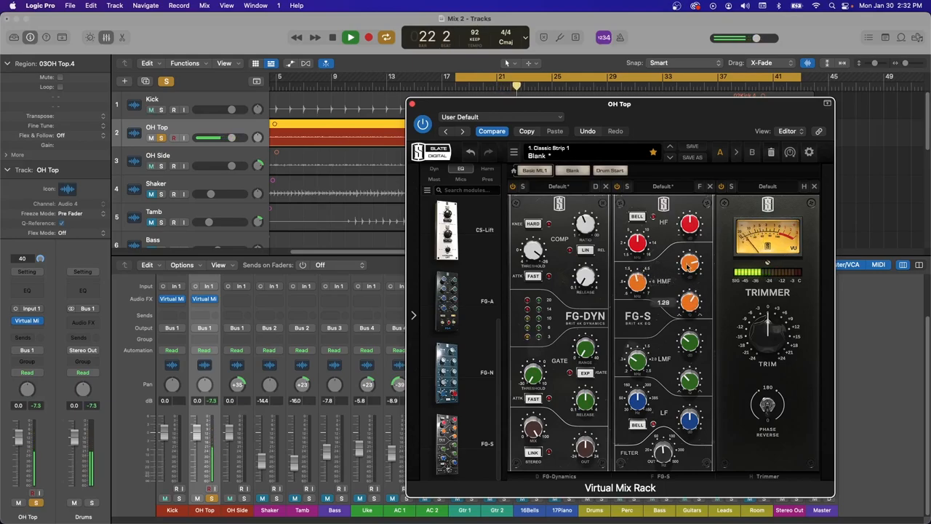
# Fine-tune the FG-S band frequency and gain knobs on OH Top.
pyautogui.moveTo(690, 263); pyautogui.dragTo(690, 259)
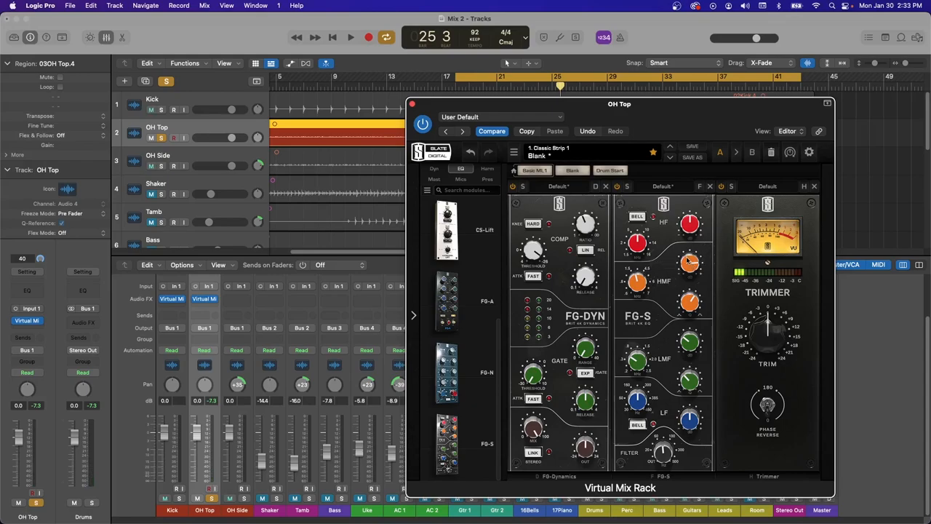
pyautogui.moveTo(690, 262); pyautogui.dragTo(690, 265)
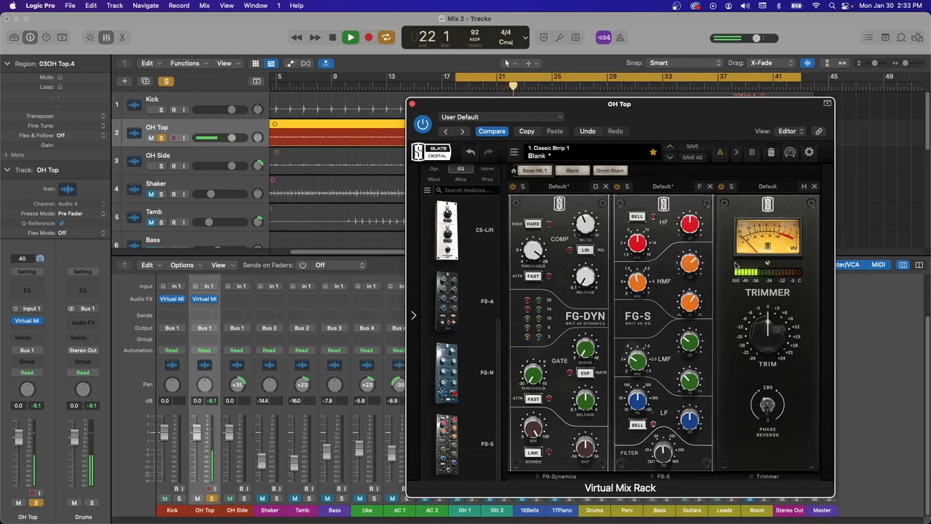
# Raise the FG-S HF gain a few dB on OH Top, then close its Virtual Mix Rack.
pyautogui.click(351, 38)
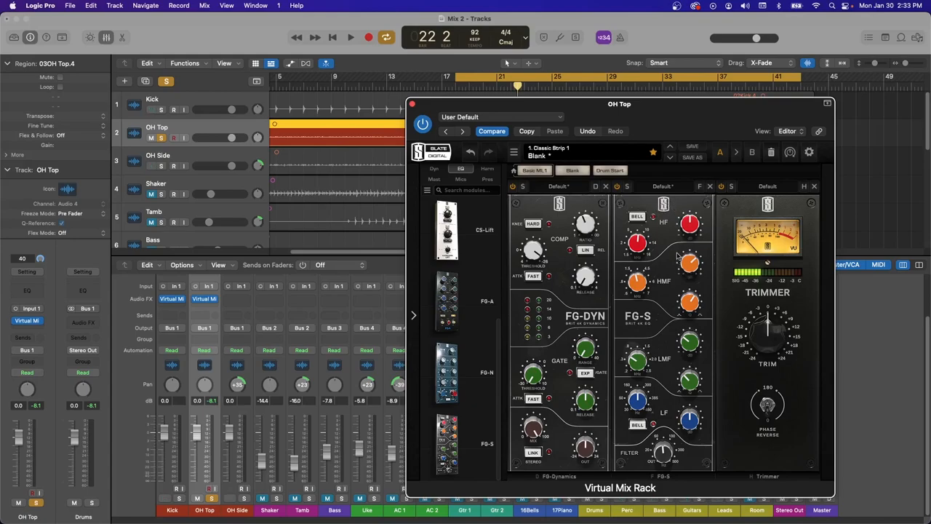
pyautogui.moveTo(675, 230)
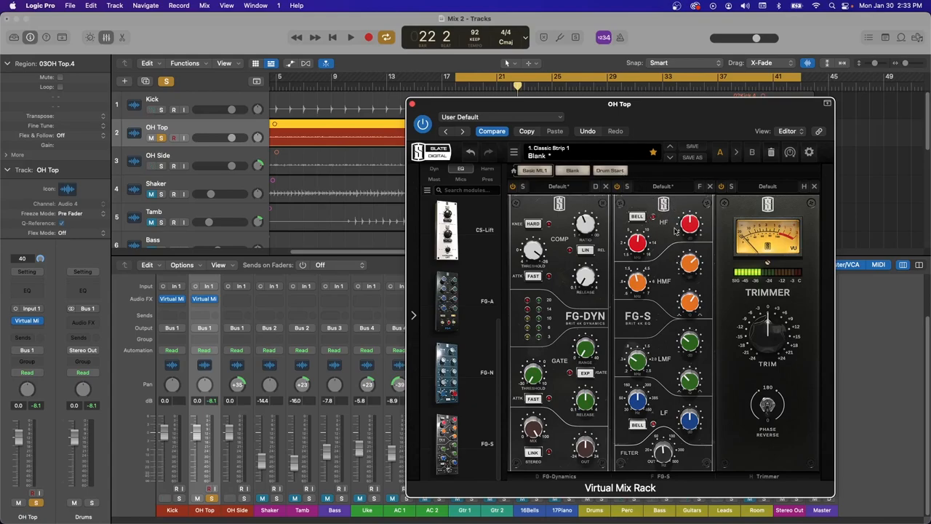
pyautogui.click(350, 38)
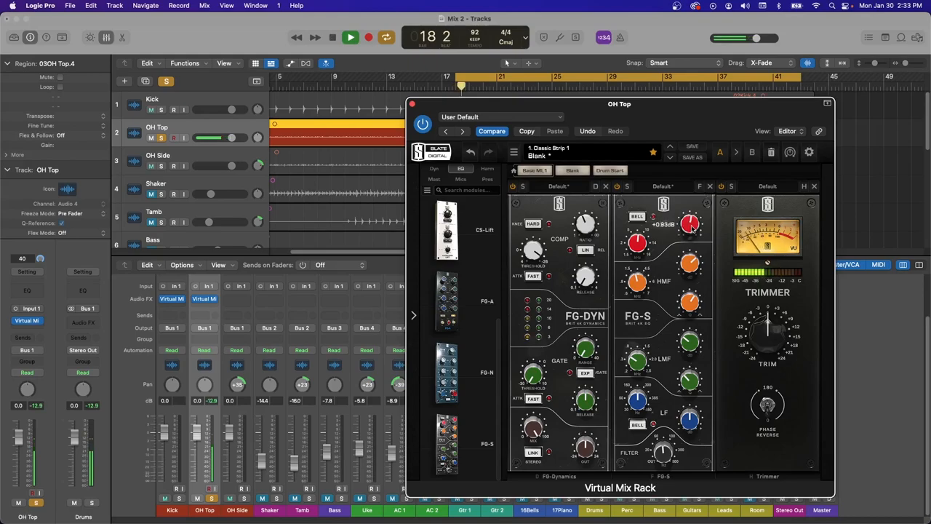
pyautogui.moveTo(690, 224); pyautogui.dragTo(690, 211)
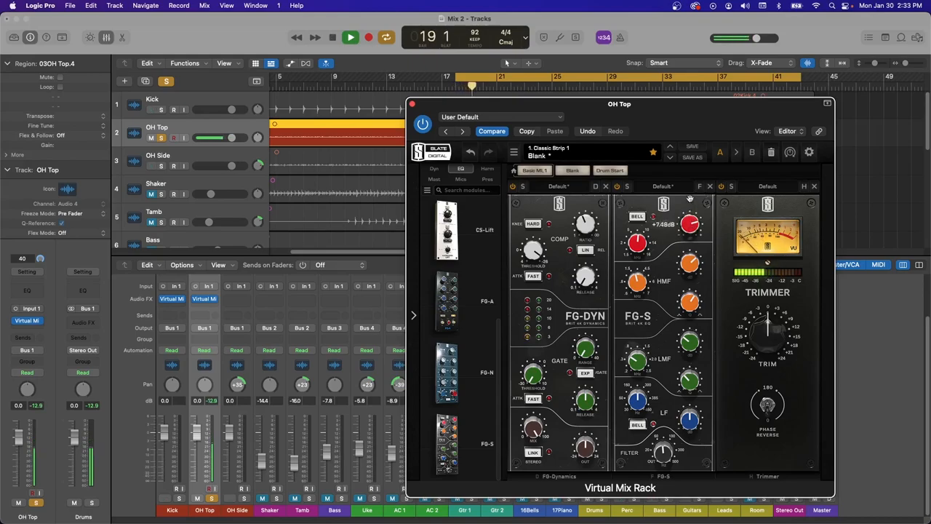
pyautogui.moveTo(689, 224); pyautogui.dragTo(690, 219)
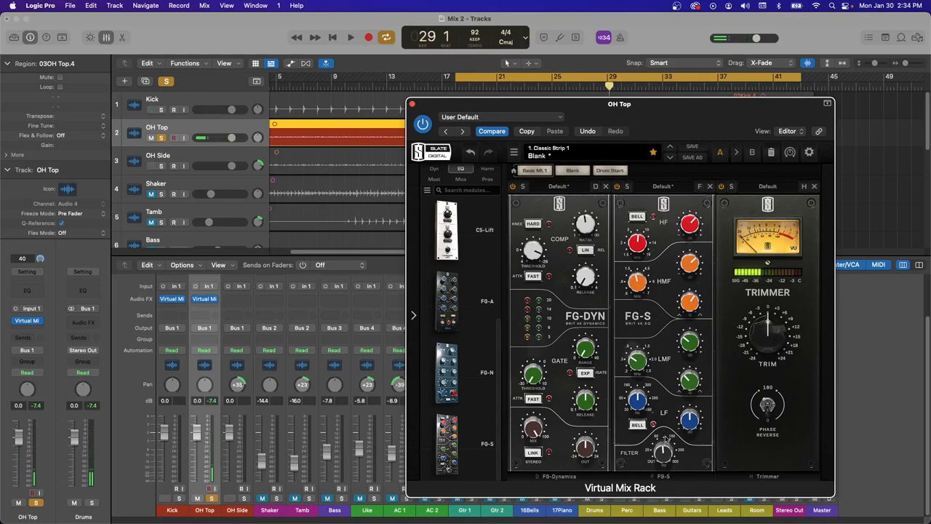
pyautogui.moveTo(701, 406)
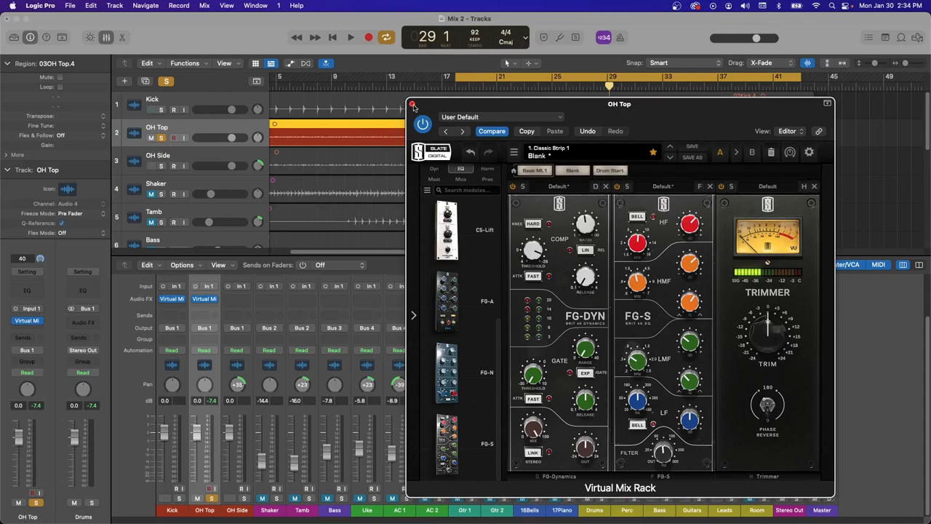
pyautogui.scroll(-3)
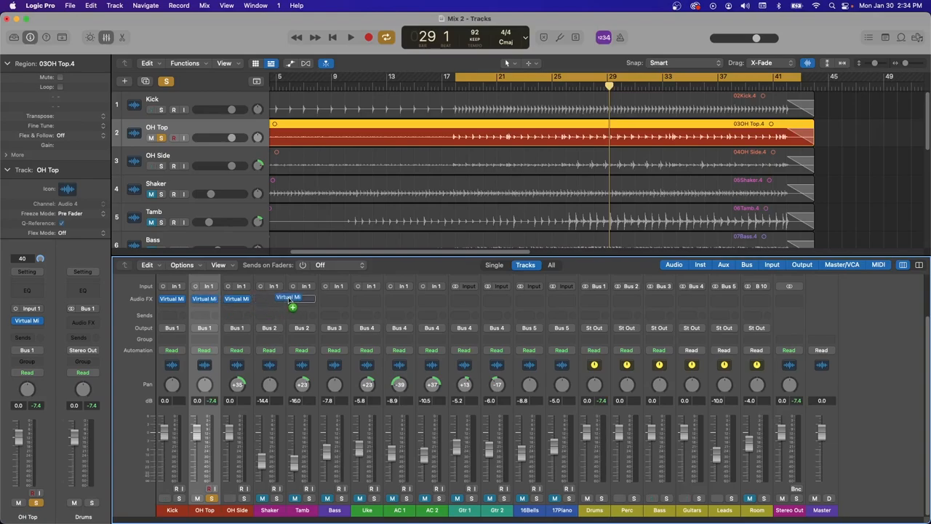
# Copy OH Top's Virtual Mix Rack (FG-Dynamics, FG-S, Trimmer) onto OH Side and open it there.
pyautogui.click(351, 38)
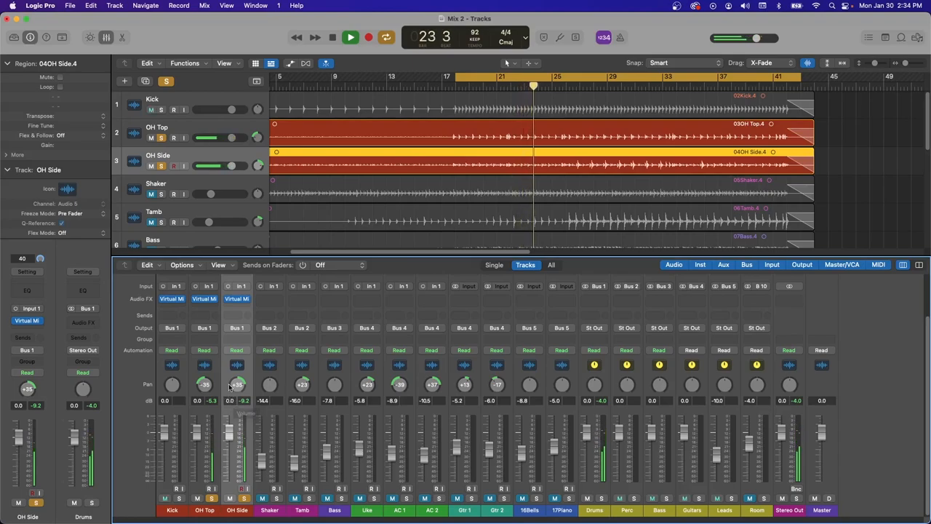
pyautogui.click(351, 38)
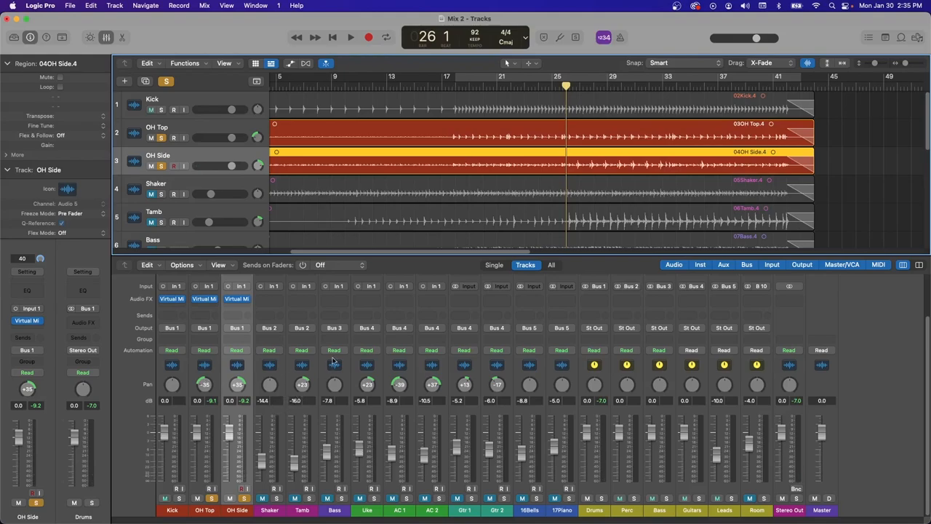
pyautogui.click(349, 38)
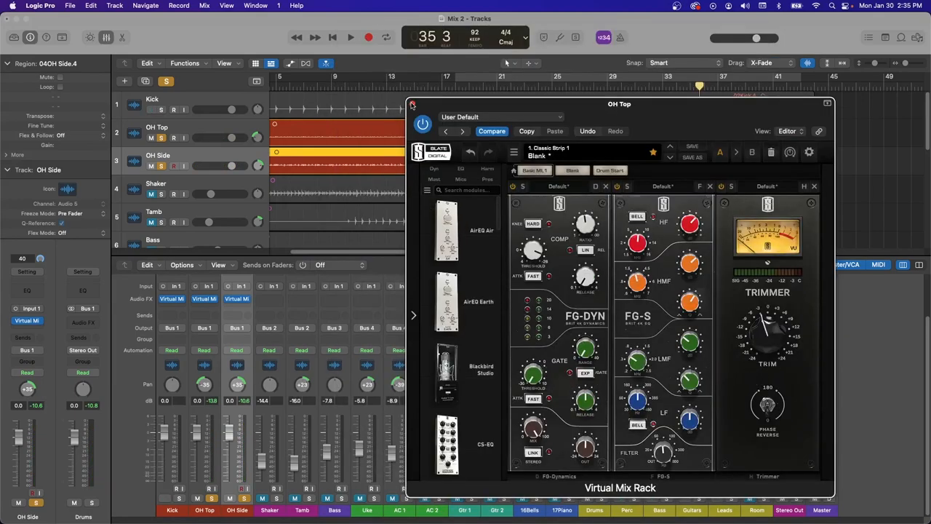
# Place an FG-Dynamics module in the first slot of the Kick's Virtual Mix Rack, ahead of the Trimmer.
pyautogui.click(413, 104)
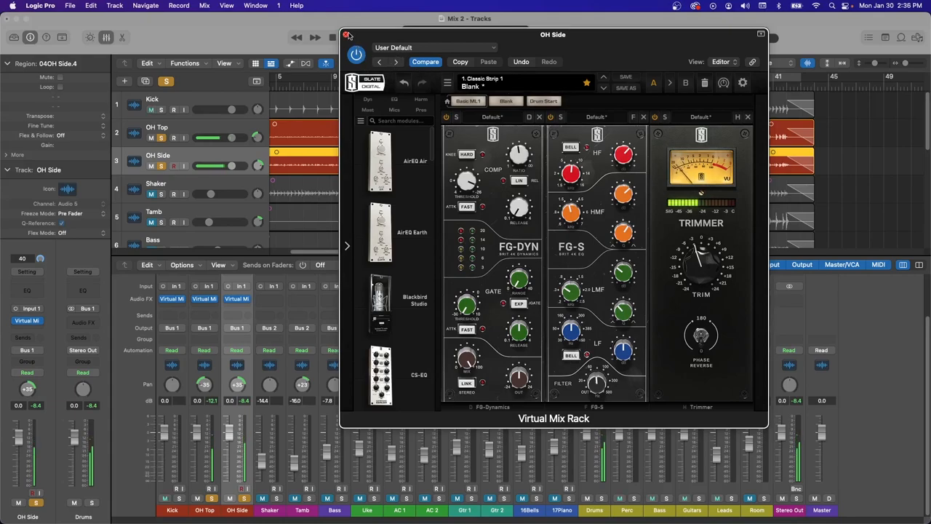
pyautogui.click(348, 35)
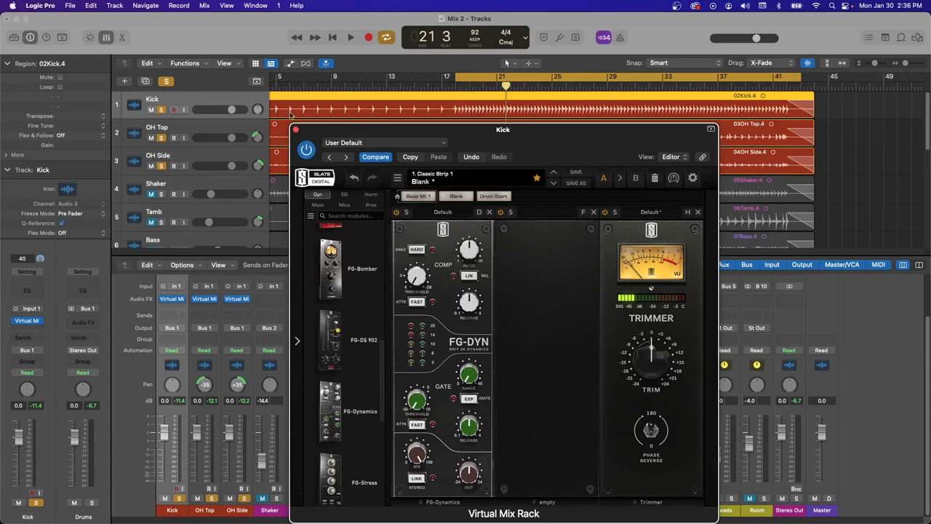
pyautogui.click(350, 38)
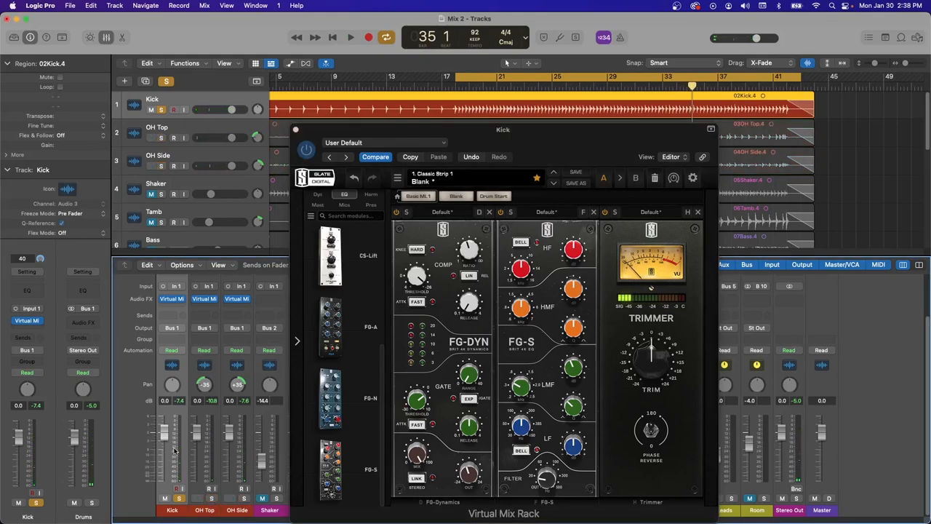
# During playback, dial in a high-mid boost and frequency on the Kick's FG-S EQ.
pyautogui.click(350, 38)
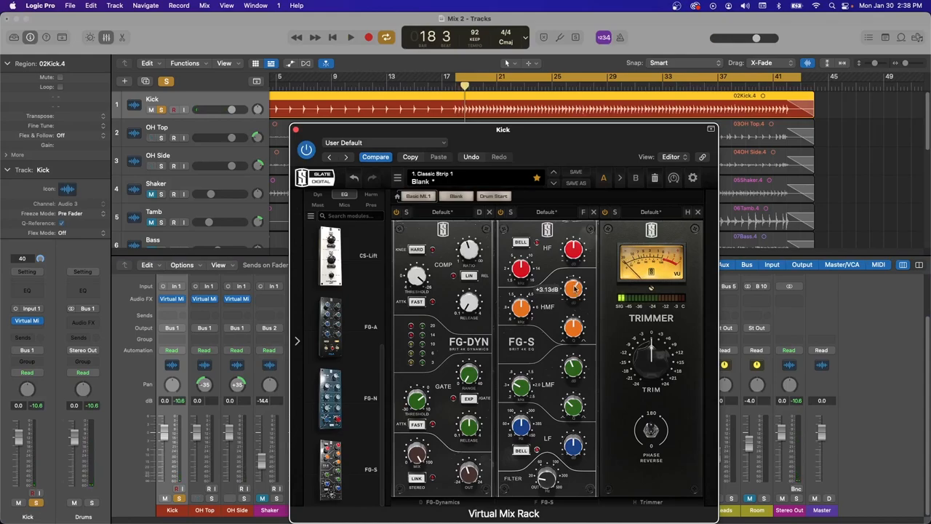
pyautogui.click(351, 38)
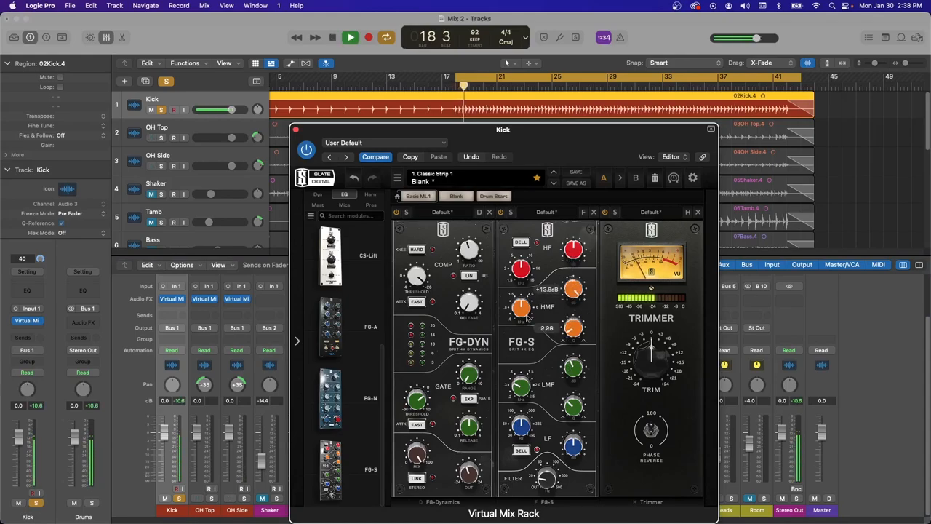
pyautogui.moveTo(521, 308); pyautogui.dragTo(521, 306)
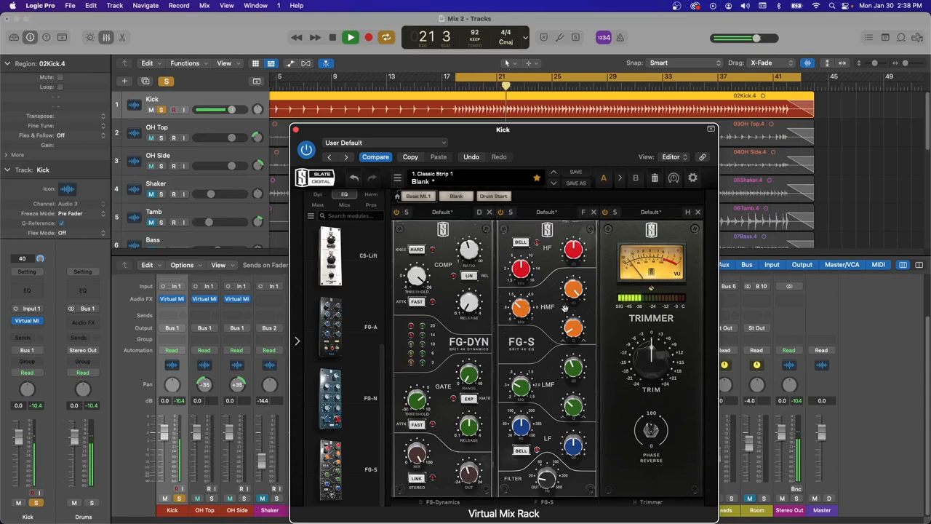
pyautogui.moveTo(521, 308); pyautogui.dragTo(523, 312)
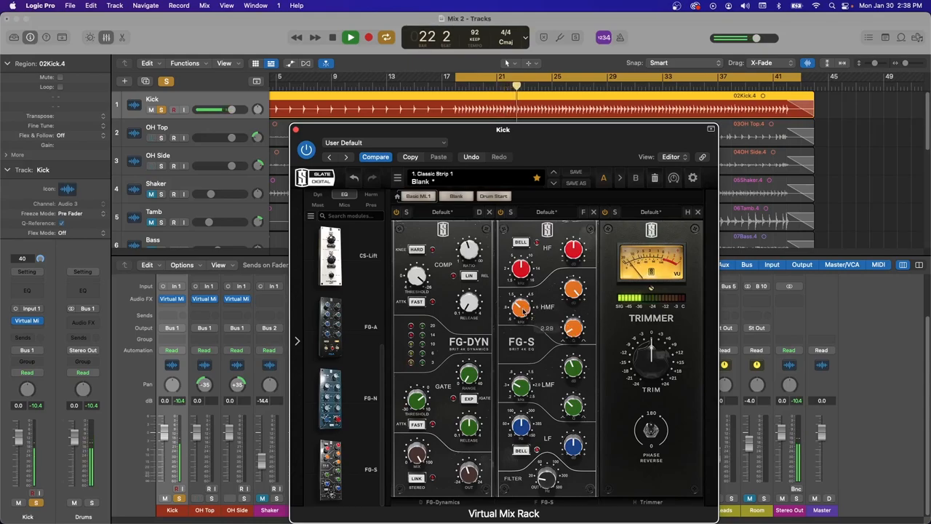
pyautogui.moveTo(521, 308); pyautogui.dragTo(521, 313)
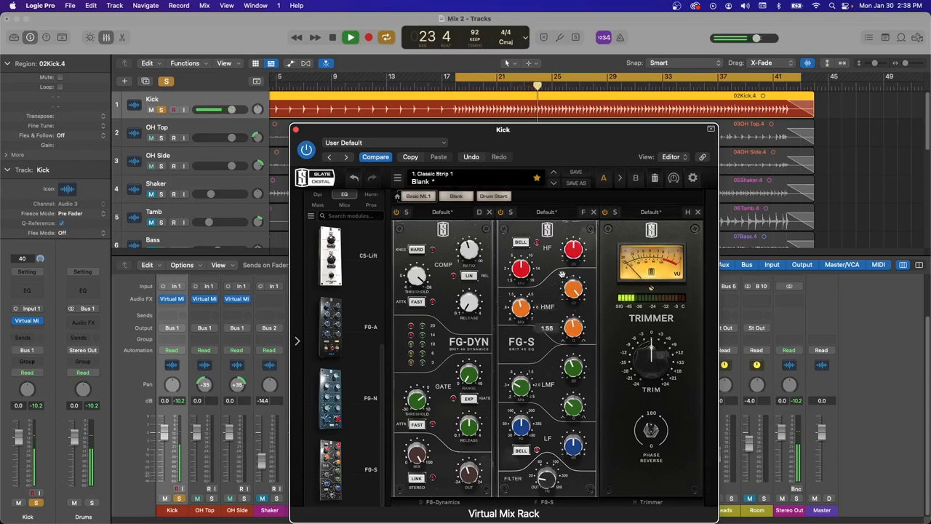
pyautogui.moveTo(574, 290); pyautogui.dragTo(574, 277)
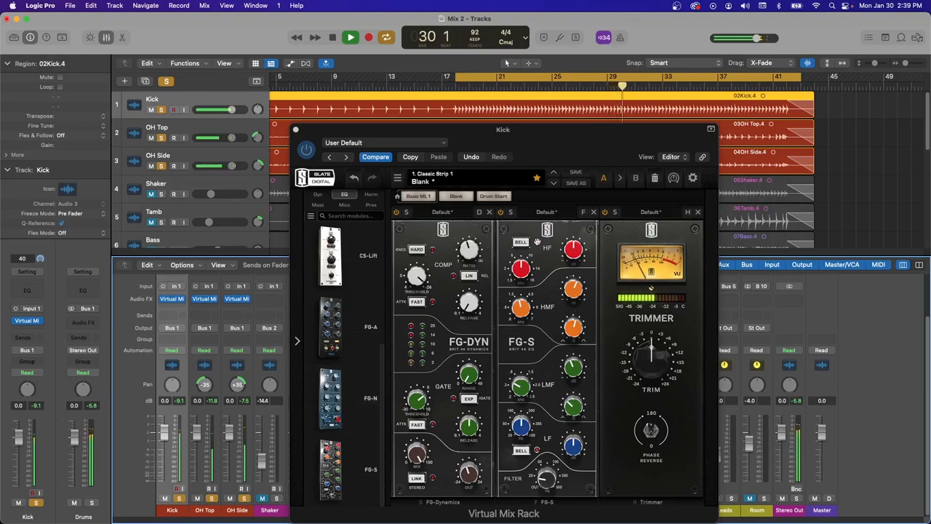
# Stop playback and close the Kick's Virtual Mix Rack window.
pyautogui.click(332, 37)
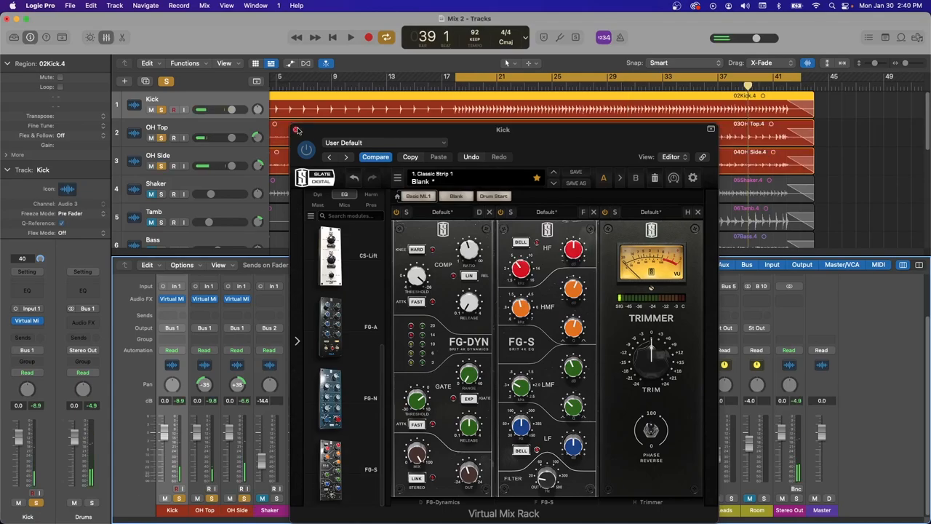
pyautogui.click(297, 129)
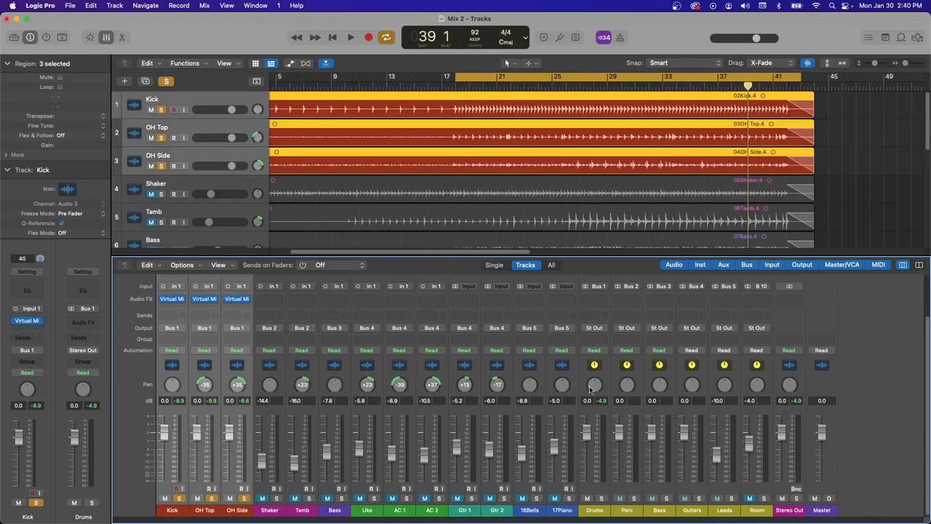
pyautogui.moveTo(108, 334)
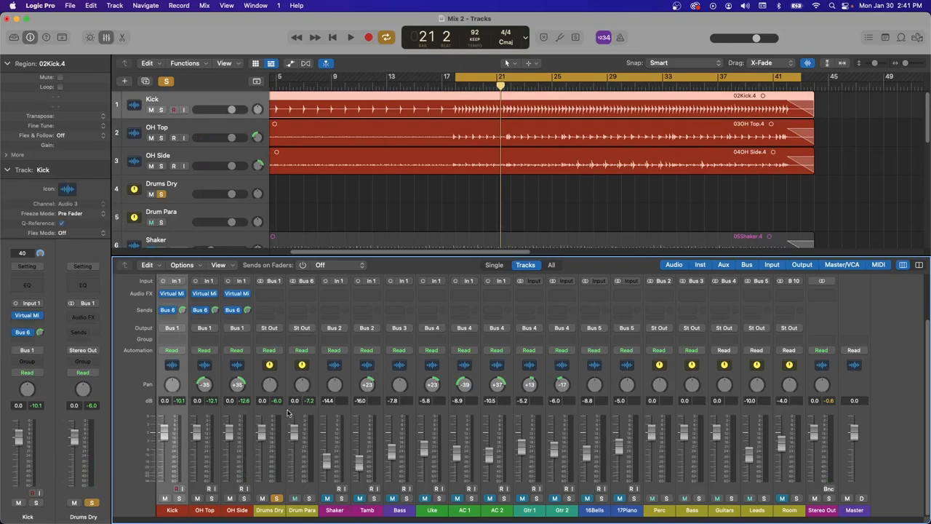
# Route Kick and overheads to new Drums Dry and Drum Para buses and insert an empty Virtual Mix Rack on Drum Para.
pyautogui.click(351, 38)
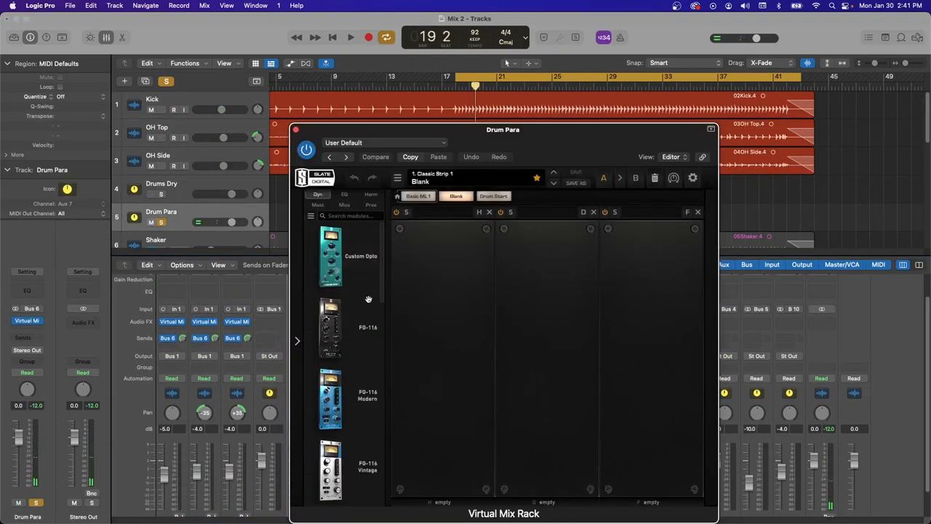
# Add FG-Stress to the Drum Para rack, push its Input and set the Attack, then close the rack.
pyautogui.scroll(-3)
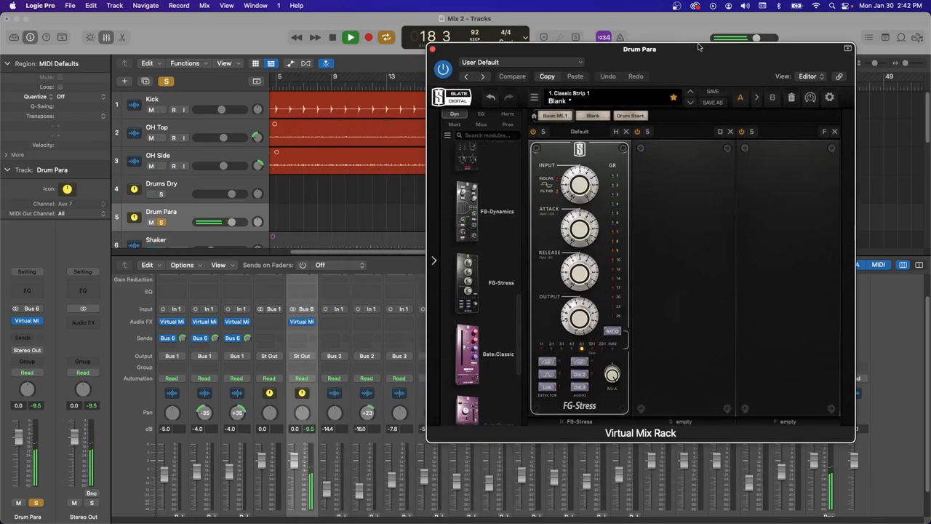
pyautogui.moveTo(579, 183); pyautogui.dragTo(574, 160)
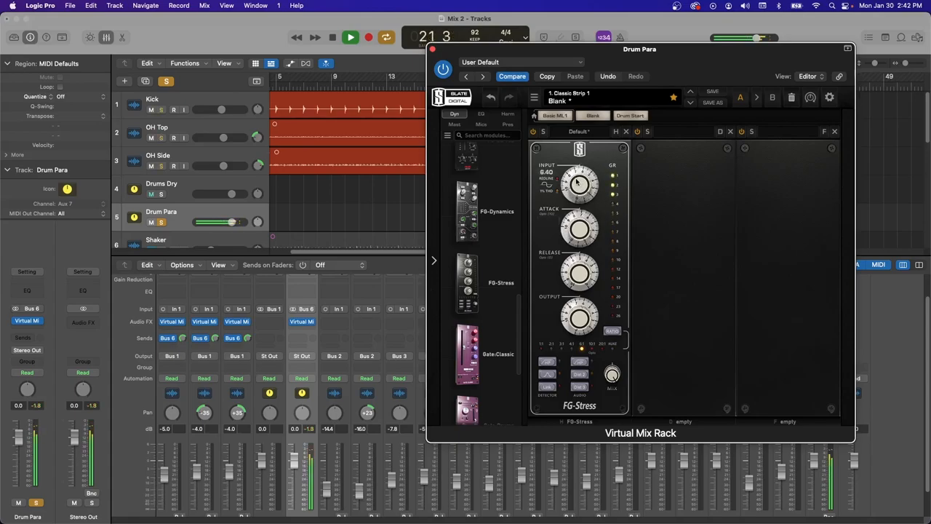
pyautogui.moveTo(579, 274); pyautogui.dragTo(582, 262)
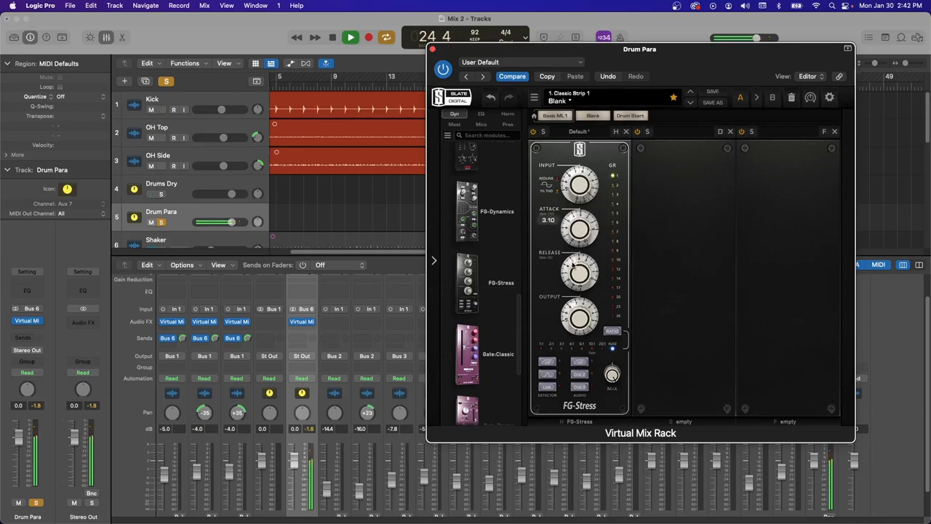
pyautogui.moveTo(579, 230); pyautogui.dragTo(579, 211)
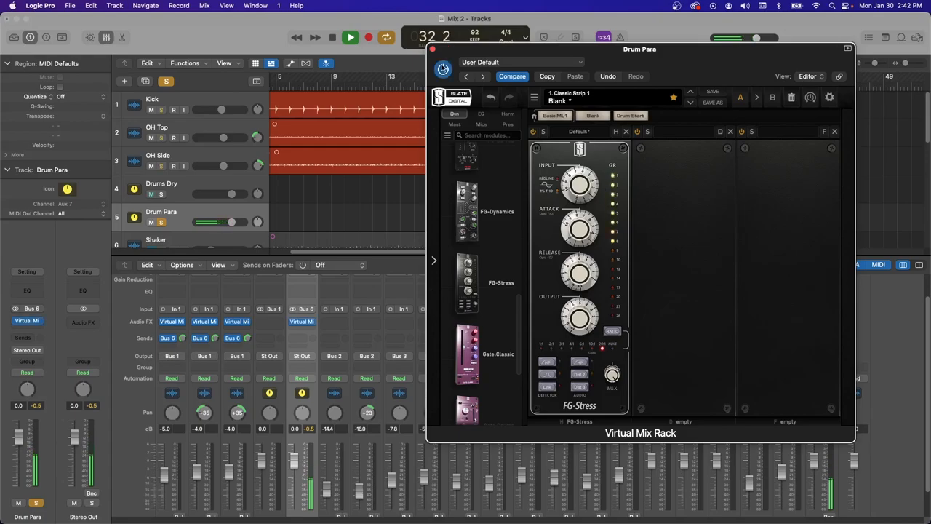
pyautogui.click(331, 38)
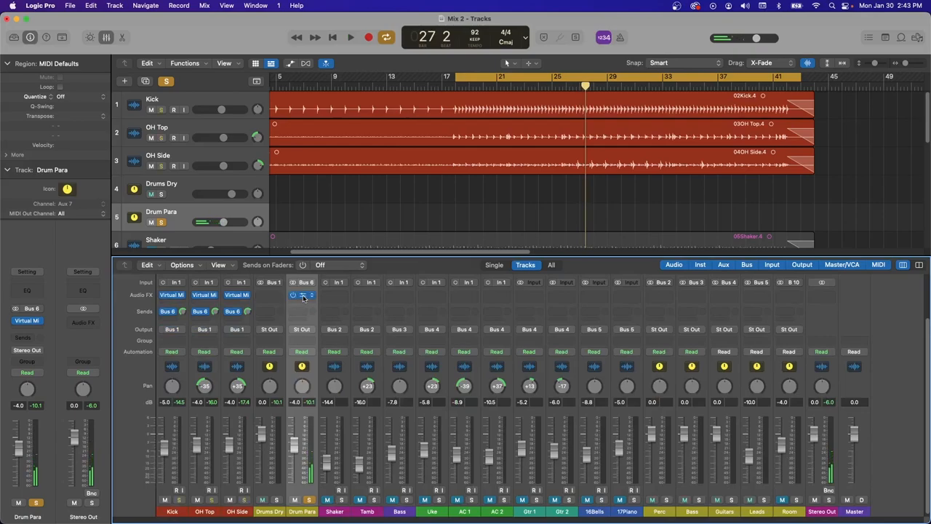
# Insert kHs Transient Shaper after the rack on Drum Para and stop playback.
pyautogui.click(303, 294)
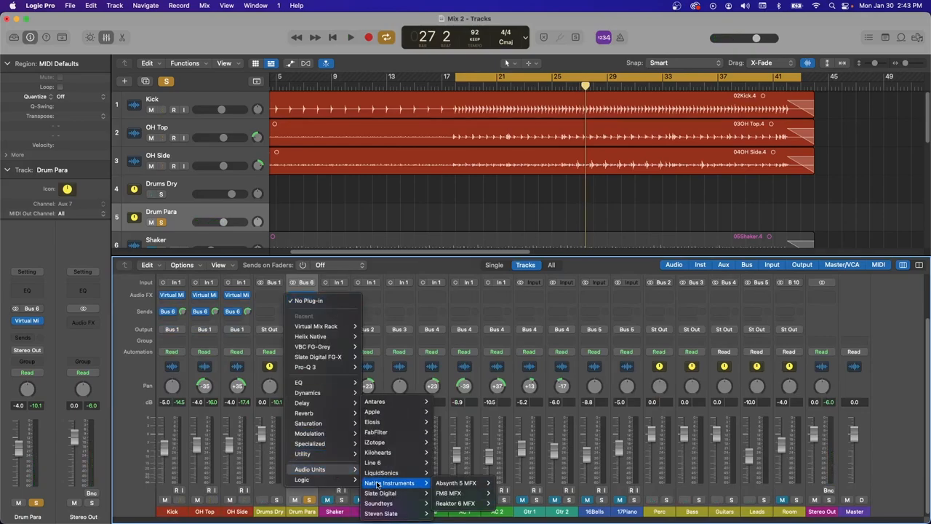
pyautogui.moveTo(380, 493)
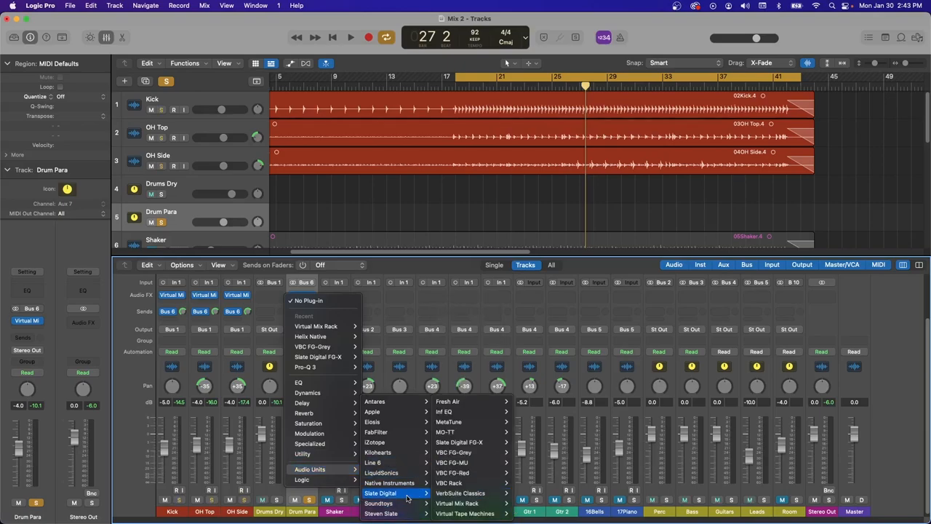
pyautogui.moveTo(378, 451)
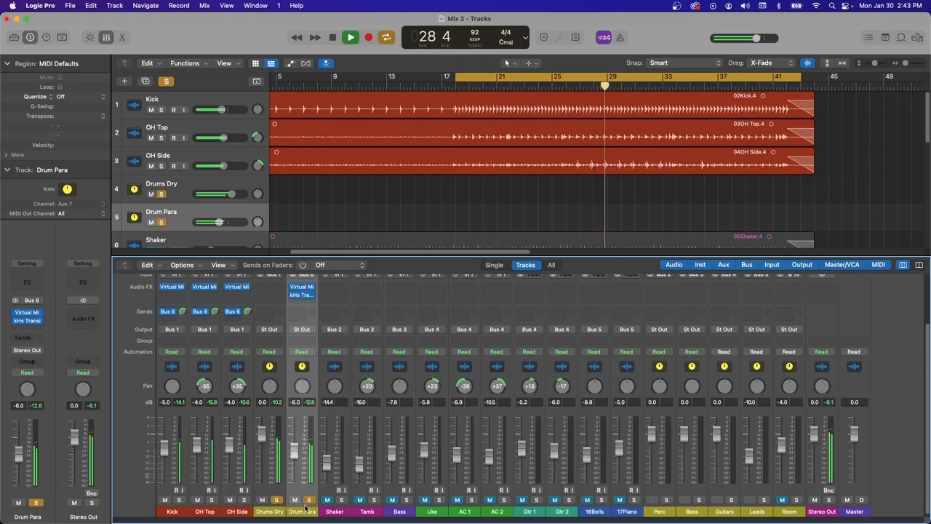
pyautogui.click(332, 37)
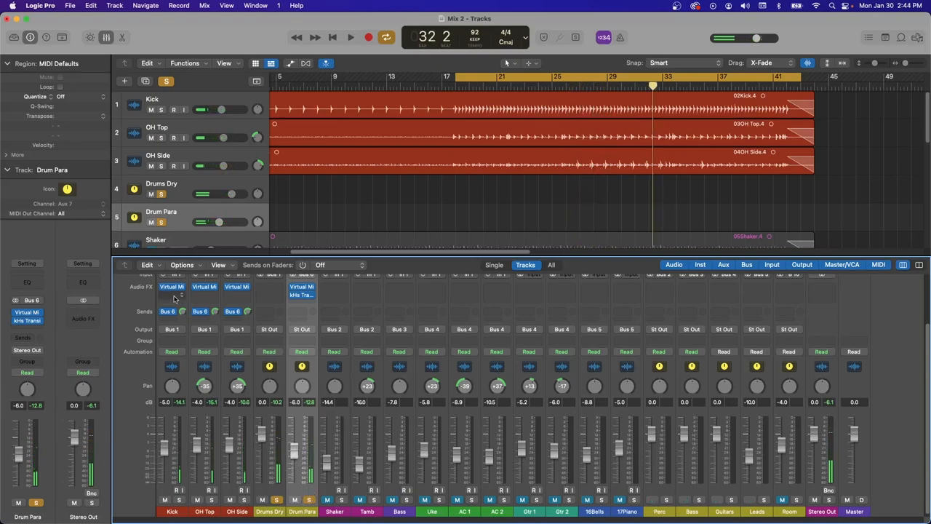
# Insert FabFilter Saturn after the racks on Kick, OH Top and OH Side, shape its band drive, and close it.
pyautogui.click(171, 285)
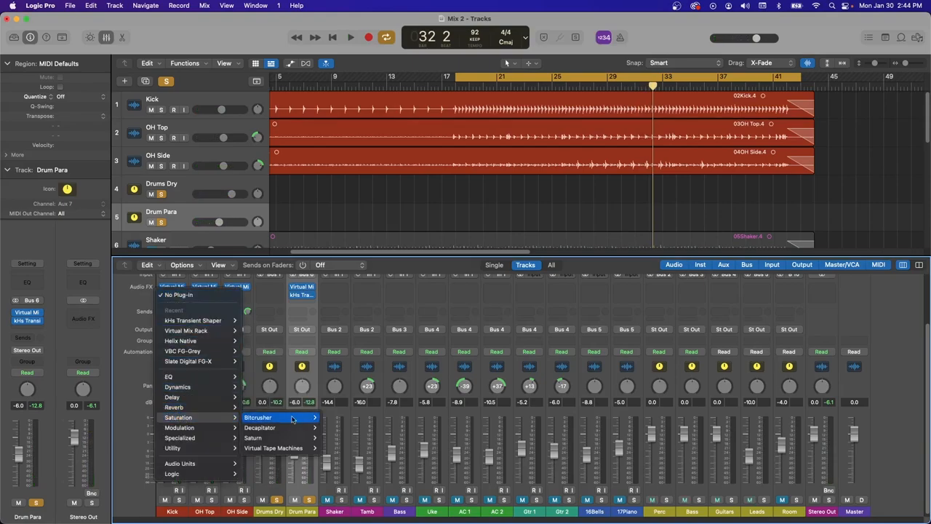
pyautogui.click(253, 437)
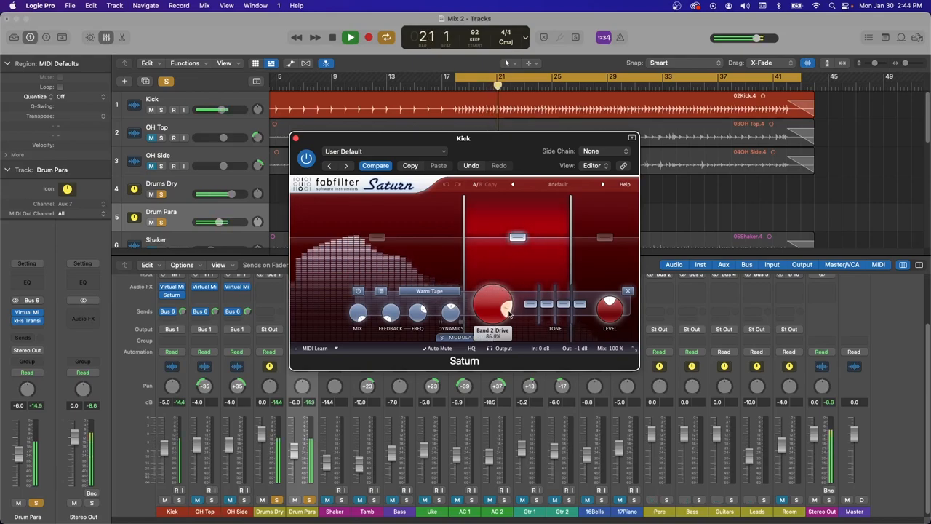
pyautogui.moveTo(493, 301); pyautogui.dragTo(509, 308)
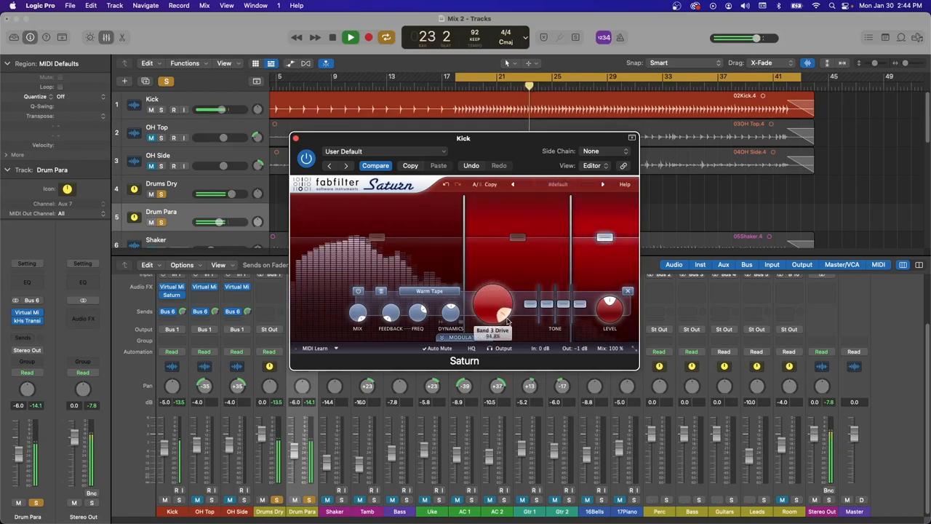
pyautogui.moveTo(493, 298); pyautogui.dragTo(493, 312)
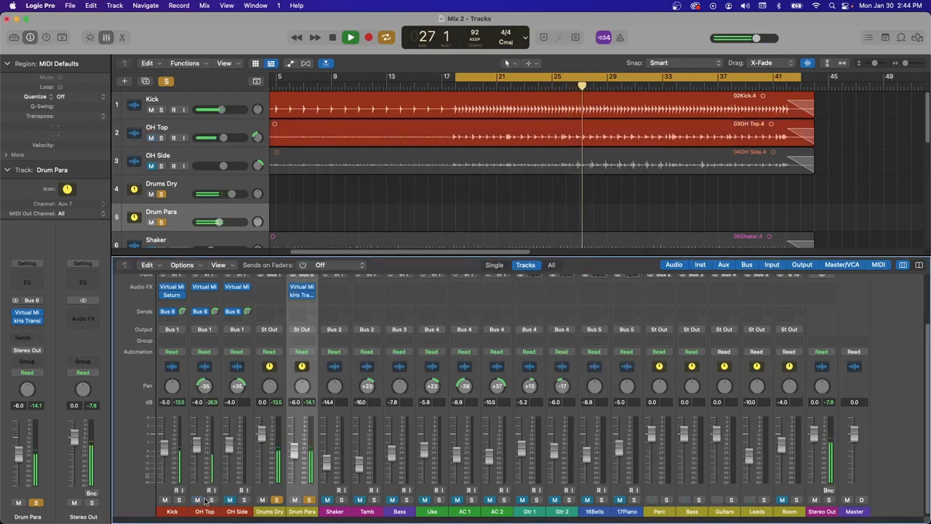
pyautogui.click(332, 38)
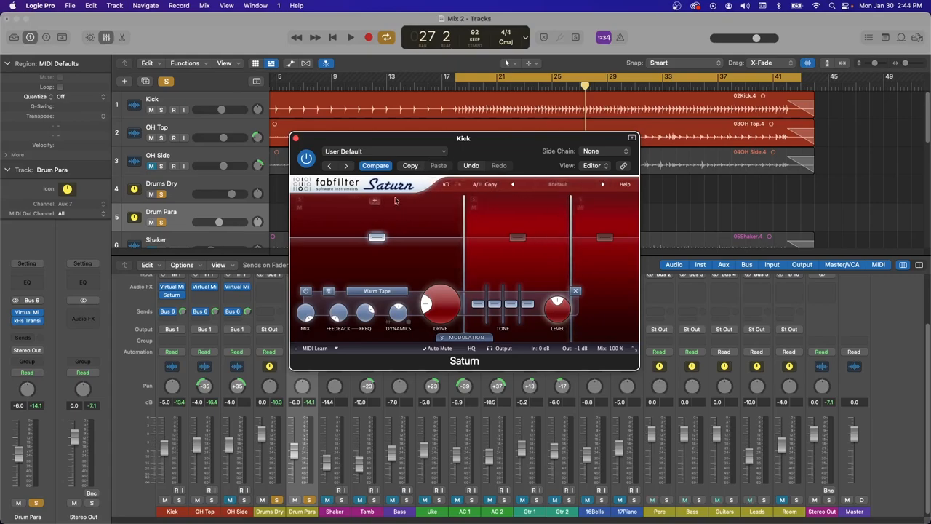
pyautogui.moveTo(562, 208)
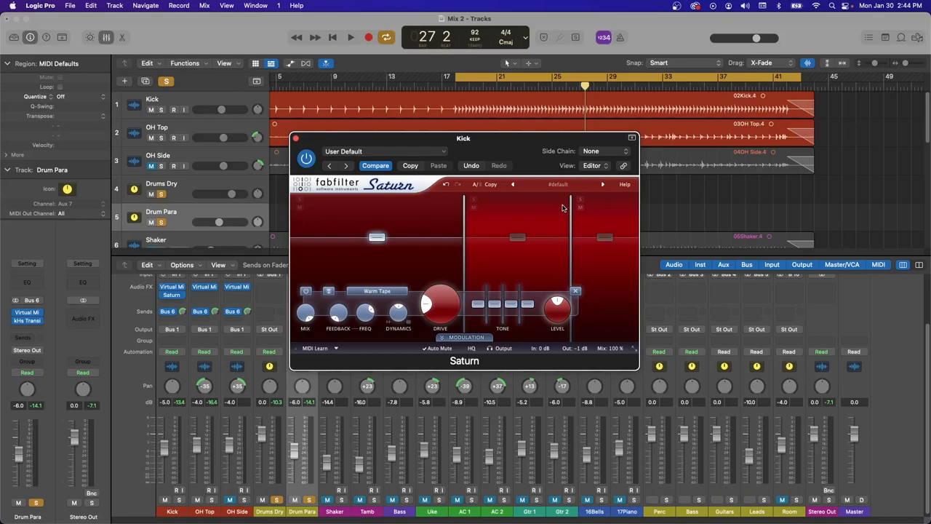
pyautogui.moveTo(541, 203)
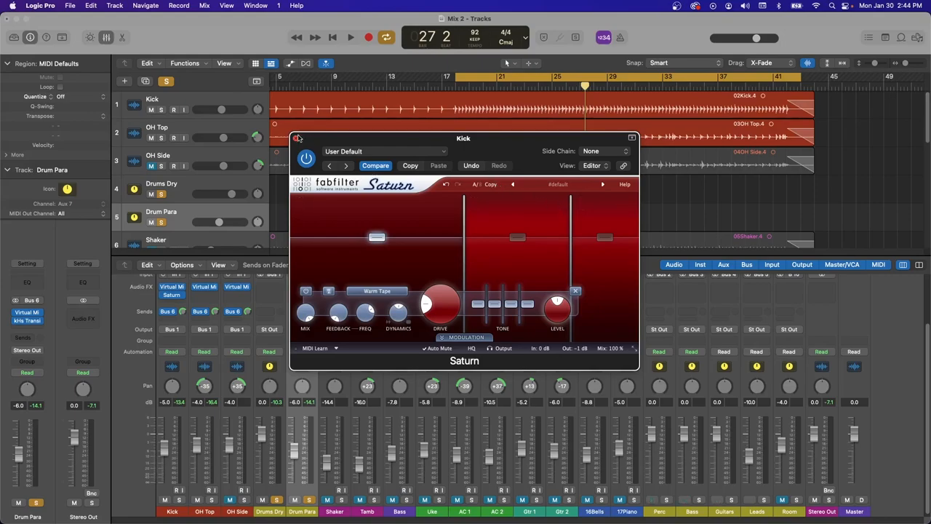
pyautogui.click(296, 139)
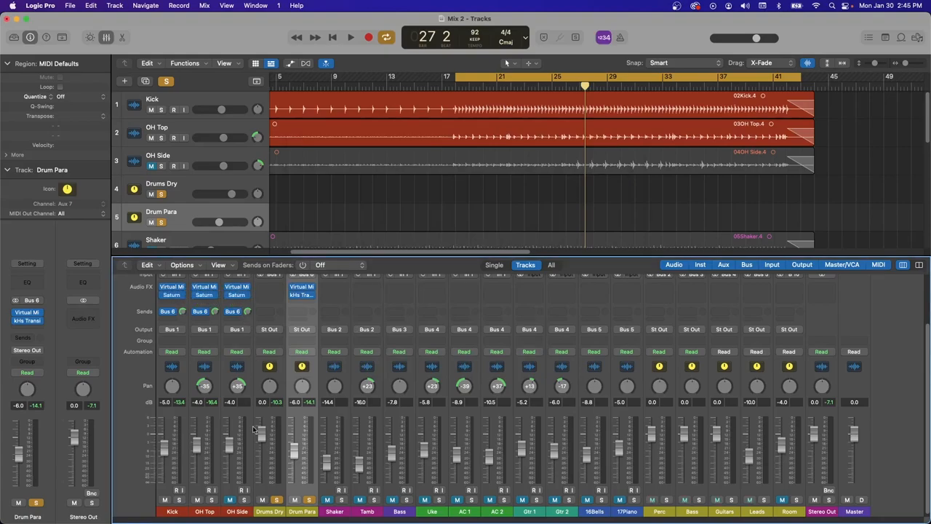
# Adjust the Band 1 Drive on OH Top's Saturn insert and close the plug-in window.
pyautogui.click(351, 38)
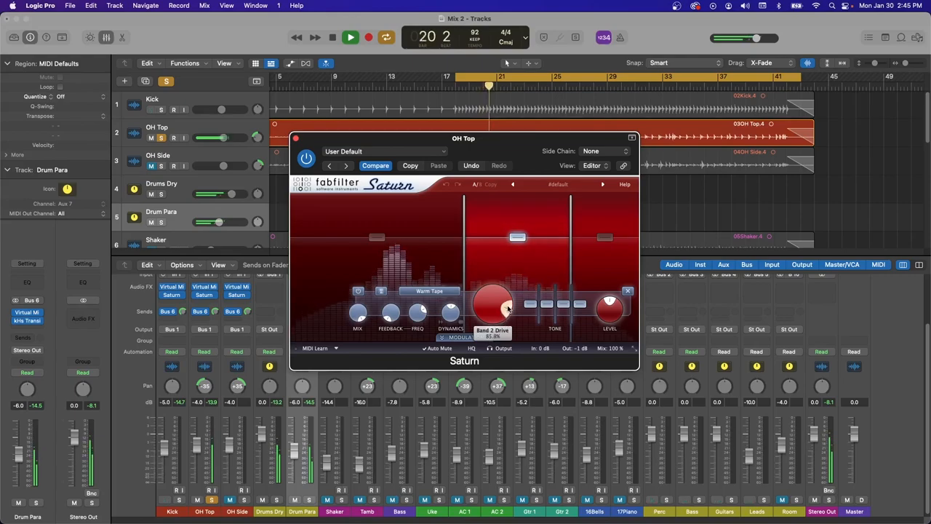
pyautogui.click(332, 38)
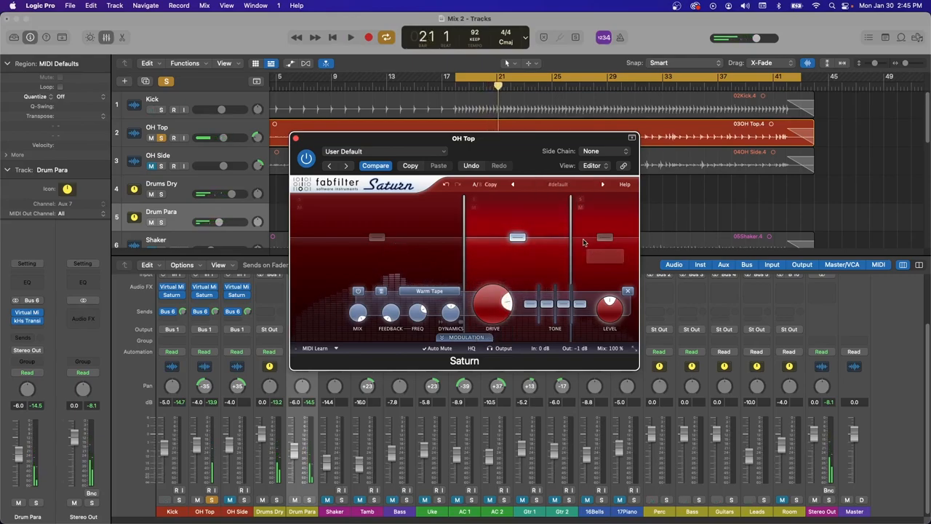
pyautogui.moveTo(494, 301); pyautogui.dragTo(506, 298)
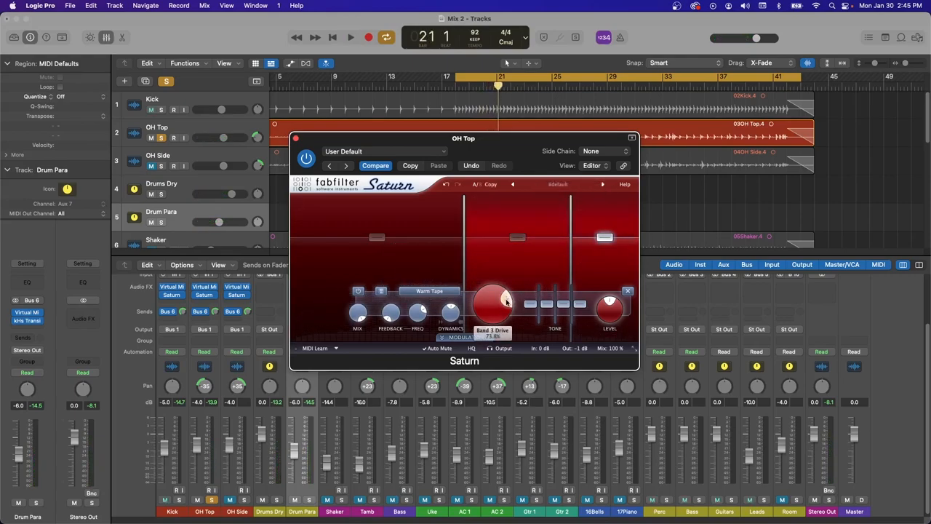
pyautogui.click(351, 37)
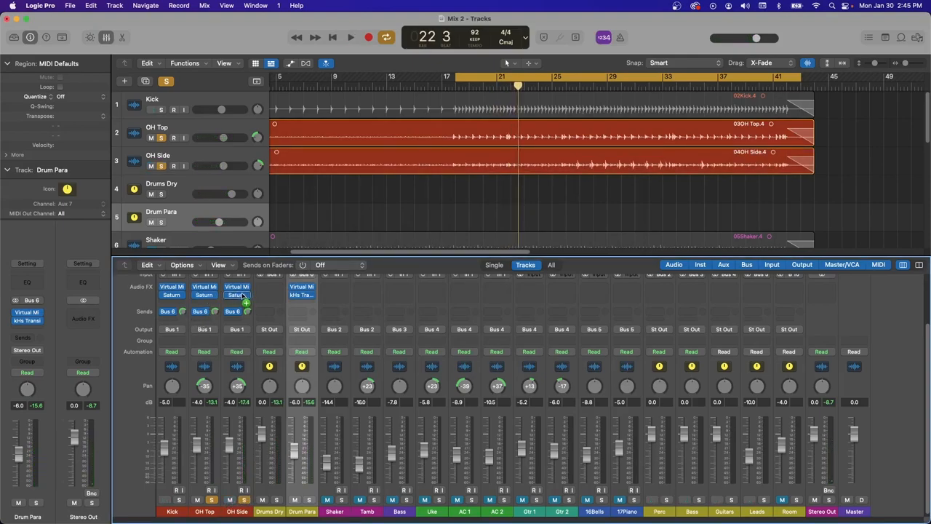
pyautogui.click(351, 37)
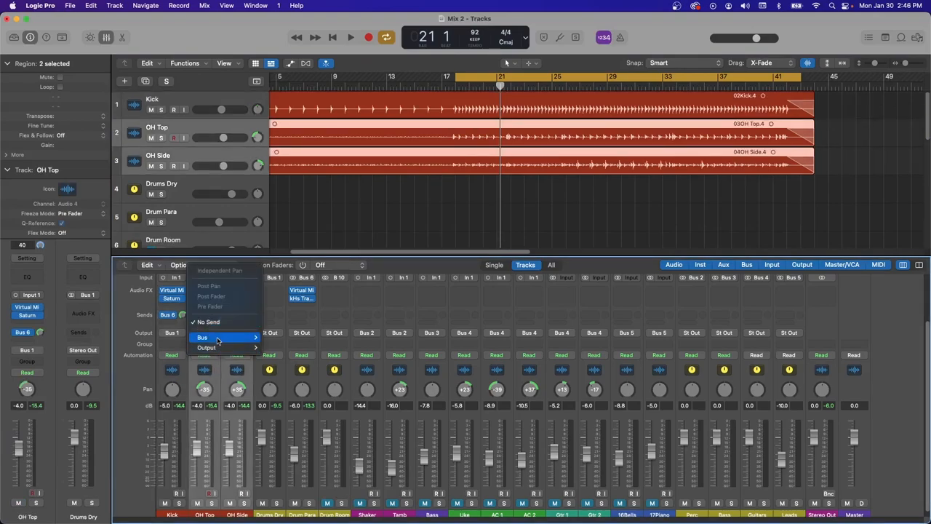
# Send OH Top and OH Side to Bus 10 → Drum Room from an empty Send slot.
pyautogui.click(202, 337)
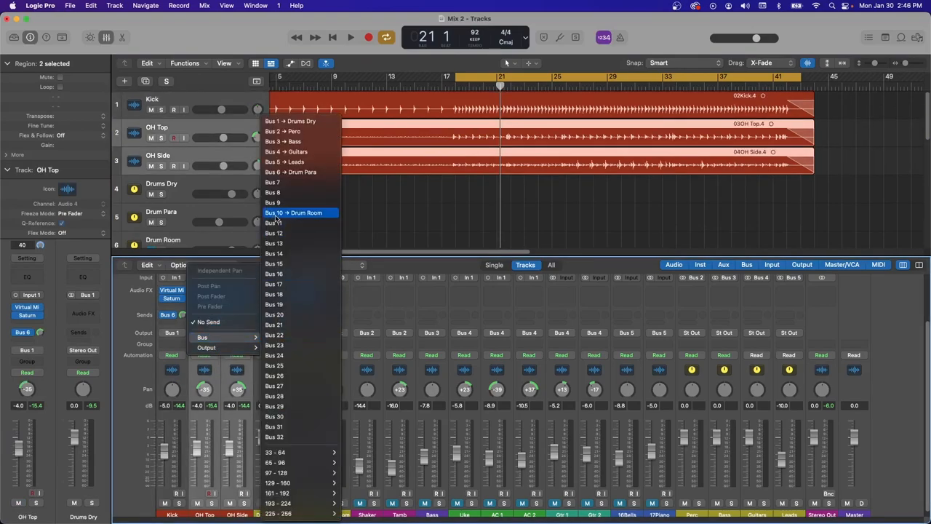
pyautogui.click(294, 213)
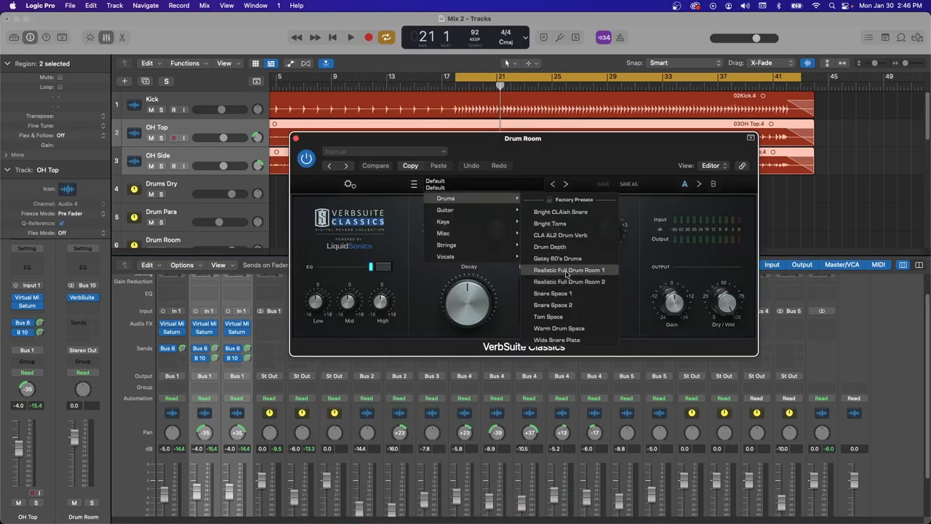
# Load Realistic Full Drum Room 1 in VerbSuite Classics, then step to Realistic Full Drum Room 2 while auditioning.
pyautogui.click(570, 270)
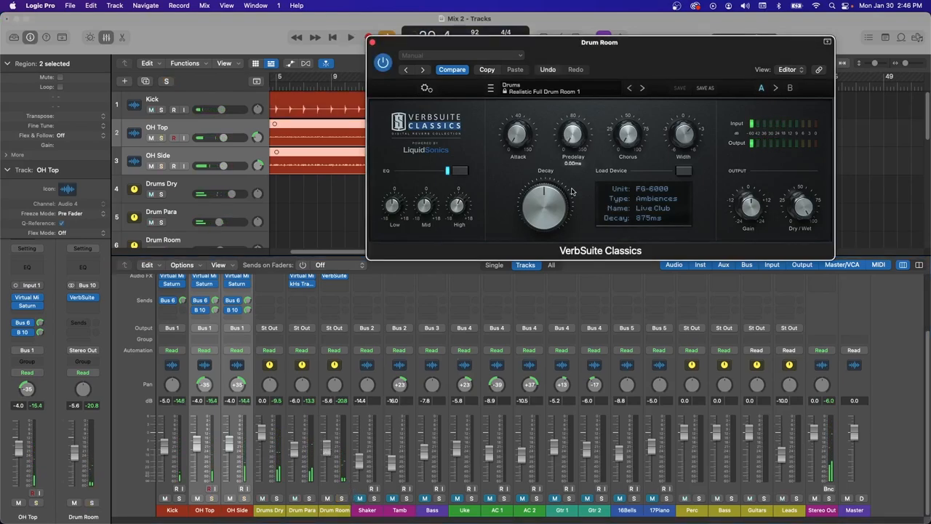
pyautogui.click(351, 38)
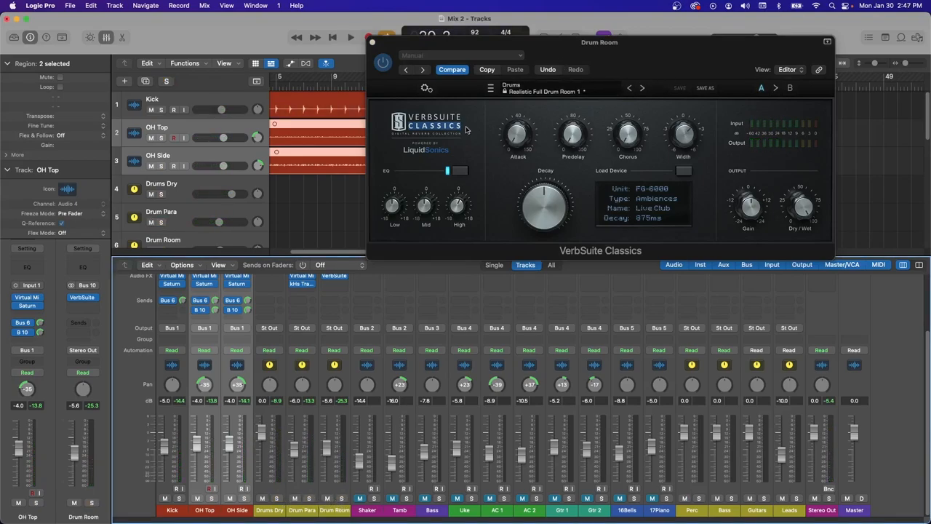
pyautogui.click(642, 89)
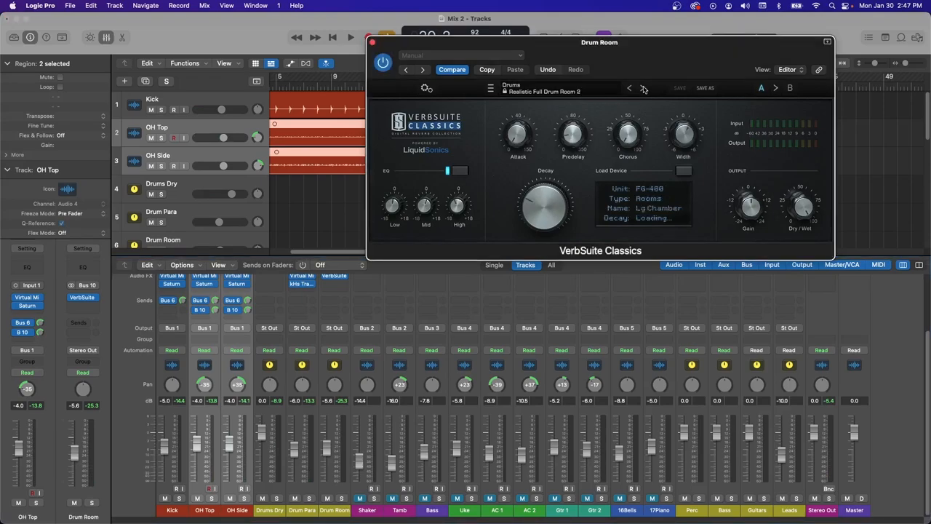
pyautogui.click(351, 37)
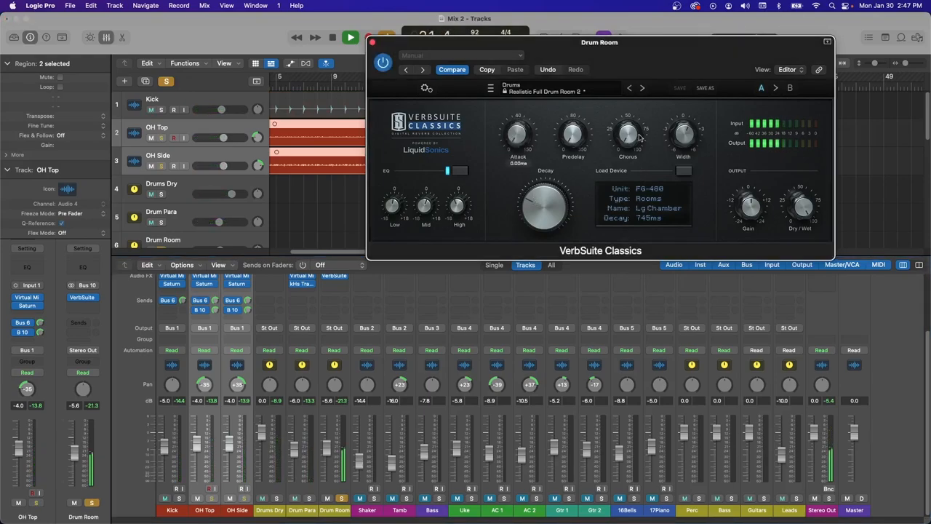
# Adjust the Drum Room reverb's attack time and stereo width while auditioning.
pyautogui.moveTo(629, 134); pyautogui.dragTo(618, 145)
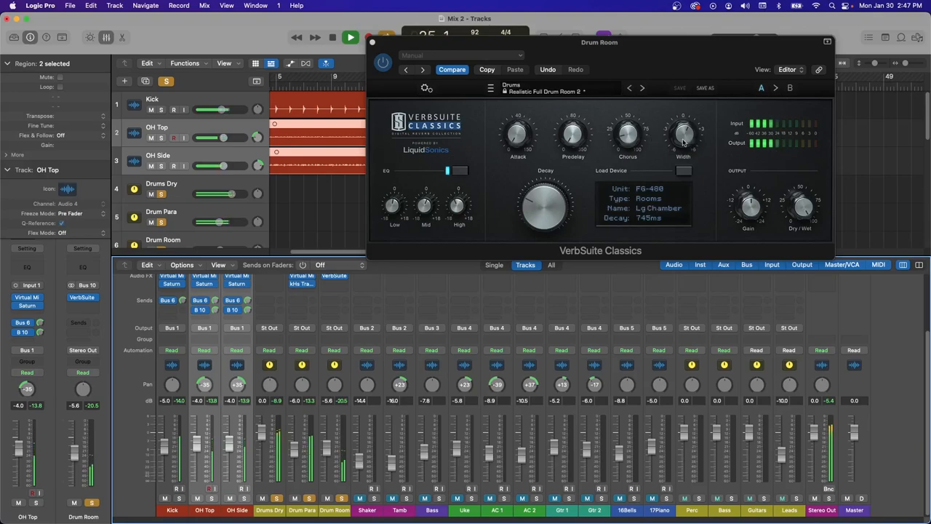
pyautogui.moveTo(684, 134); pyautogui.dragTo(684, 128)
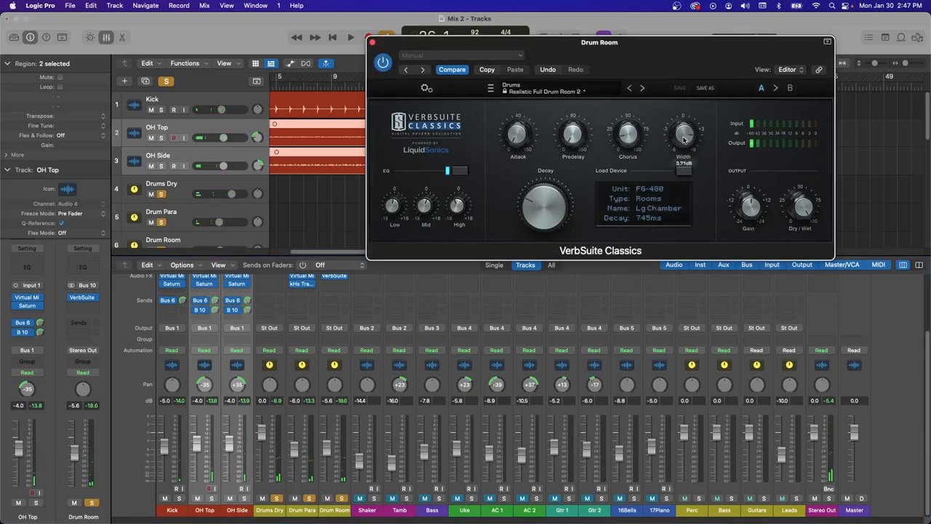
pyautogui.moveTo(682, 134); pyautogui.dragTo(682, 130)
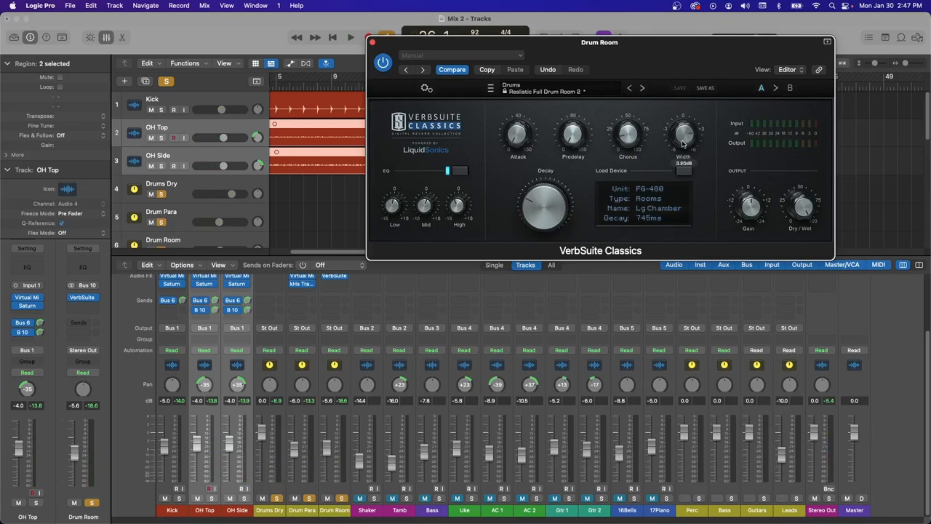
pyautogui.moveTo(682, 132); pyautogui.dragTo(683, 142)
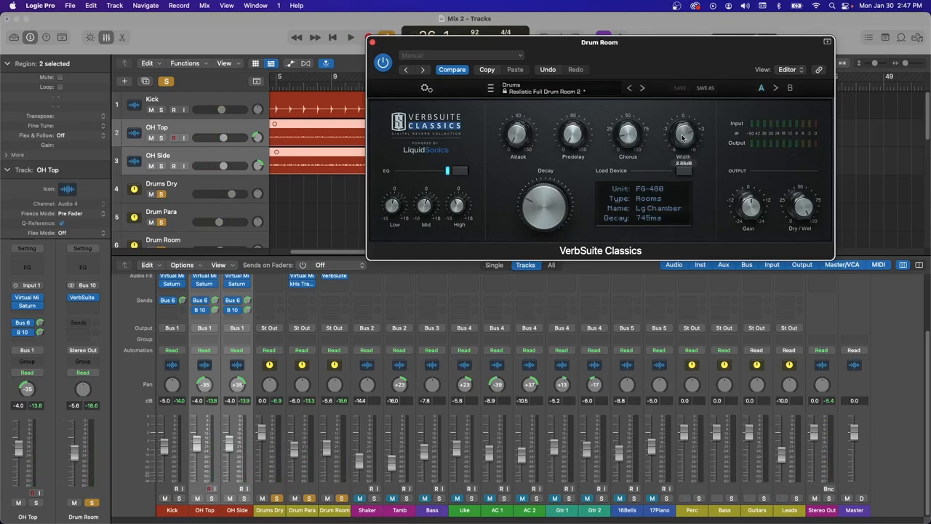
pyautogui.click(351, 38)
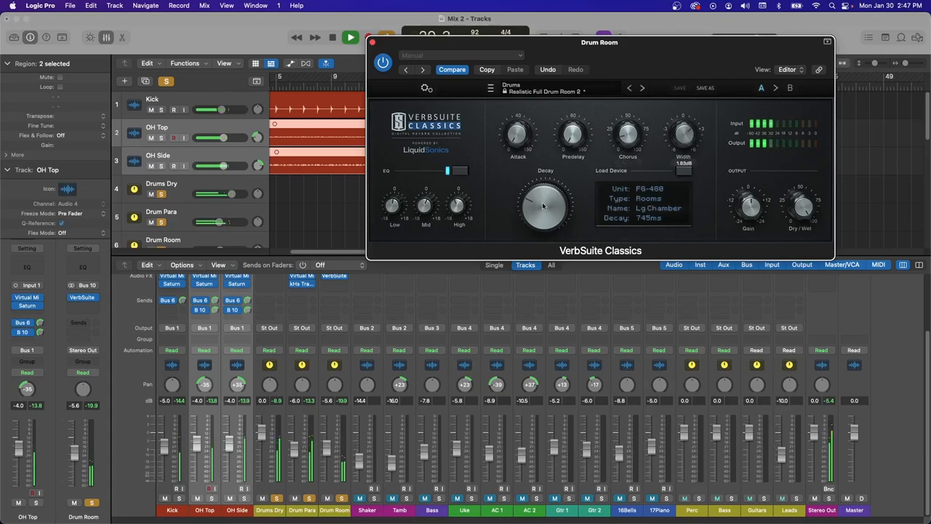
# Fine-tune the width, lengthen the decay from 745 ms to 989 ms and adjust the high-frequency tone.
pyautogui.moveTo(544, 207); pyautogui.dragTo(550, 192)
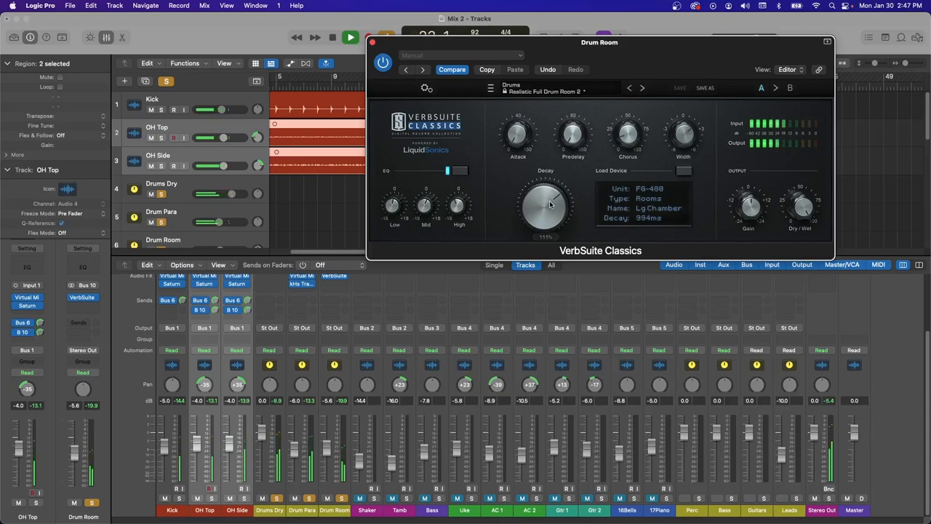
pyautogui.moveTo(544, 206); pyautogui.dragTo(544, 225)
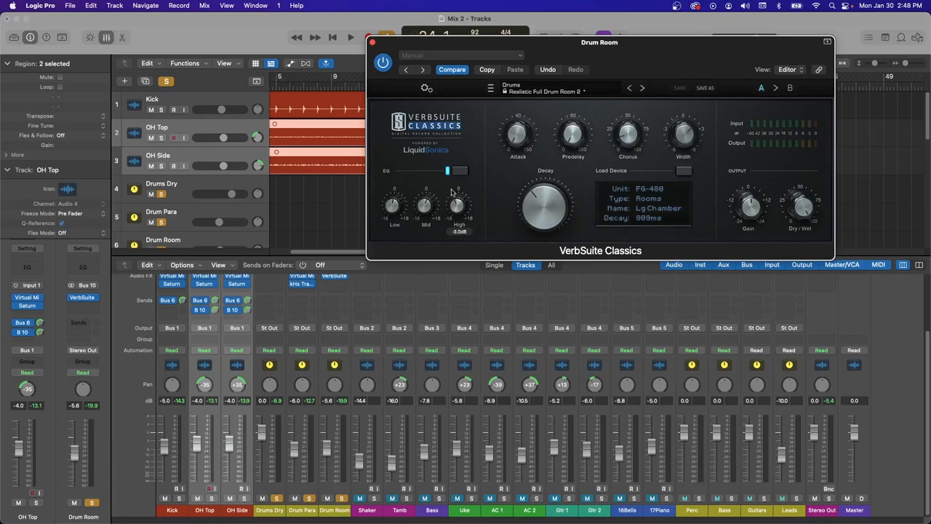
pyautogui.click(349, 37)
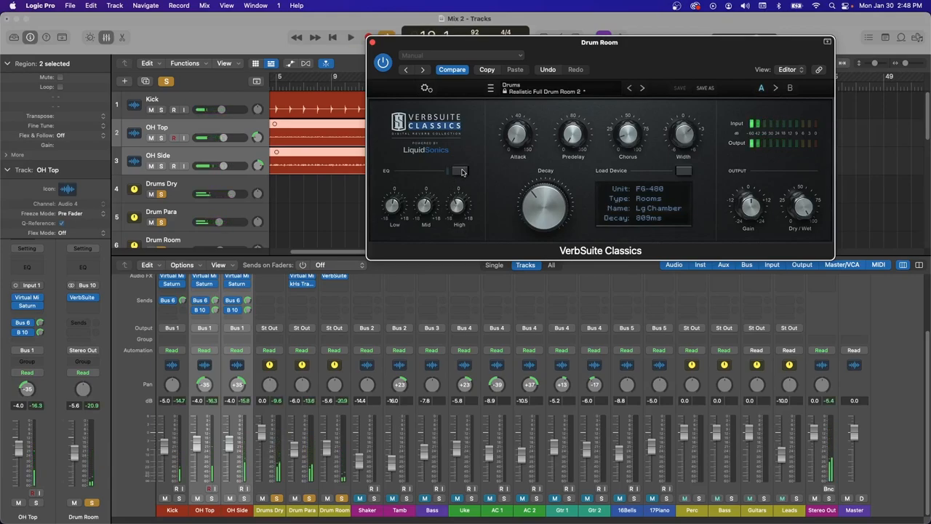
# Add a Channel EQ after the Drum Room reverb with a steep low cut around 200 Hz, then close it.
pyautogui.click(351, 38)
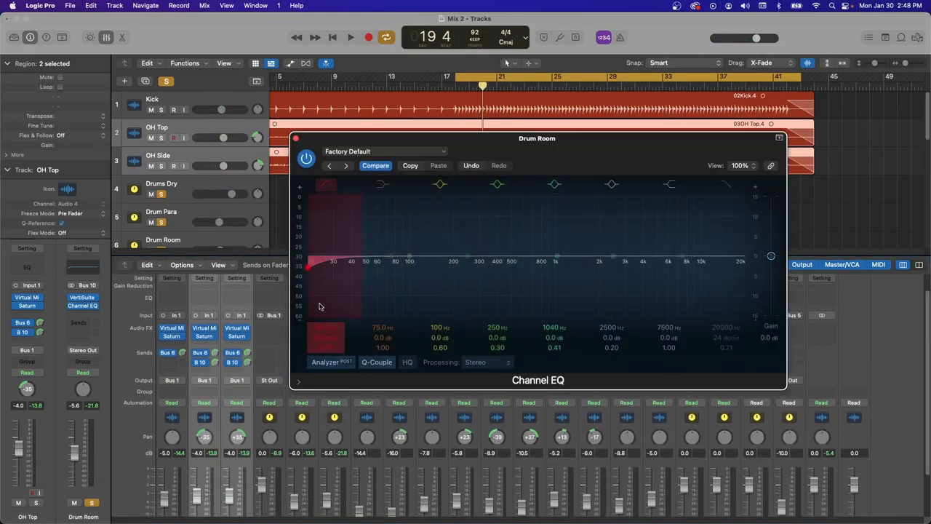
pyautogui.click(350, 38)
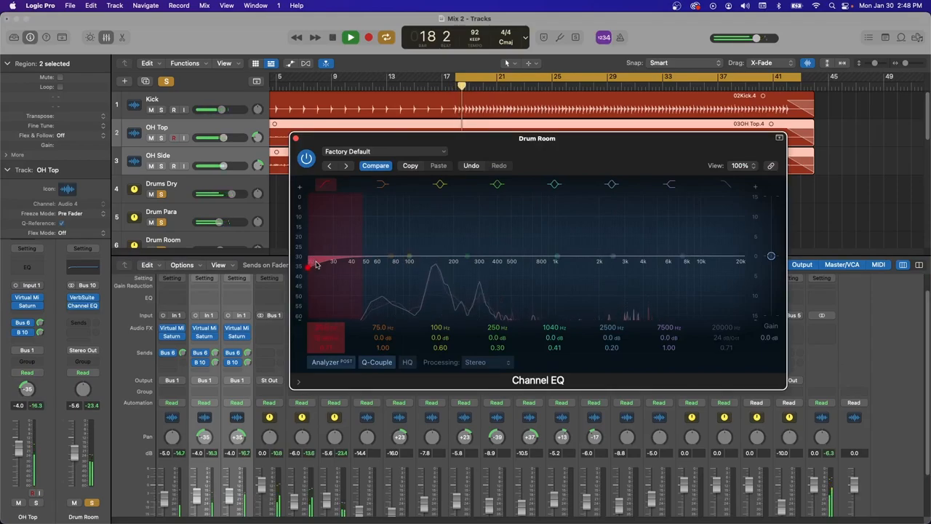
pyautogui.moveTo(318, 265); pyautogui.dragTo(440, 269)
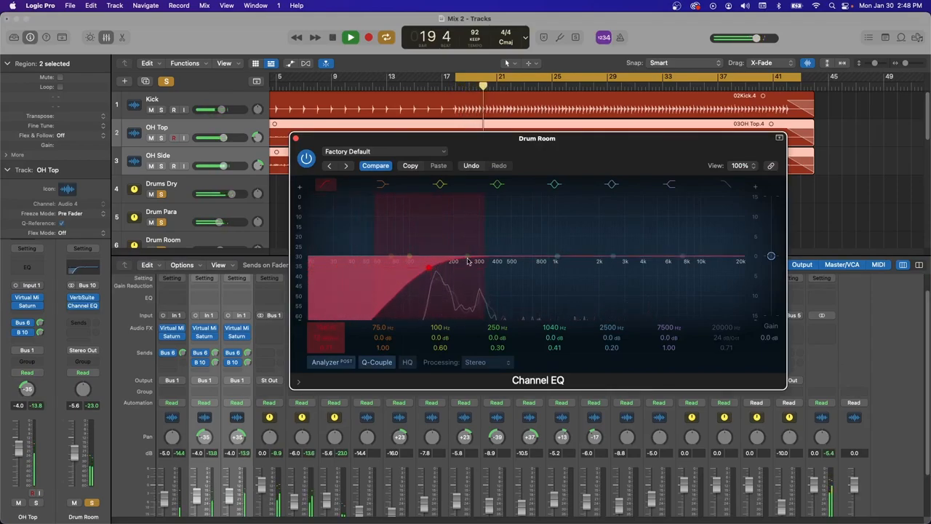
pyautogui.click(349, 38)
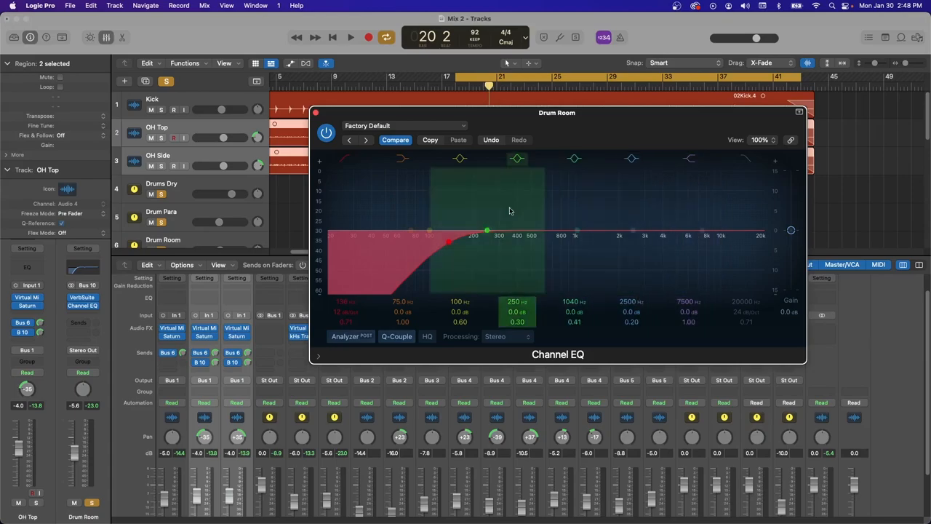
pyautogui.click(350, 38)
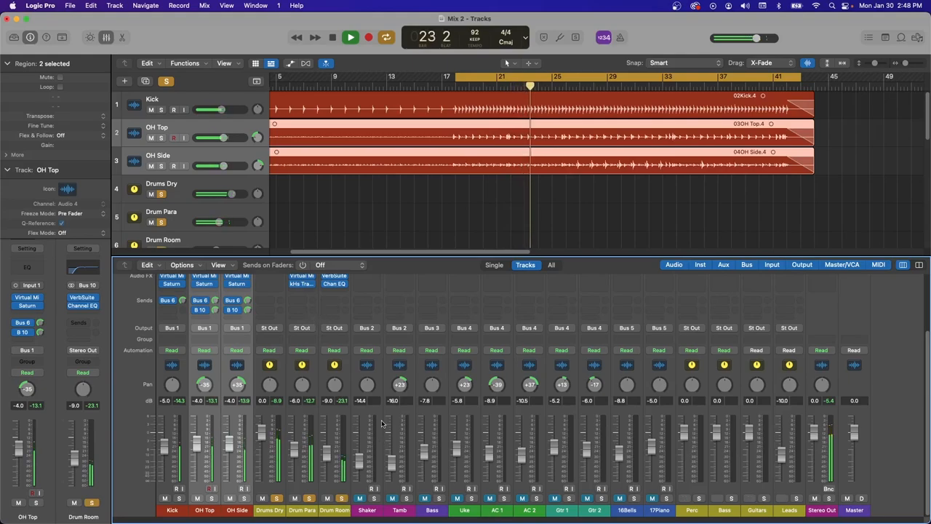
# Route the drum channels to Bus 7 (Drum Mstr) and bring up the Virtual Mix Rack plug-in list for it.
pyautogui.click(351, 38)
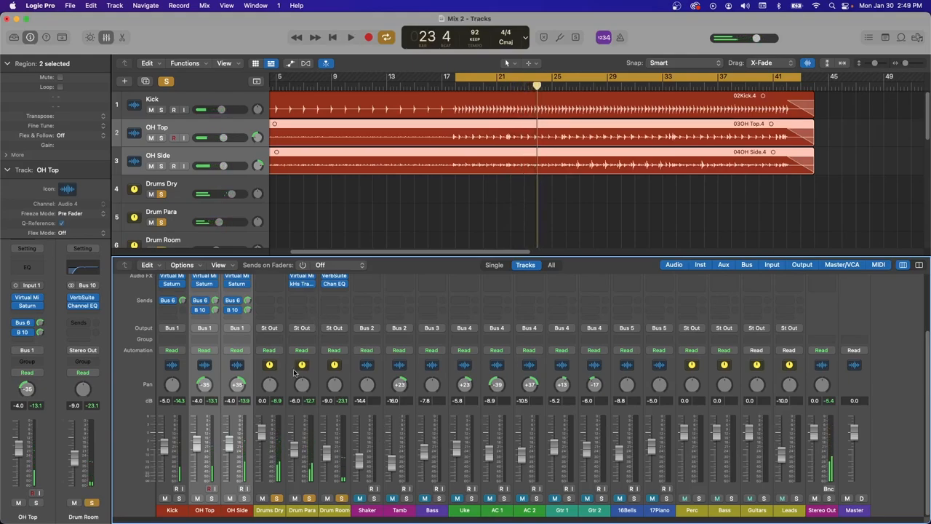
pyautogui.click(269, 327)
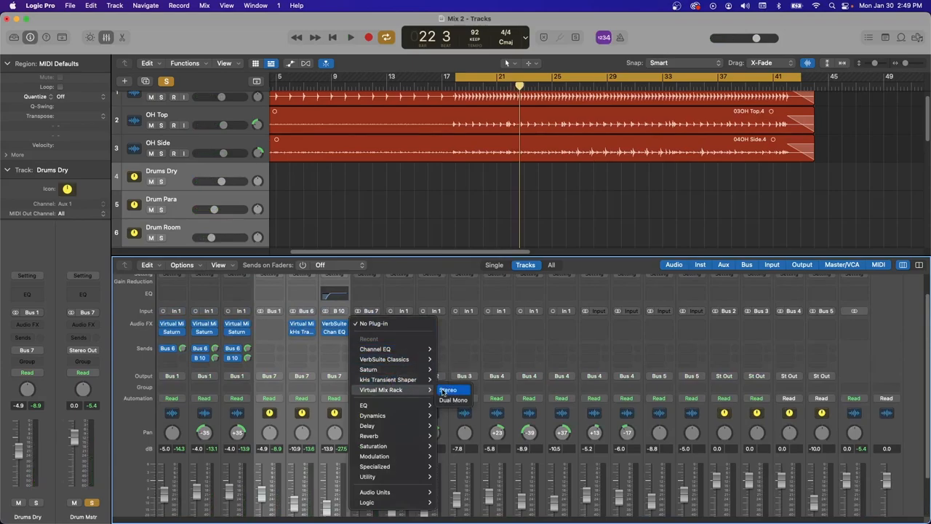
# Load Virtual Mix Rack on Drum Mstr with a VCC MixBuss console and an FG-N EQ in the second slot.
pyautogui.click(448, 390)
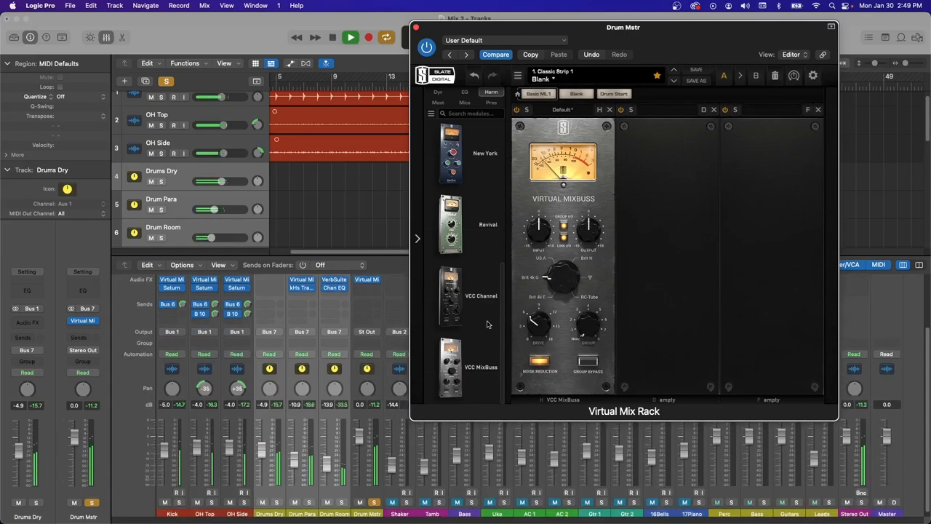
pyautogui.moveTo(538, 323); pyautogui.dragTo(531, 297)
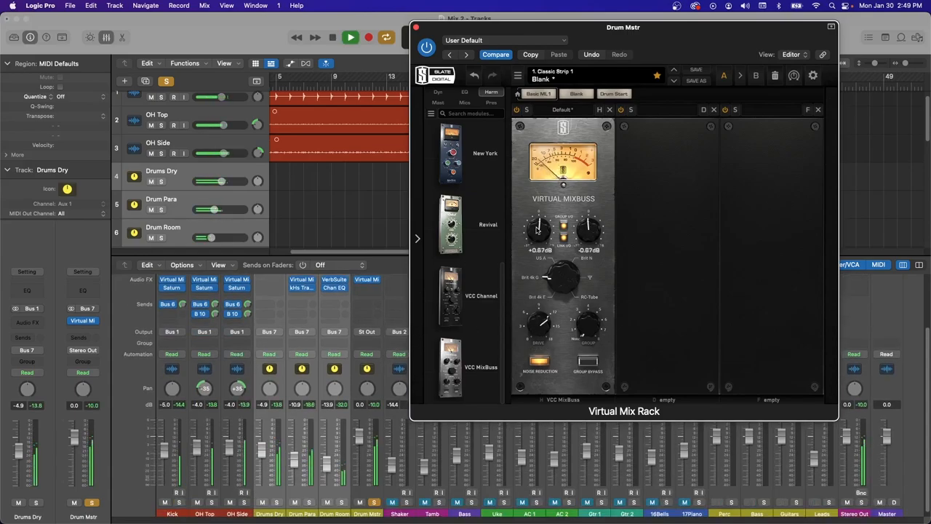
pyautogui.moveTo(538, 230); pyautogui.dragTo(538, 211)
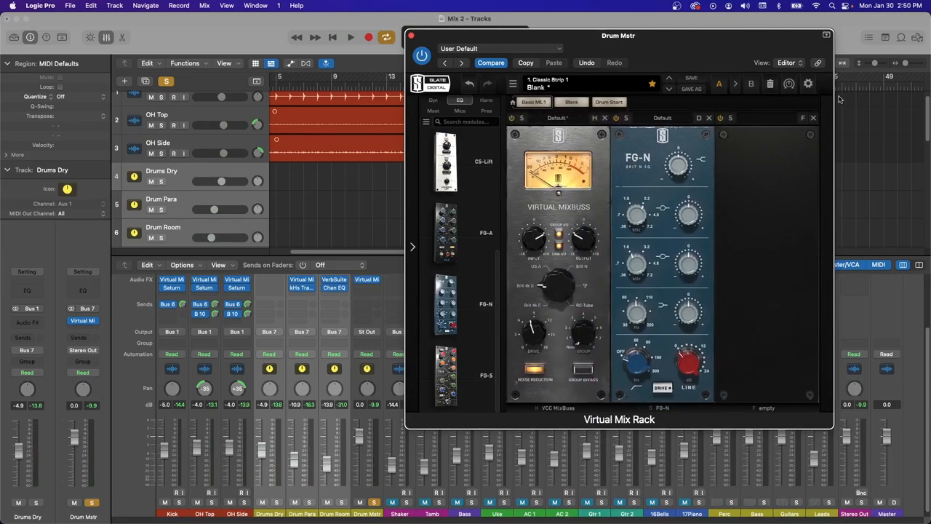
pyautogui.moveTo(735, 133)
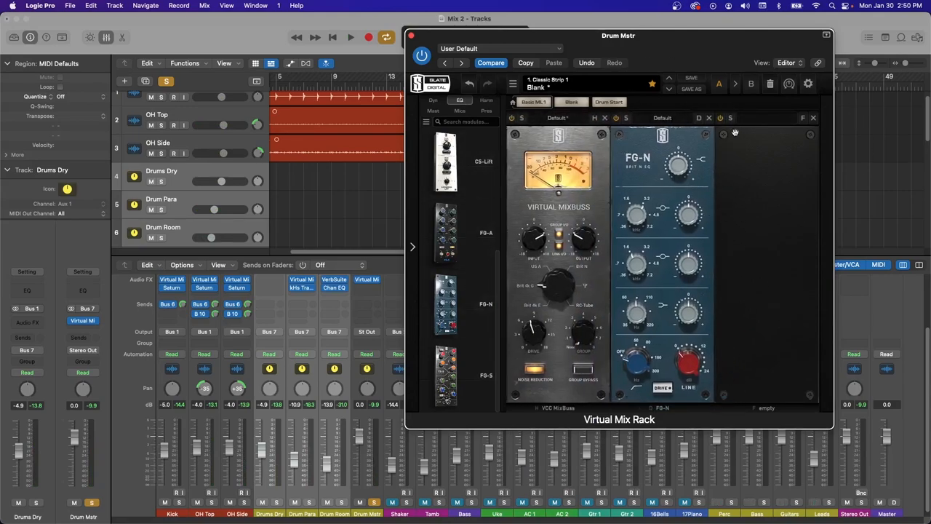
# Give the FG-N high band a gentle lift of about +0.9 dB.
pyautogui.click(350, 38)
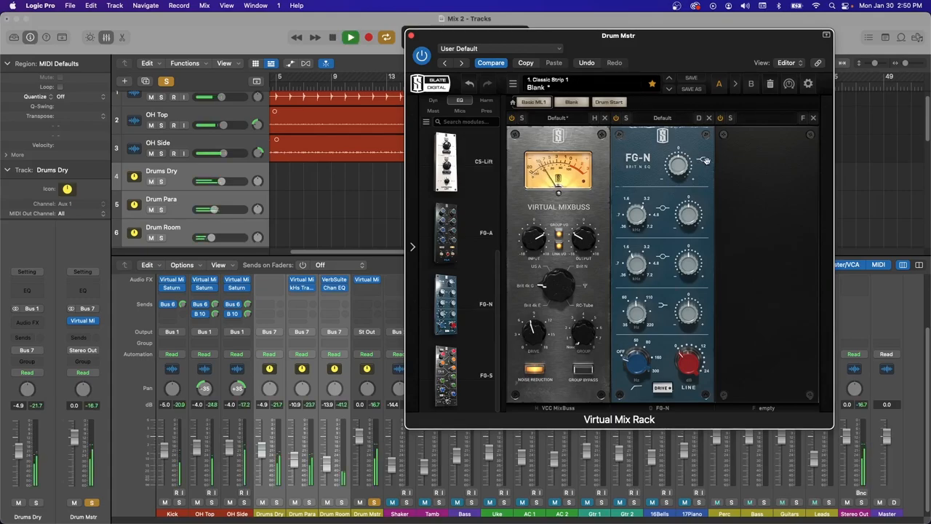
pyautogui.moveTo(677, 163); pyautogui.dragTo(678, 167)
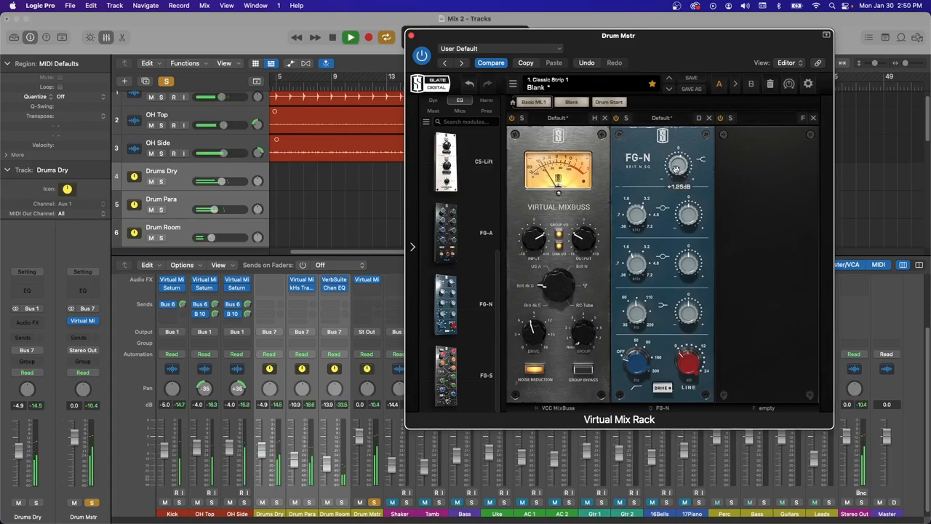
pyautogui.moveTo(677, 163); pyautogui.dragTo(681, 152)
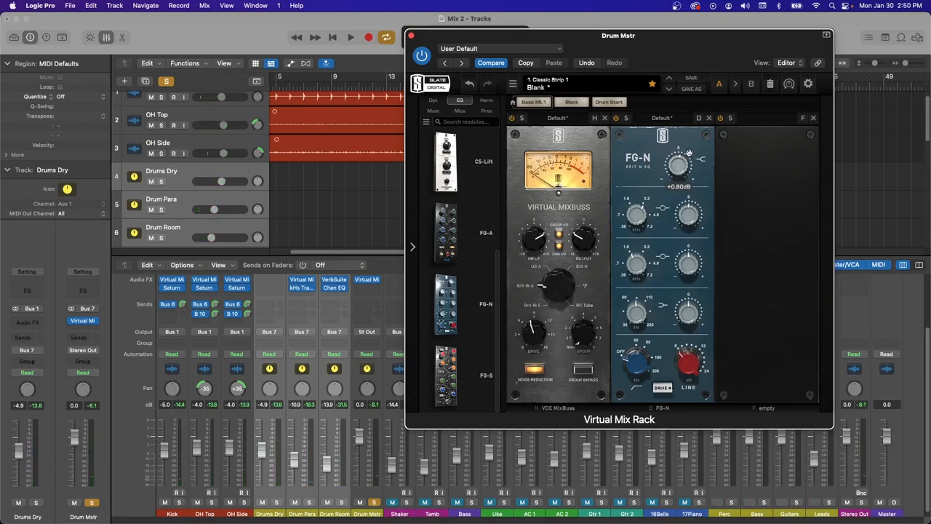
pyautogui.moveTo(678, 159); pyautogui.dragTo(678, 166)
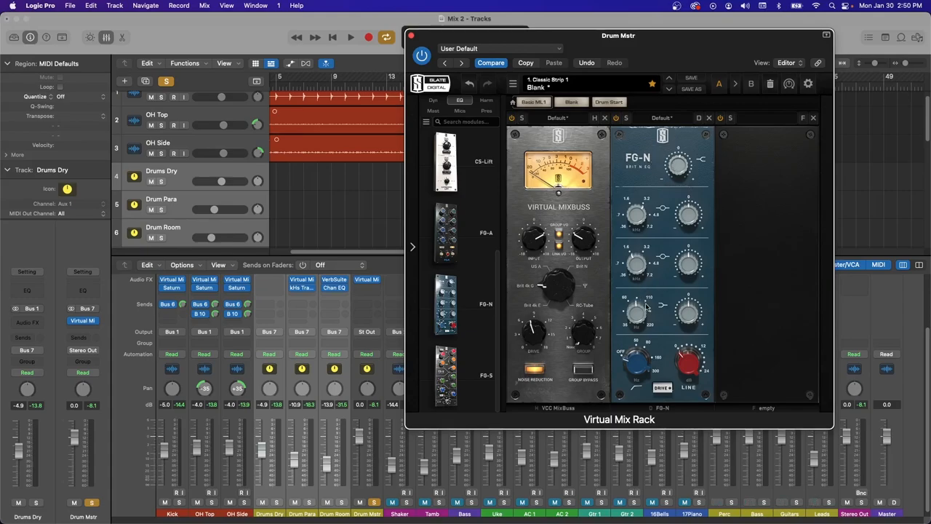
# Set the FG-N low band to 60 Hz and boost it by about 2 dB.
pyautogui.click(351, 37)
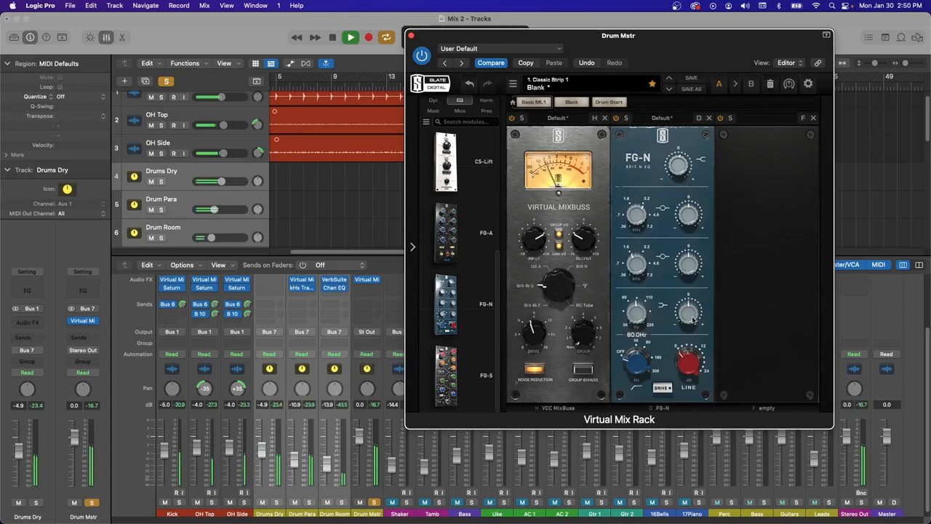
pyautogui.moveTo(687, 313); pyautogui.dragTo(690, 308)
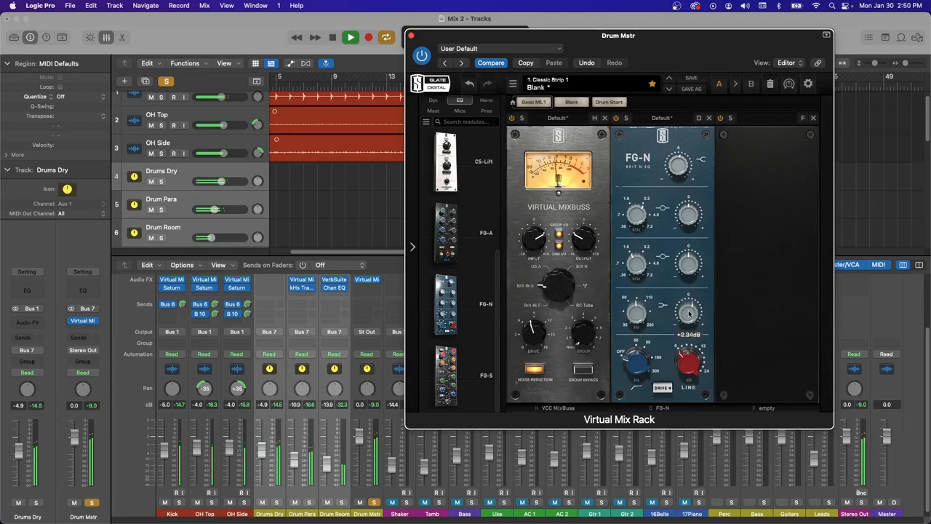
pyautogui.moveTo(687, 313); pyautogui.dragTo(687, 308)
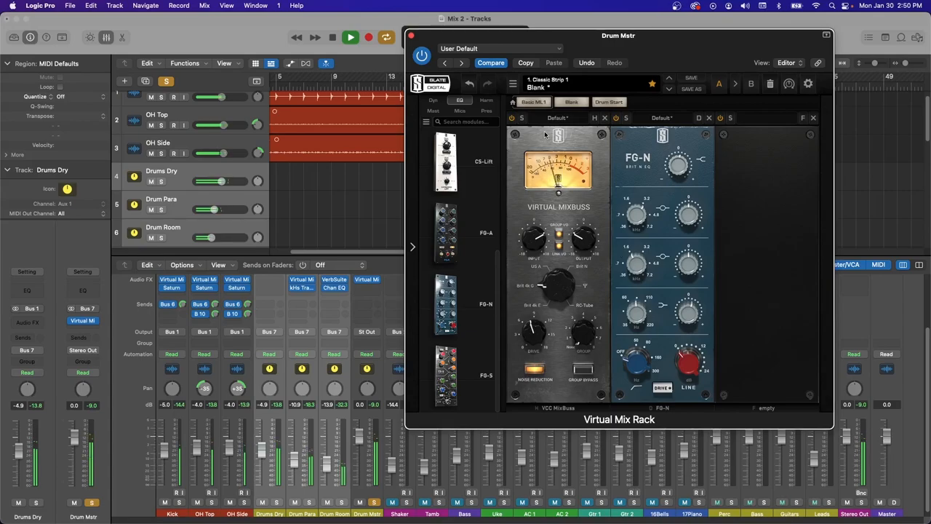
pyautogui.click(332, 38)
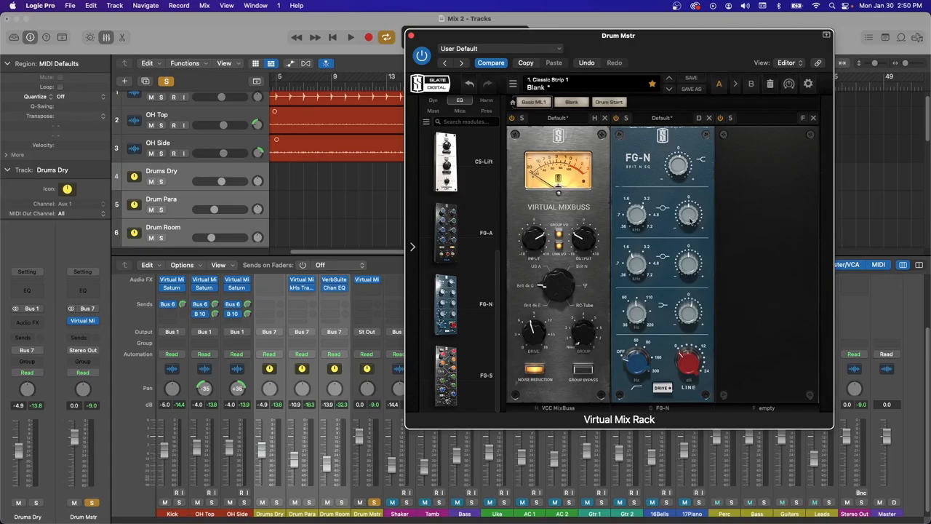
pyautogui.moveTo(419, 19)
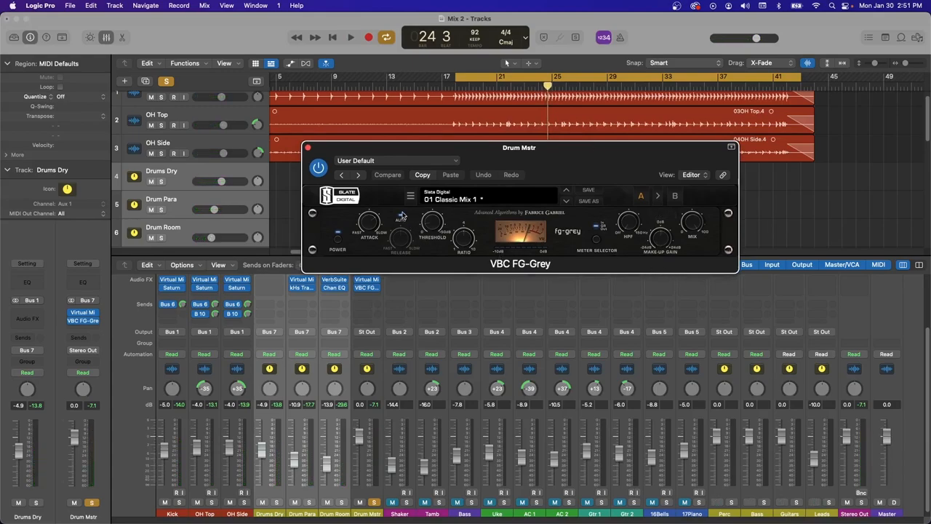
# Insert the VBC FG-Grey compressor after the Virtual Mix Rack on Drum Mstr, adjust its attack and close the window.
pyautogui.moveTo(400, 238); pyautogui.dragTo(400, 218)
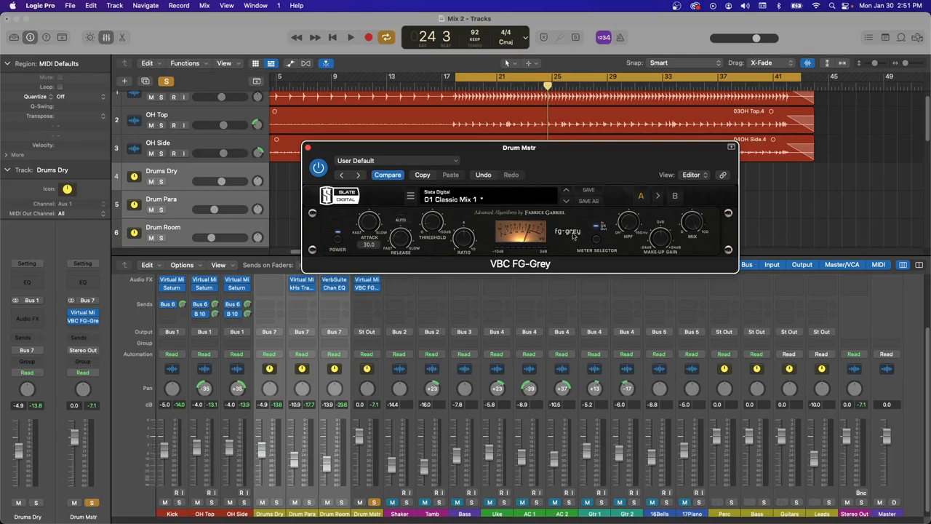
pyautogui.click(350, 38)
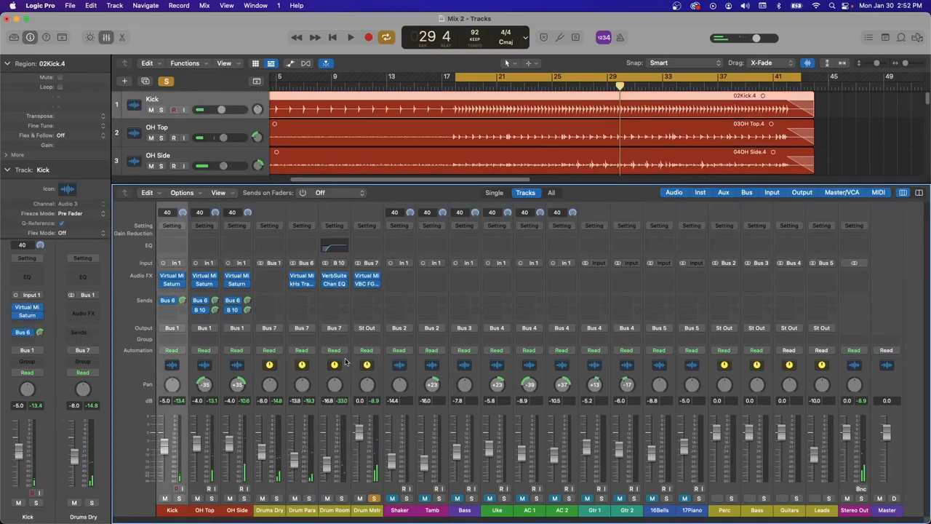
# Listen through the drums, select Drum Mstr and OH Side, then reopen Drum Mstr's Virtual Mix Rack.
pyautogui.click(351, 38)
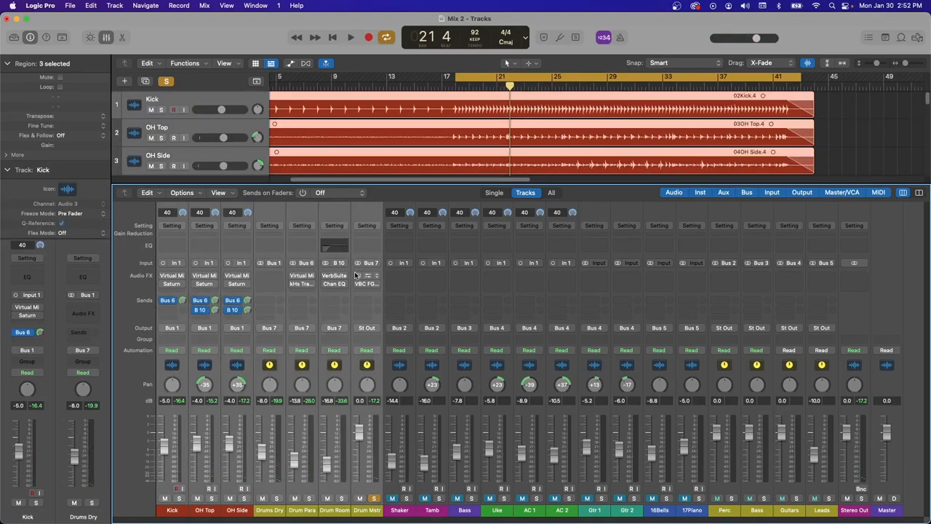
pyautogui.click(351, 37)
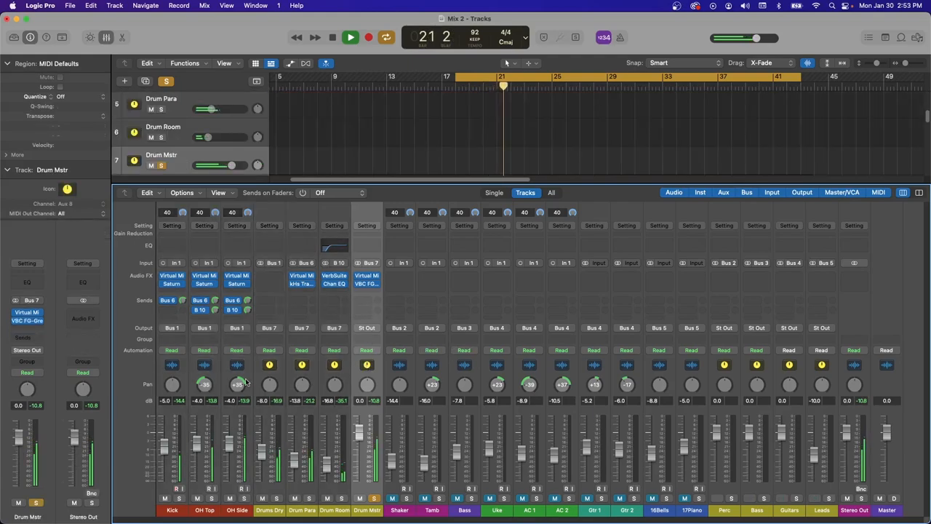
pyautogui.click(350, 38)
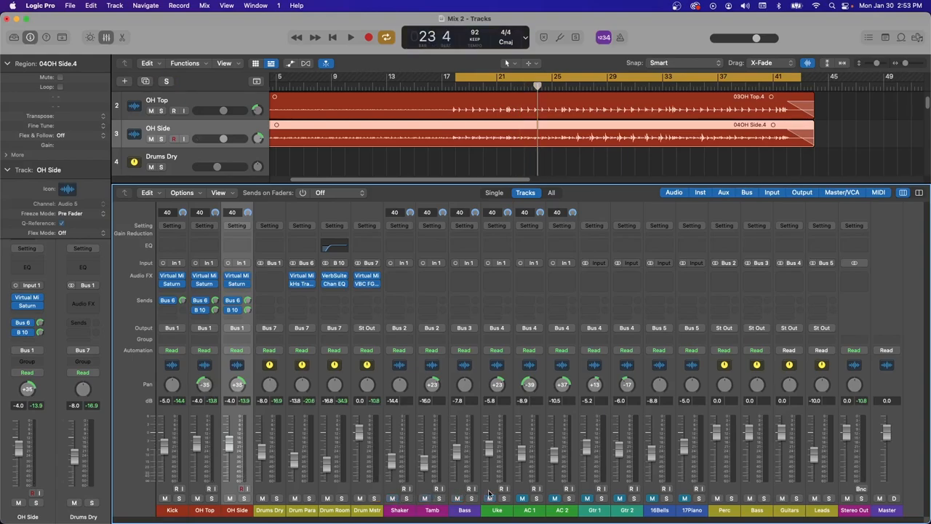
pyautogui.click(350, 38)
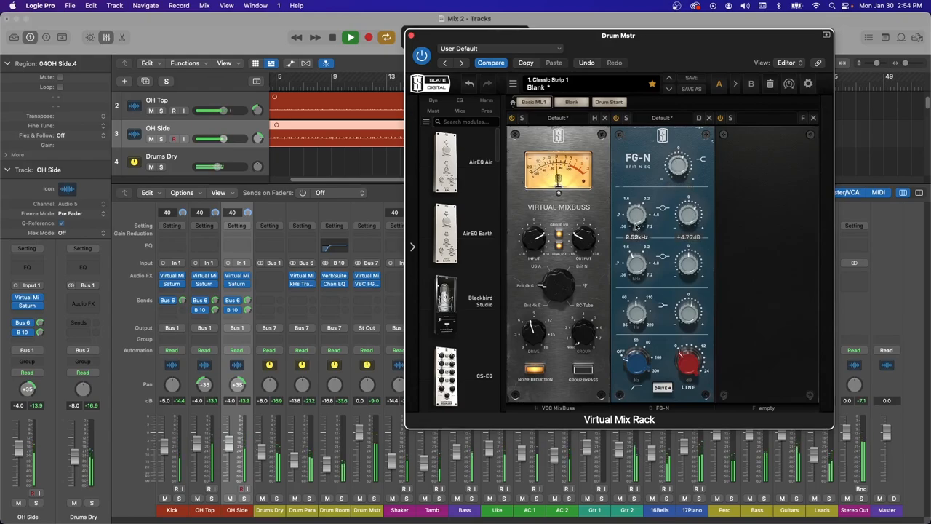
# Retune the FG-N high band's frequency and boost amount on Drum Mstr.
pyautogui.moveTo(638, 211); pyautogui.dragTo(640, 201)
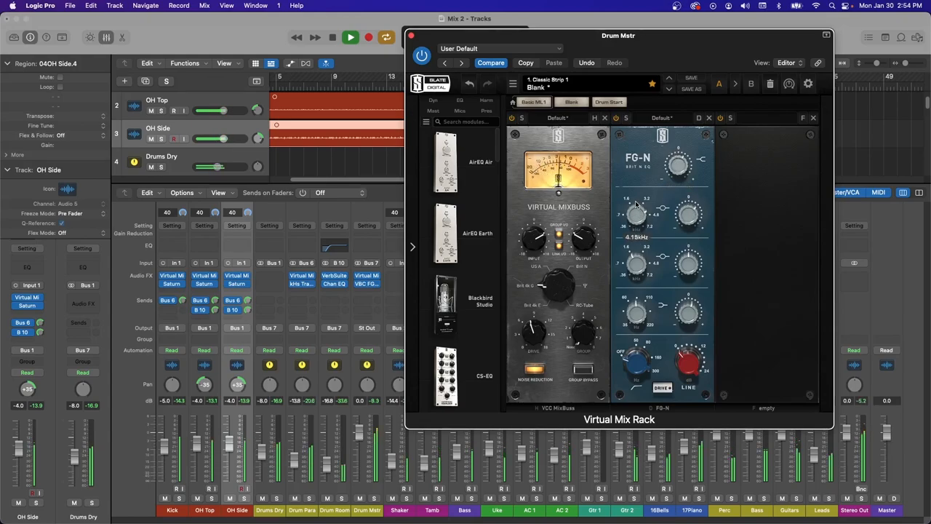
pyautogui.moveTo(686, 212); pyautogui.dragTo(686, 203)
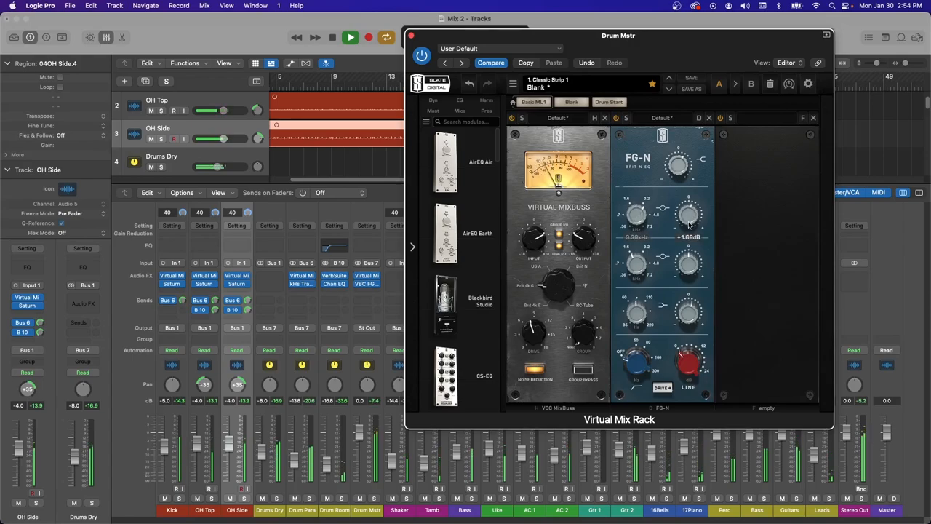
pyautogui.moveTo(686, 212); pyautogui.dragTo(687, 233)
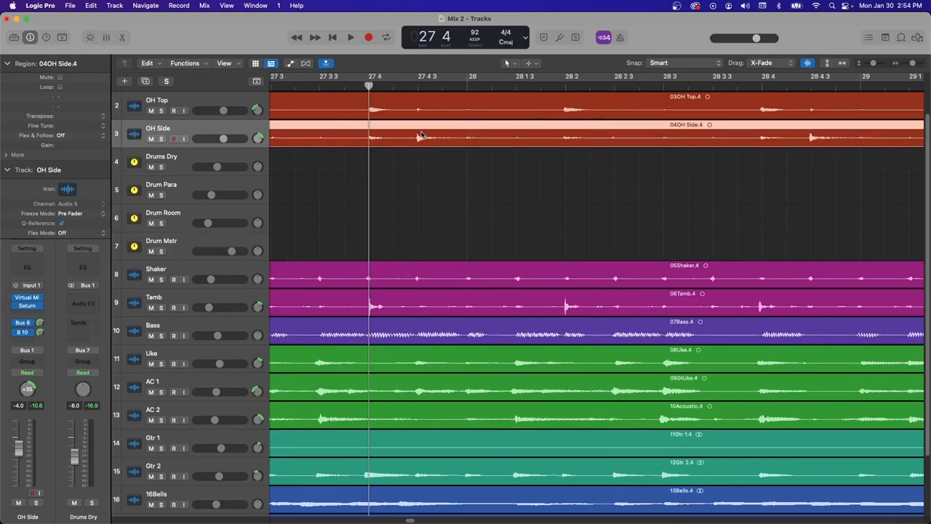
# Show the tracks' volume automation and play back the OH Side volume move, returning to bar 1.
pyautogui.click(166, 140)
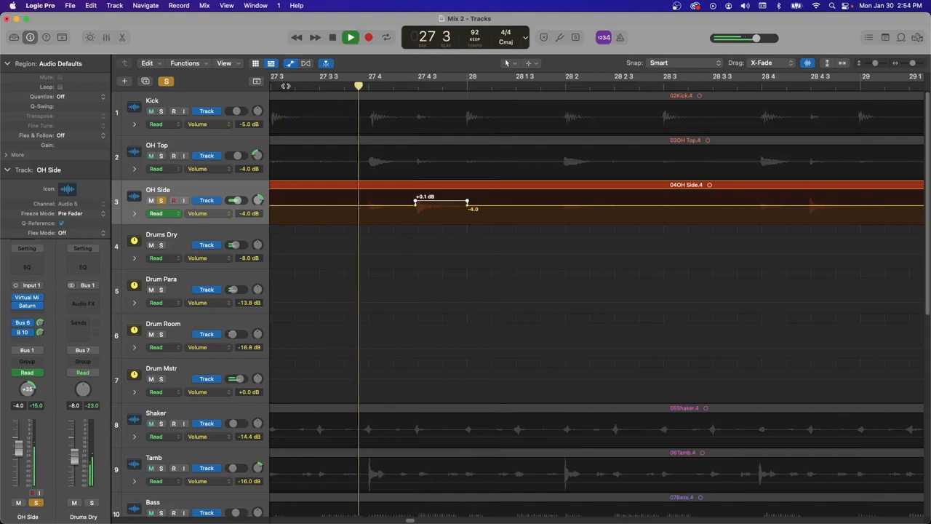
pyautogui.click(370, 38)
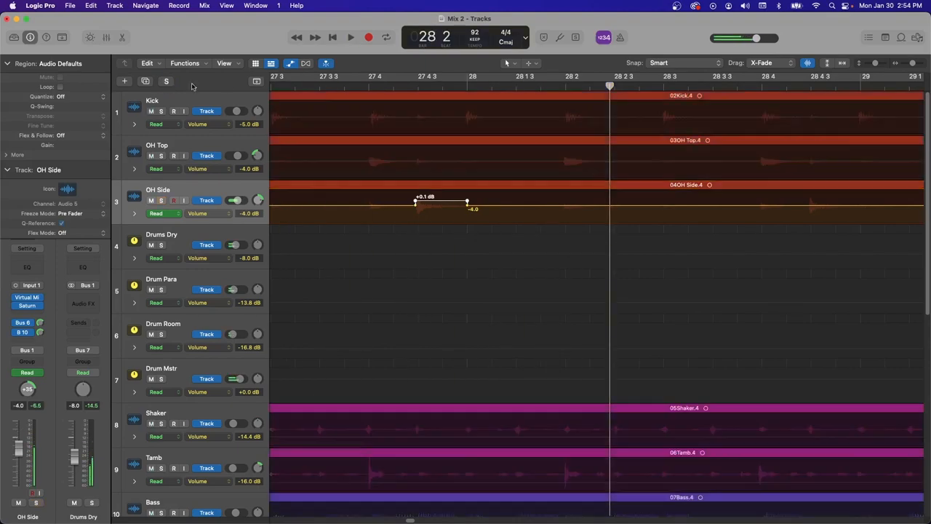
pyautogui.click(351, 38)
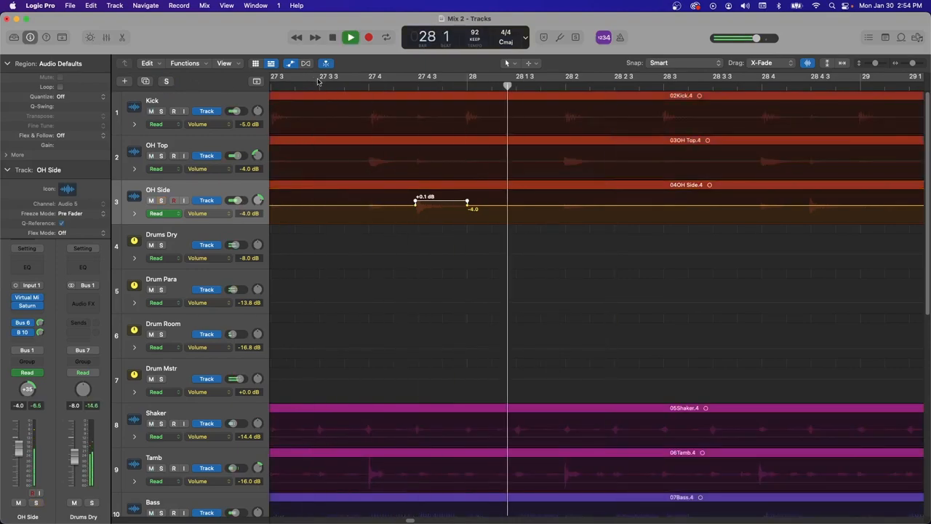
pyautogui.click(350, 38)
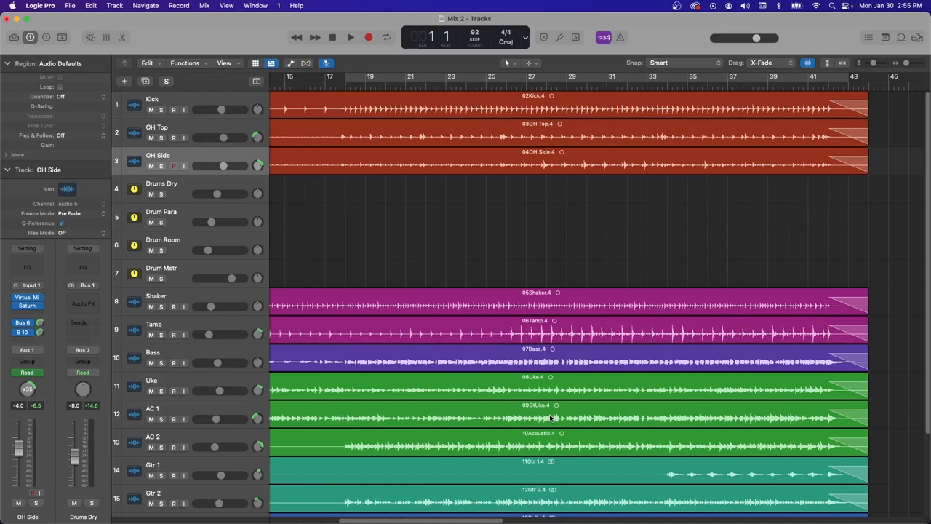
pyautogui.moveTo(362, 483)
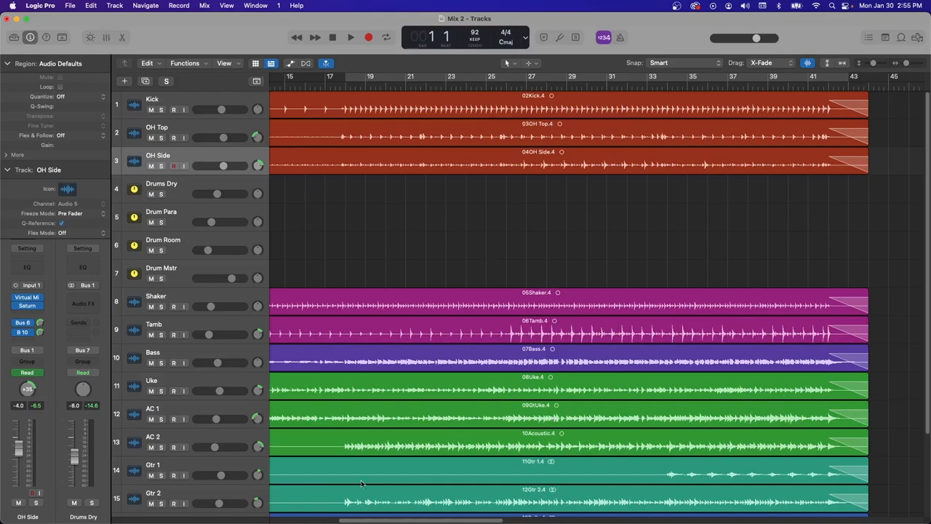
pyautogui.moveTo(619, 444)
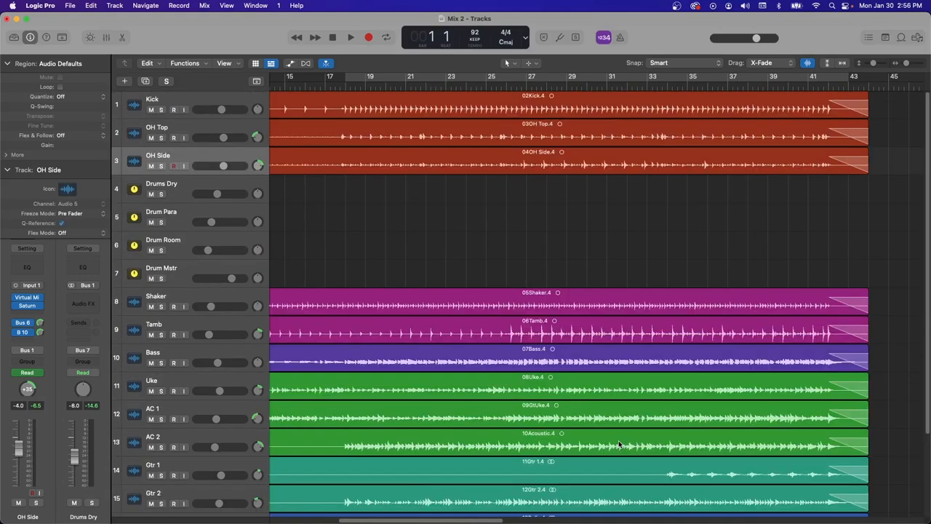